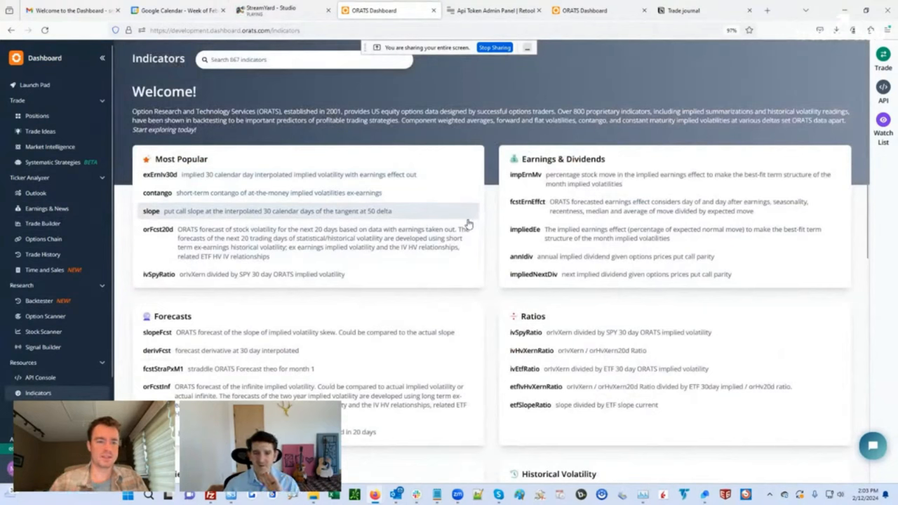
mouse_move(449, 283)
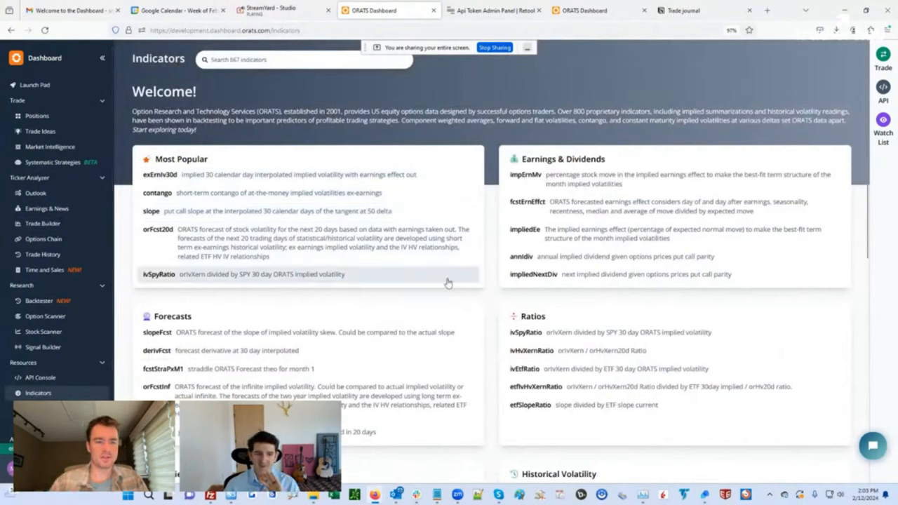
mouse_move(690, 331)
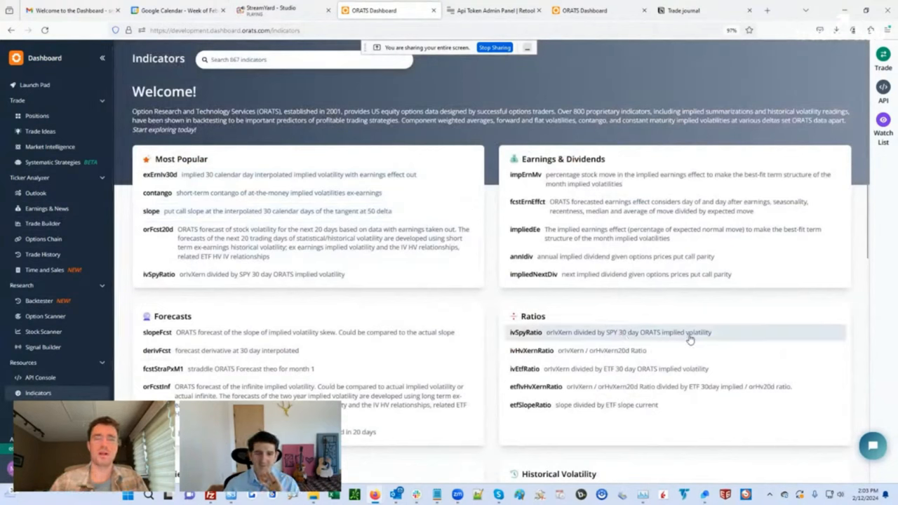
mouse_move(699, 341)
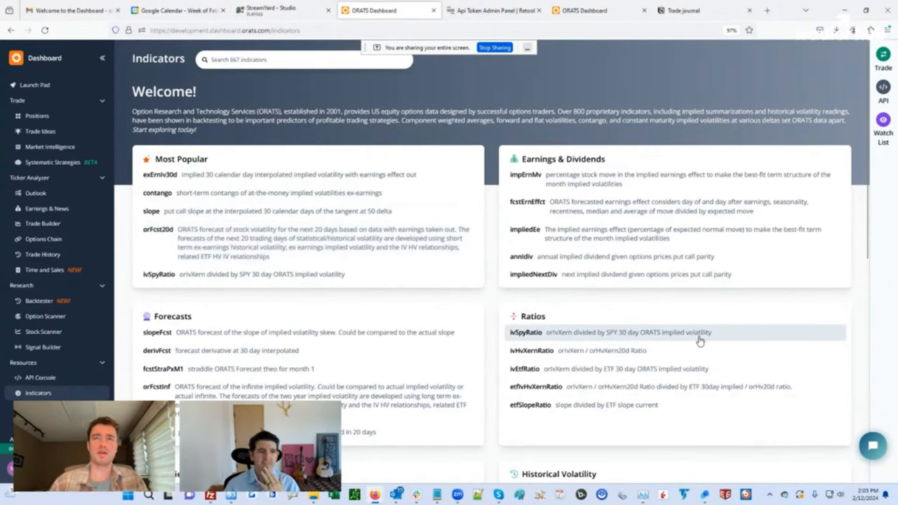
mouse_move(435, 311)
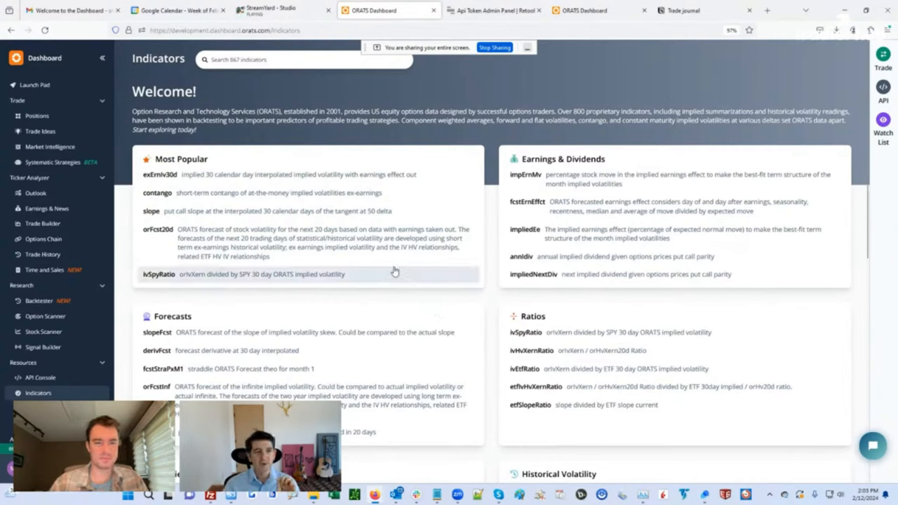
mouse_move(256, 71)
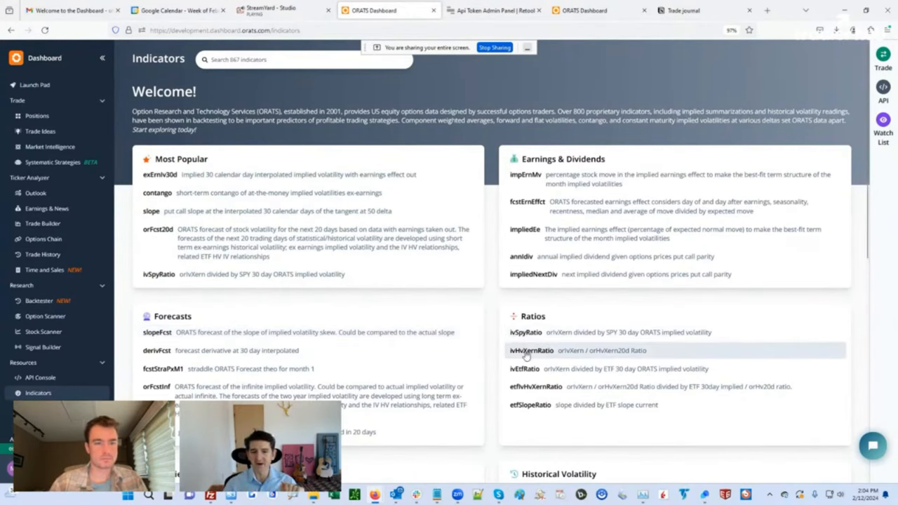
- View the ivHvXernRatio indicator details with its AAPL chart and top 50 tickers
click(530, 350)
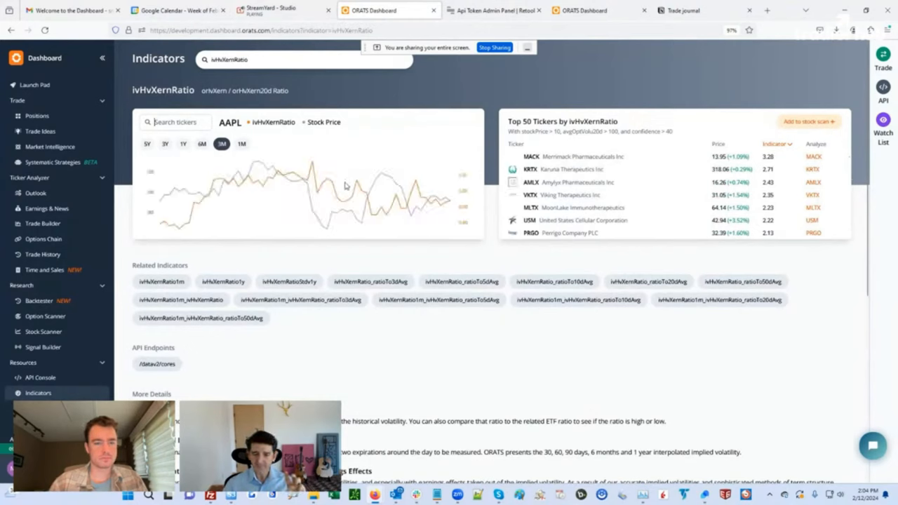
mouse_move(371, 194)
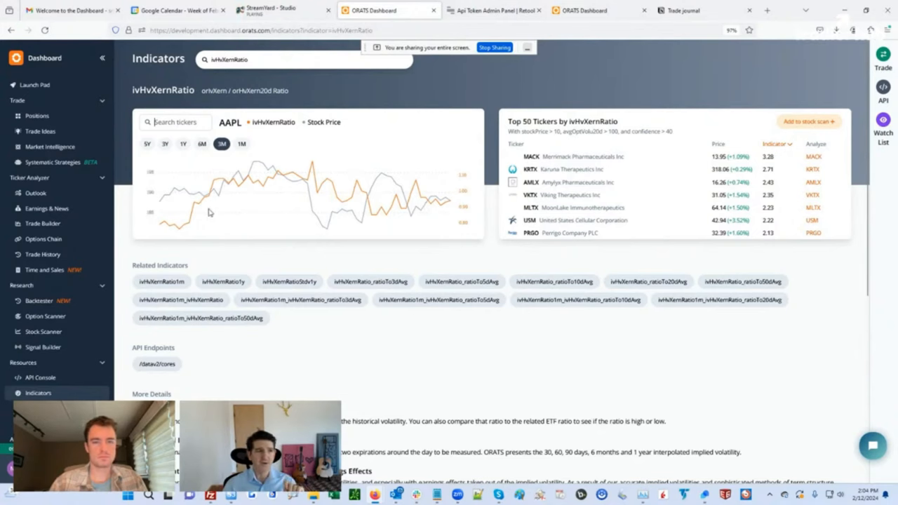
- Show the IWM Trade Builder chart with price history, IV lines and projected price cone
click(42, 223)
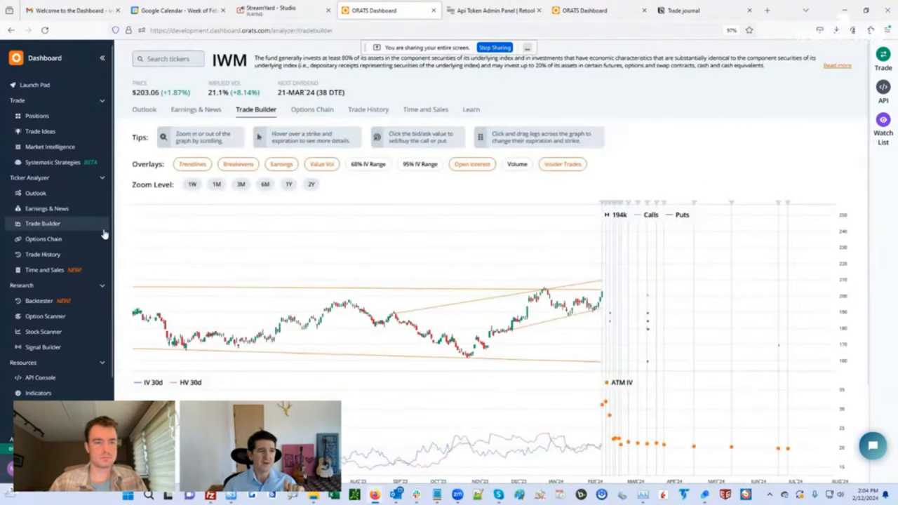
mouse_move(570, 193)
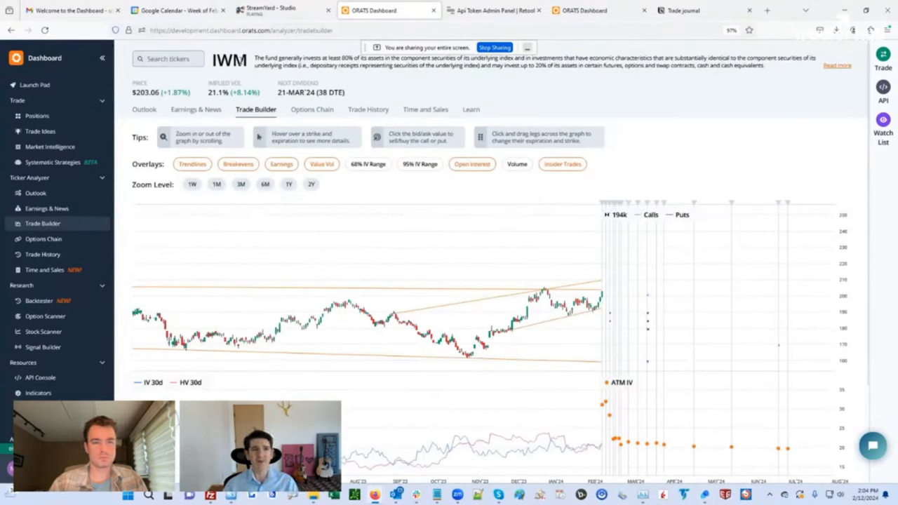
mouse_move(492, 330)
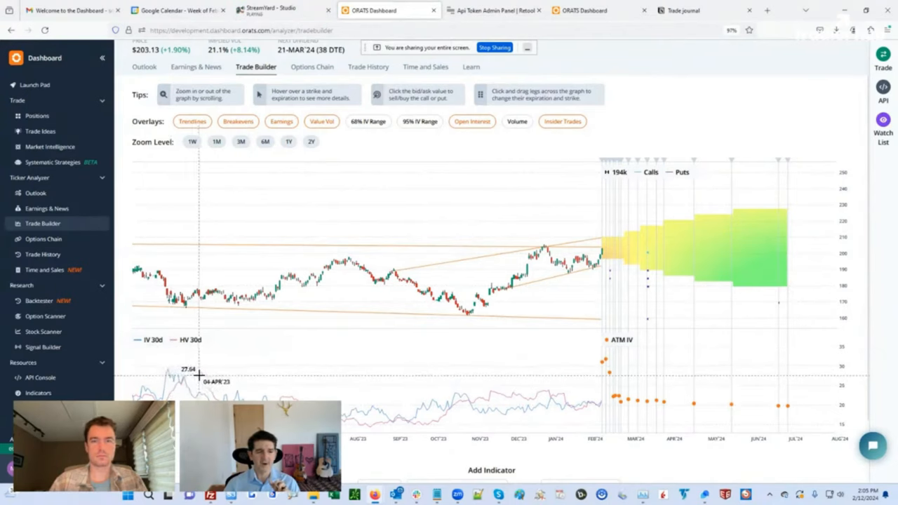
mouse_move(263, 379)
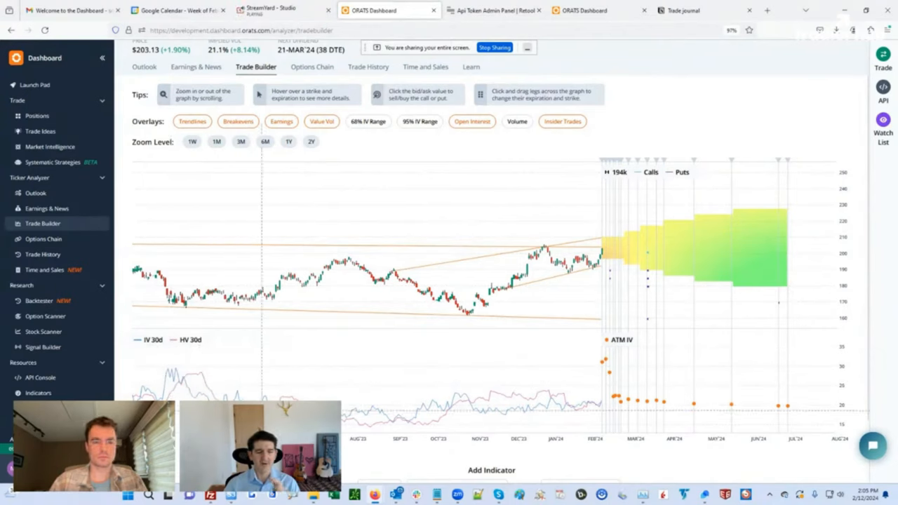
mouse_move(203, 378)
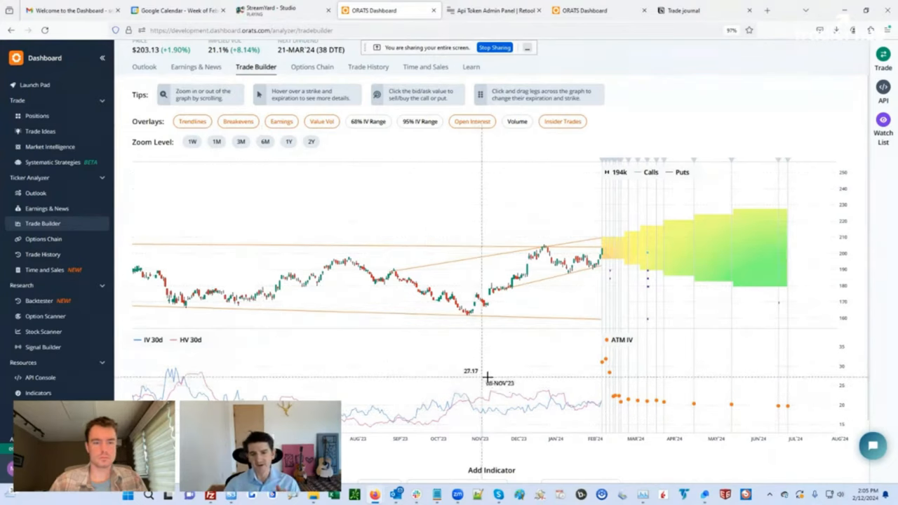
mouse_move(514, 410)
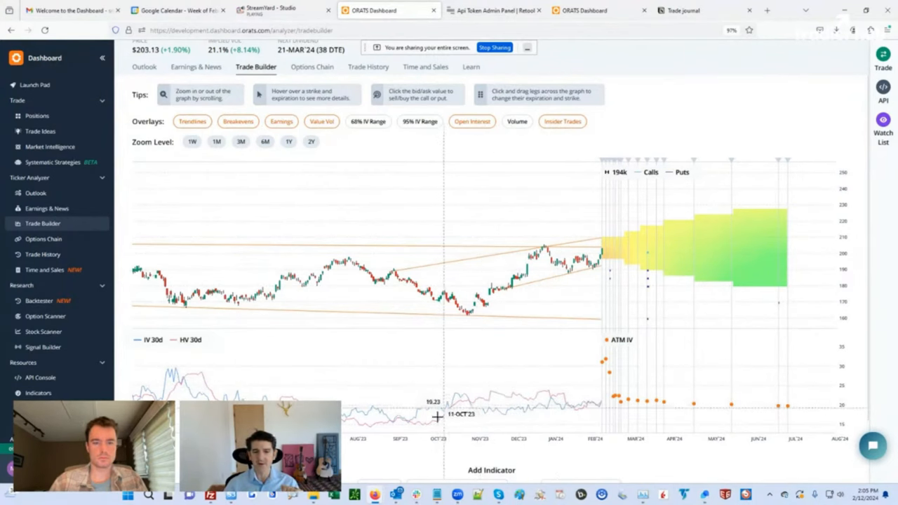
mouse_move(528, 406)
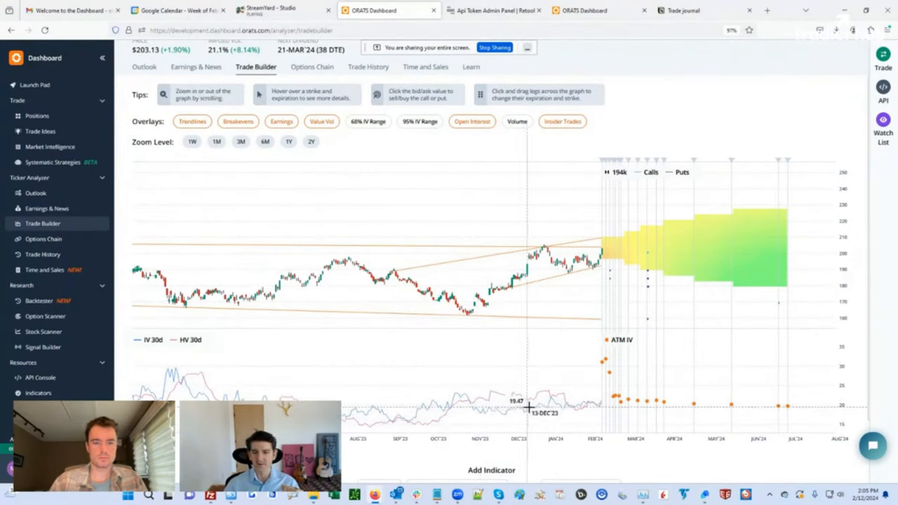
mouse_move(432, 427)
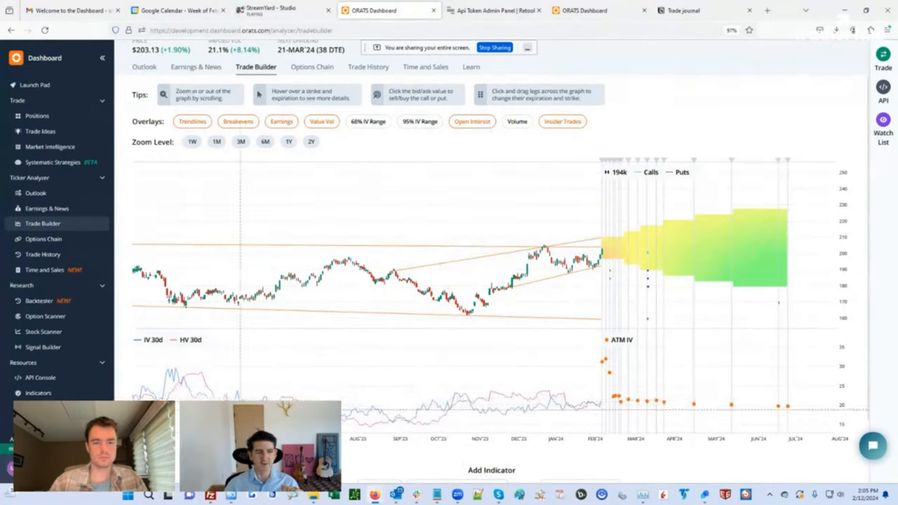
mouse_move(525, 414)
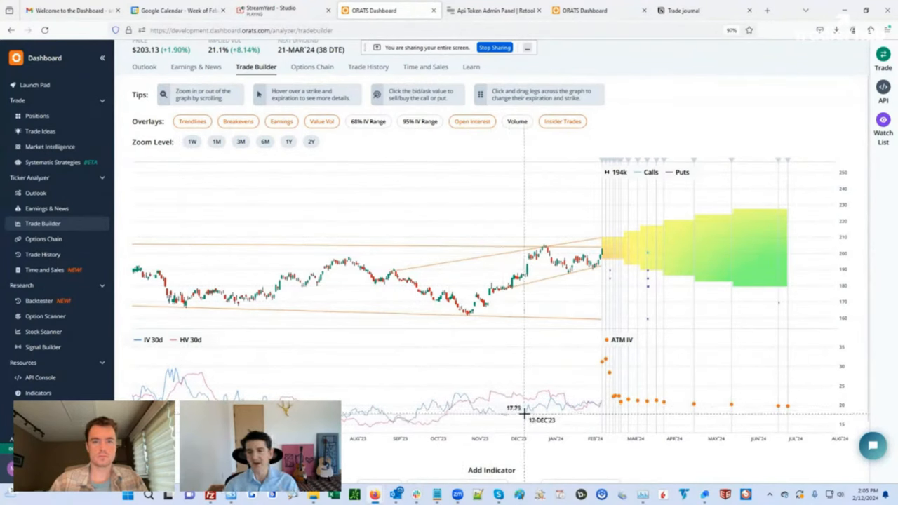
mouse_move(554, 418)
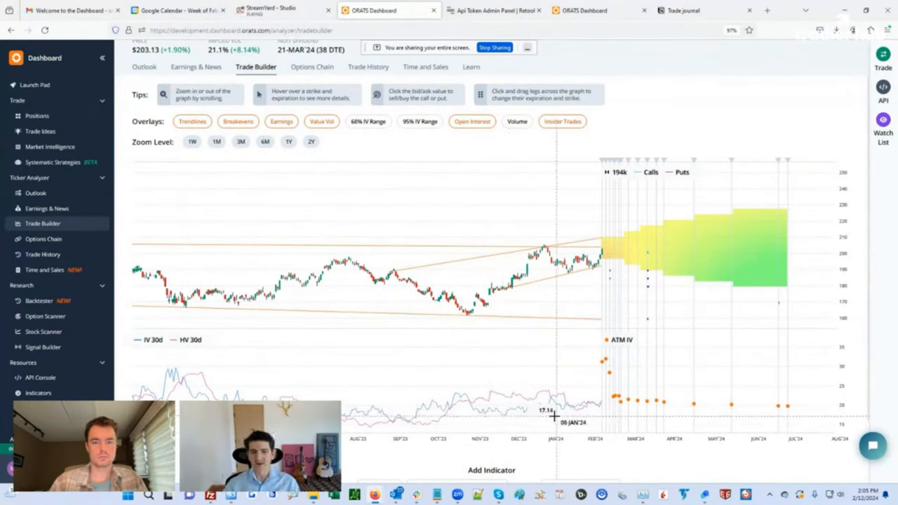
mouse_move(456, 407)
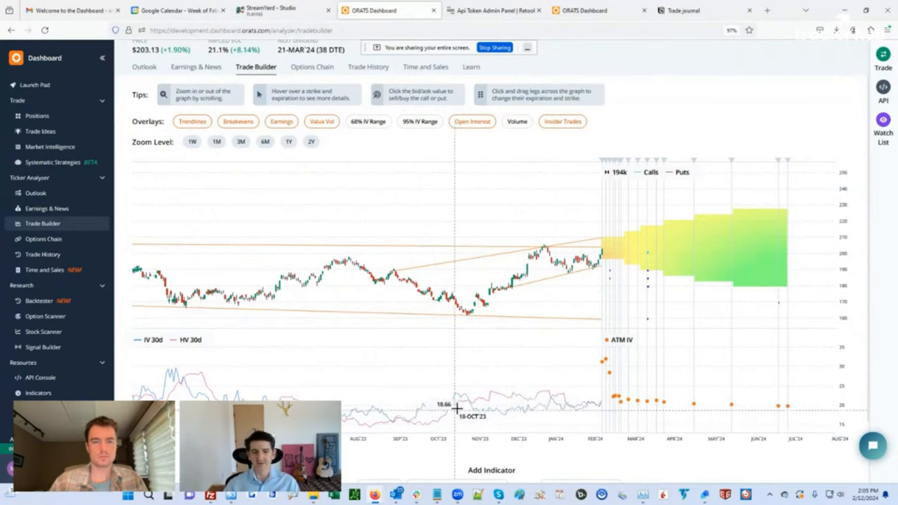
mouse_move(460, 406)
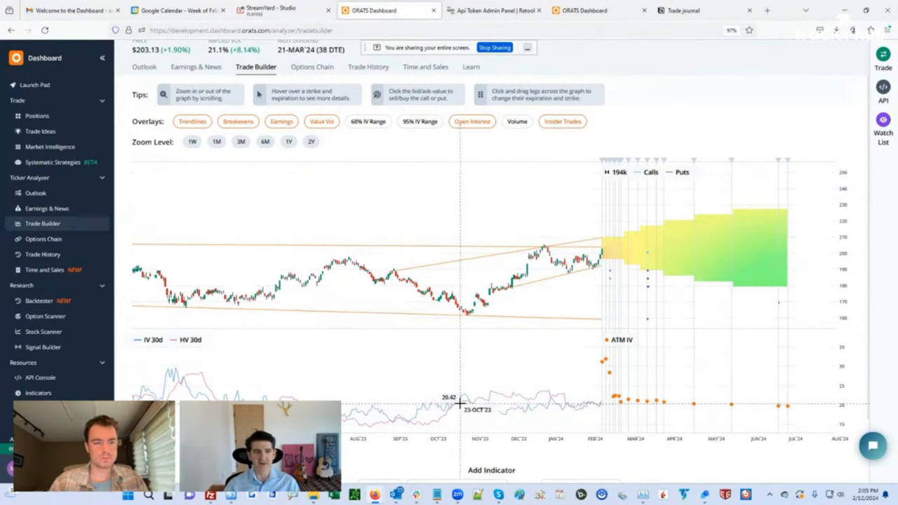
mouse_move(887, 148)
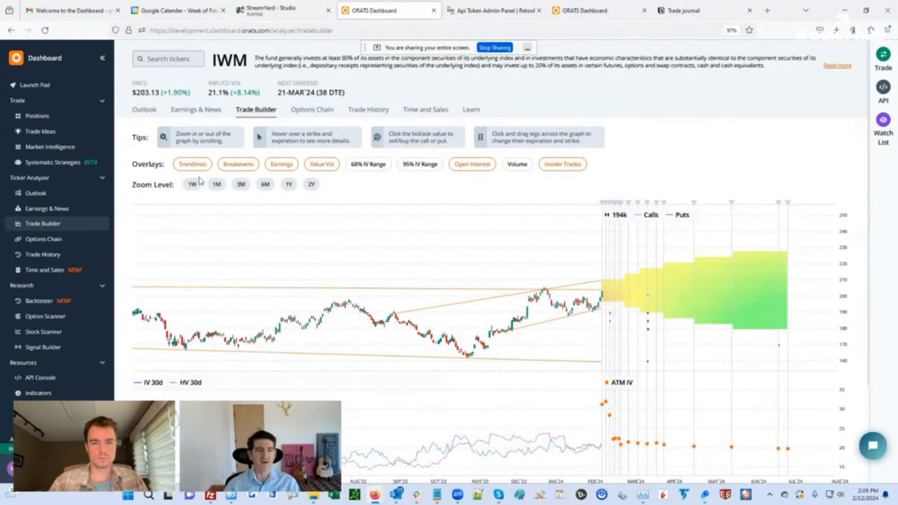
mouse_move(101, 326)
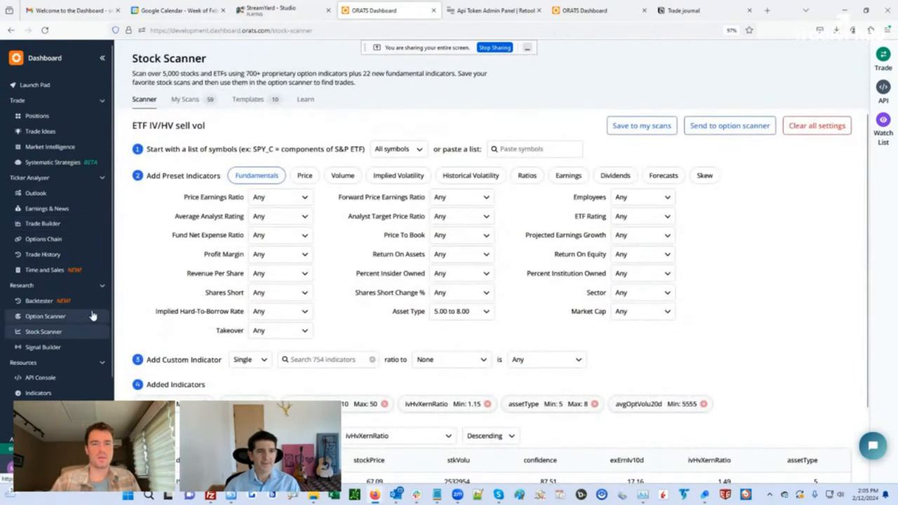
mouse_move(62, 317)
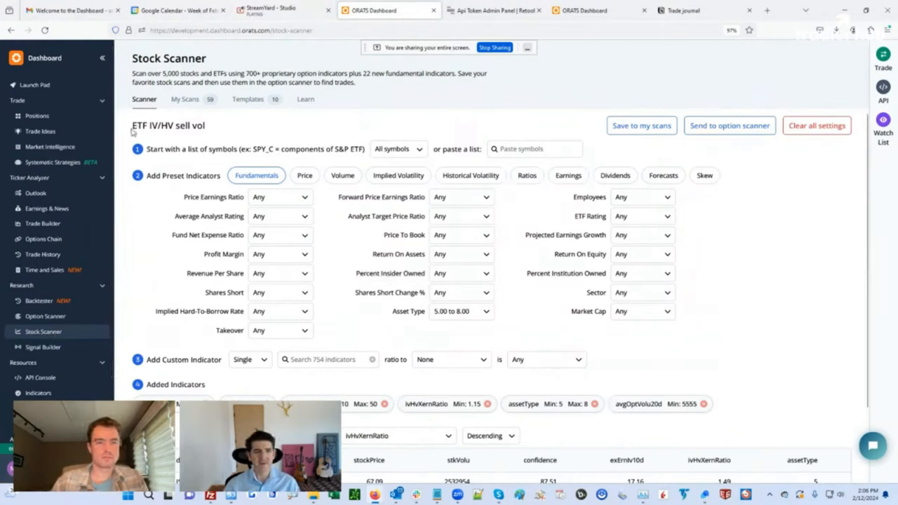
- Highlight the 'ETF IV/HV sell vol' scan name and show its price-based preset filters
double_click(169, 125)
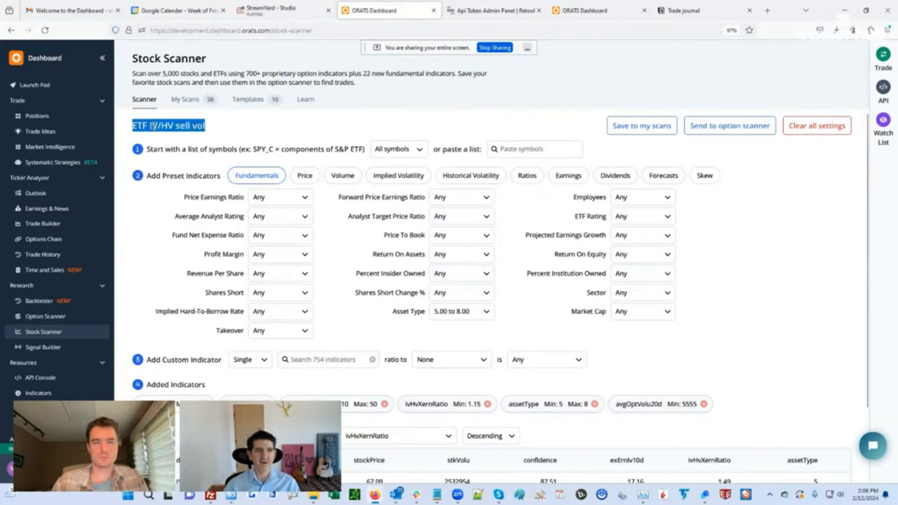
double_click(167, 125)
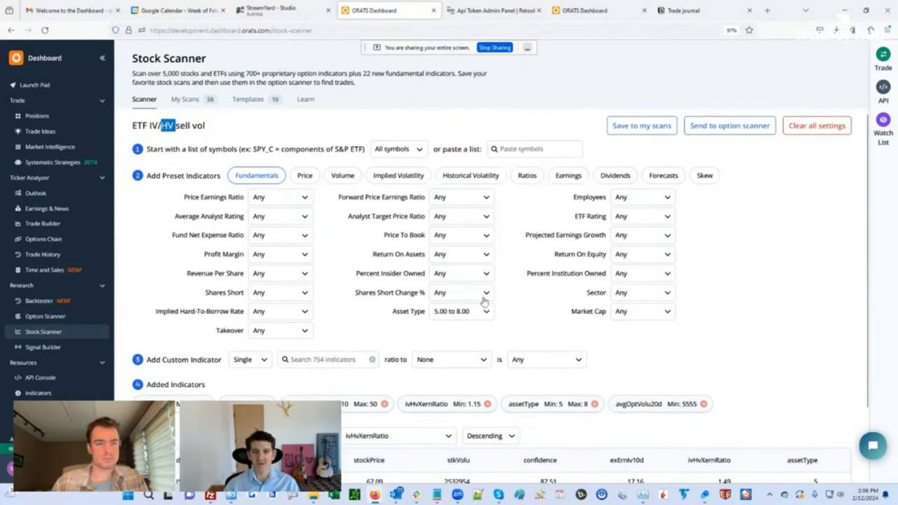
mouse_move(270, 350)
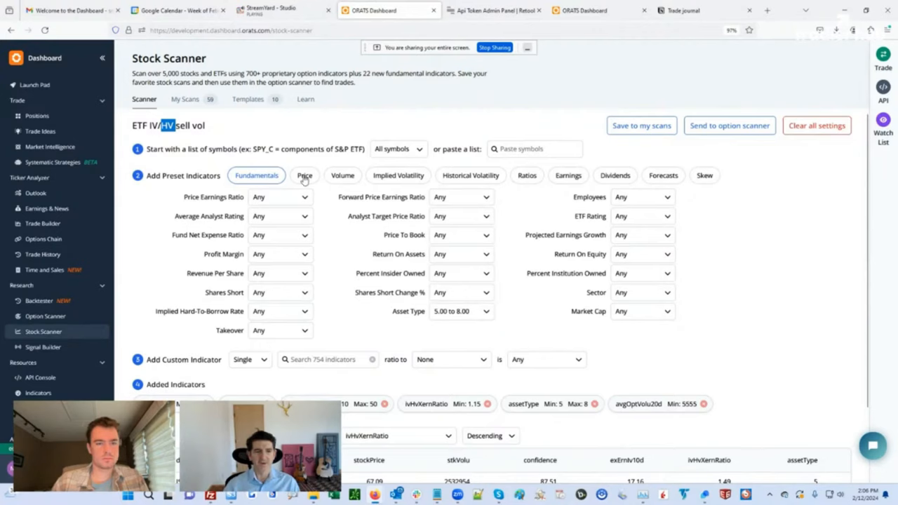
click(305, 175)
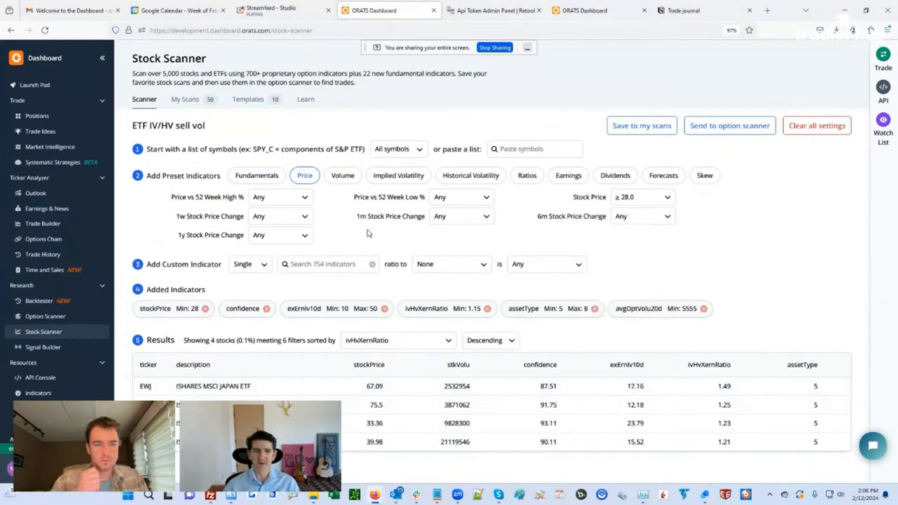
mouse_move(334, 194)
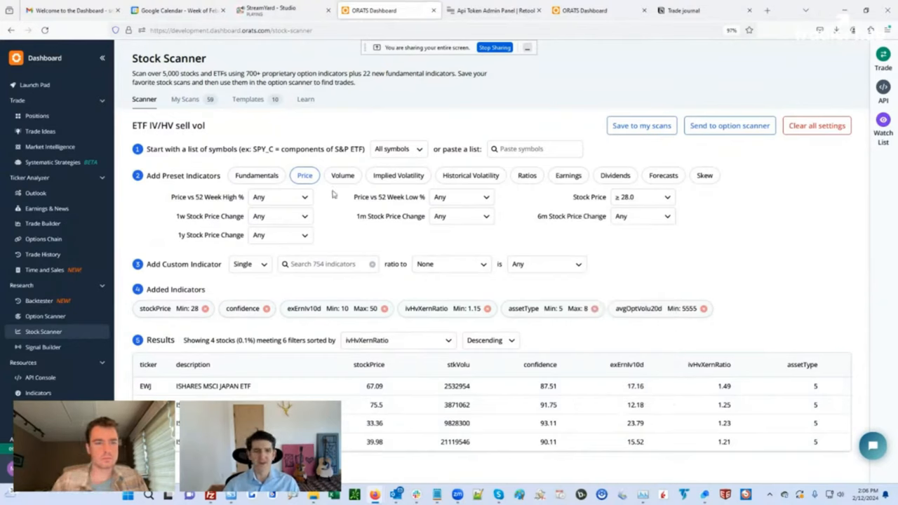
click(399, 175)
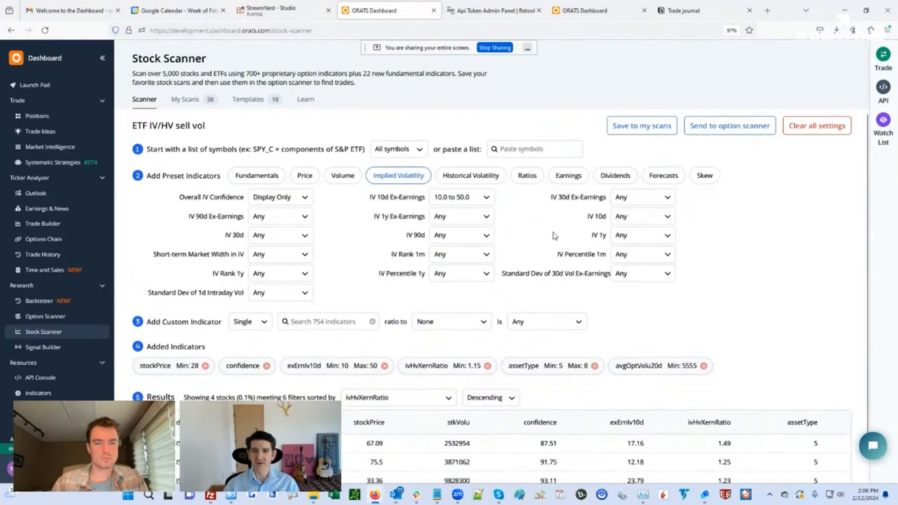
mouse_move(442, 210)
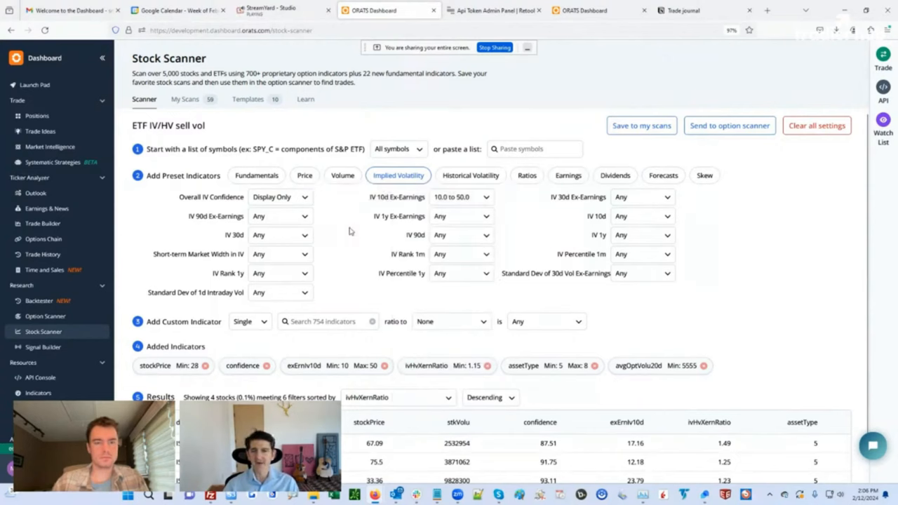
mouse_move(314, 219)
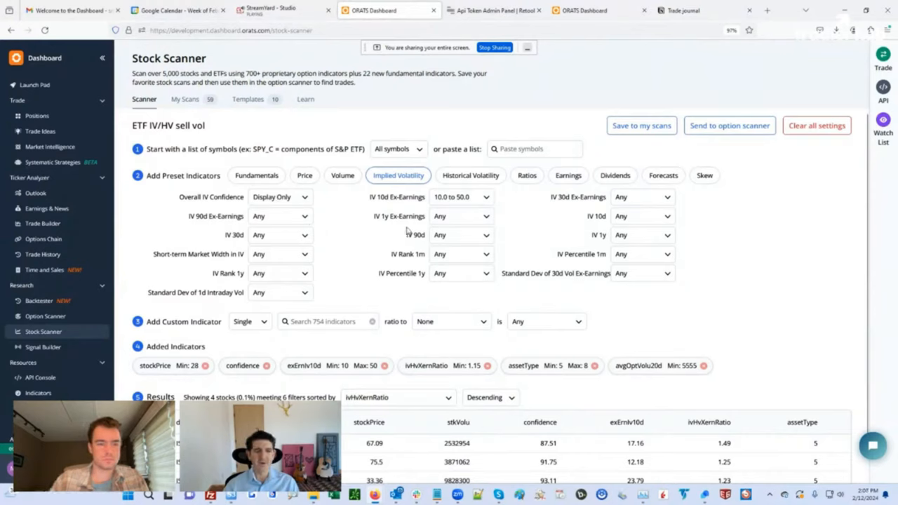
mouse_move(334, 247)
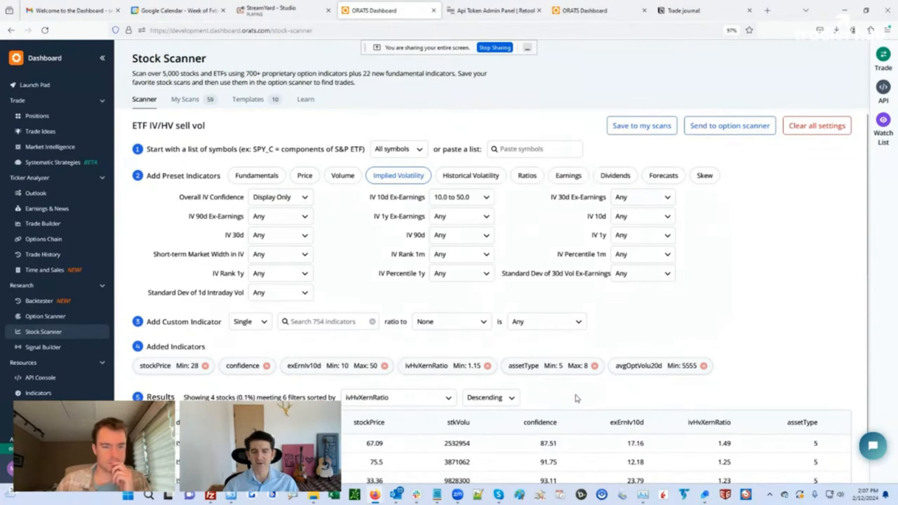
scroll(down, 3)
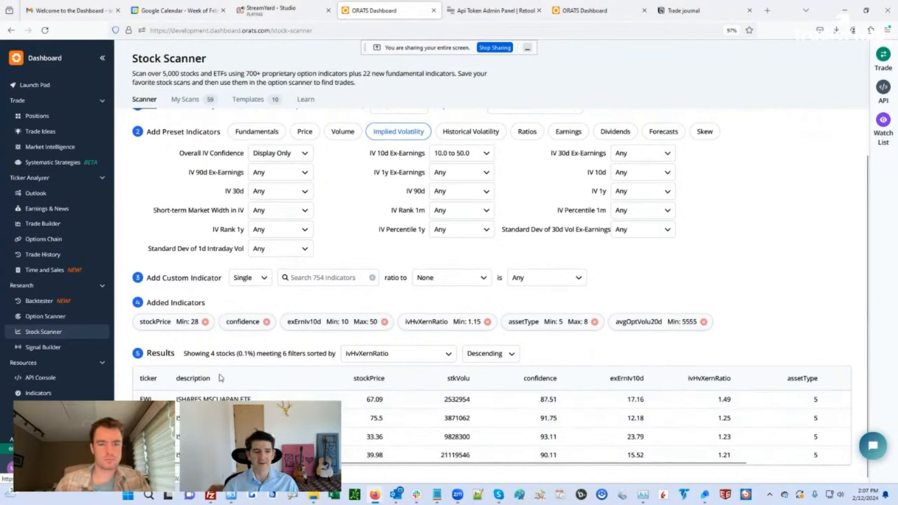
scroll(up, 3)
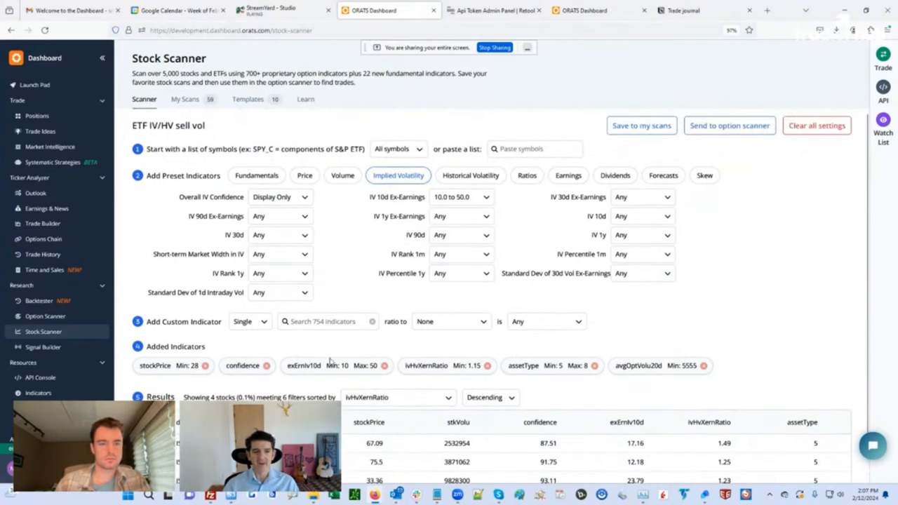
mouse_move(448, 374)
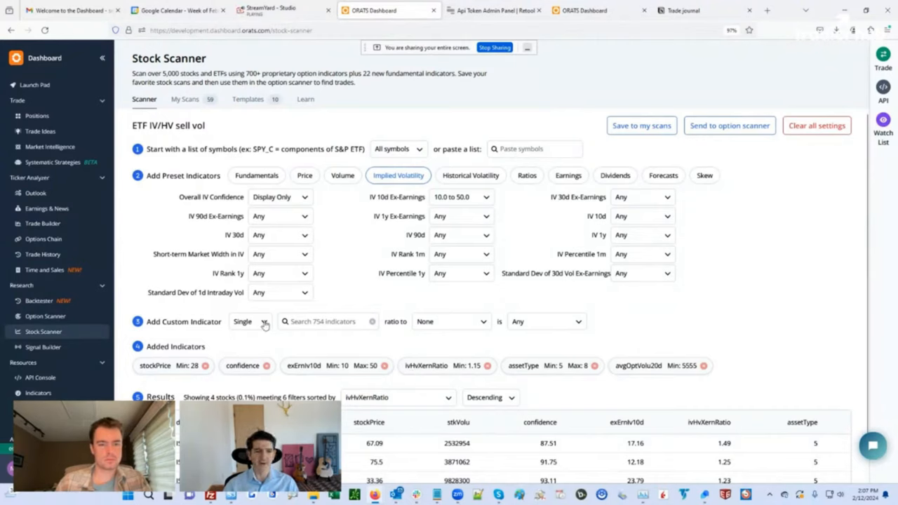
- Make the custom indicator a ratio of two indicators and review the IV/HV ex-earnings ratio filter range
click(250, 321)
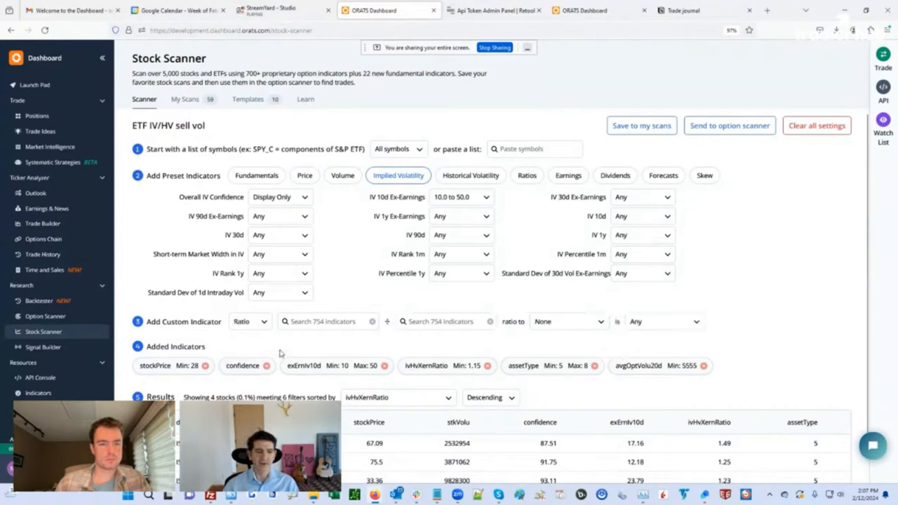
click(326, 321)
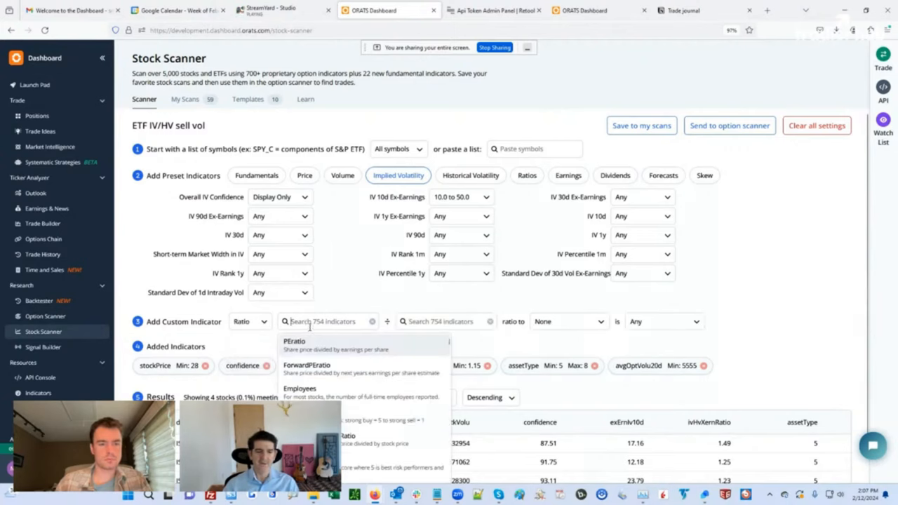
click(446, 321)
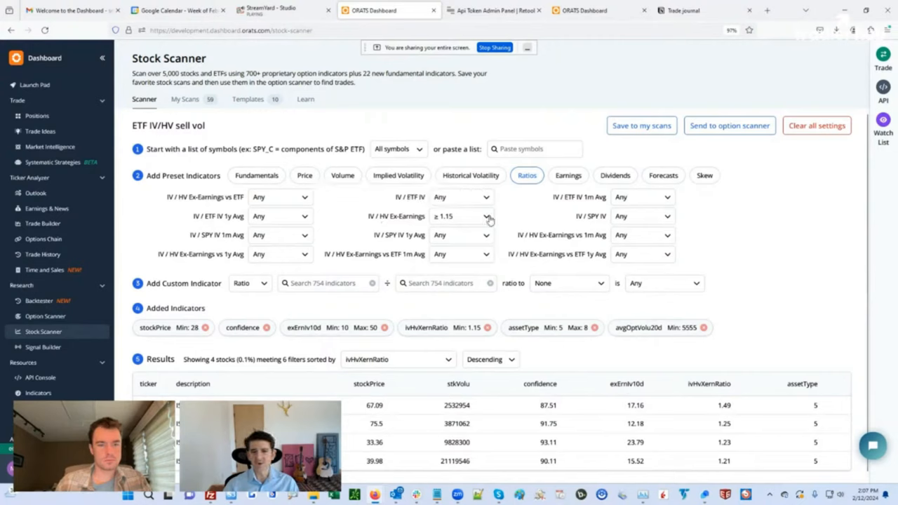
click(485, 216)
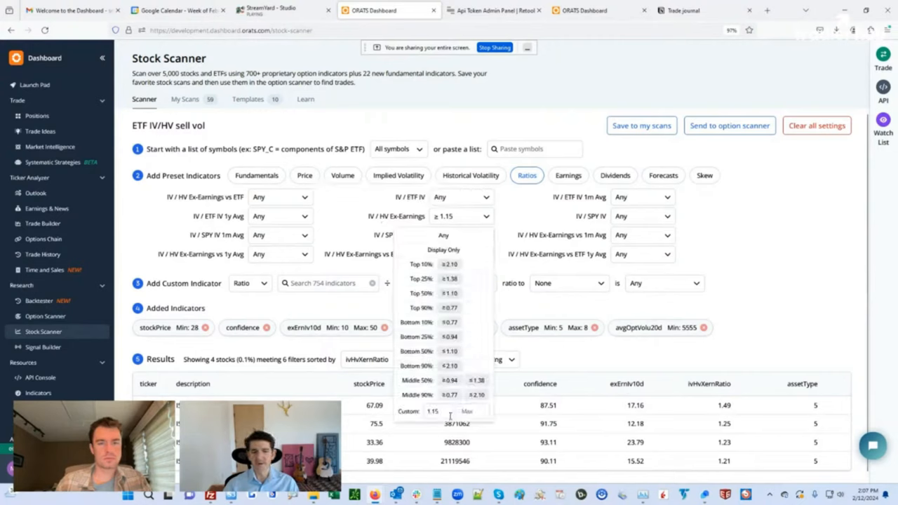
mouse_move(522, 301)
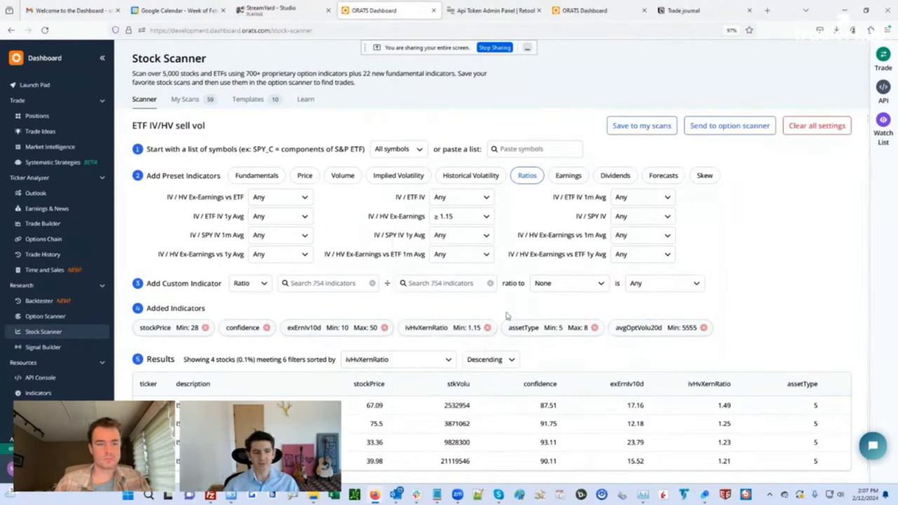
mouse_move(567, 317)
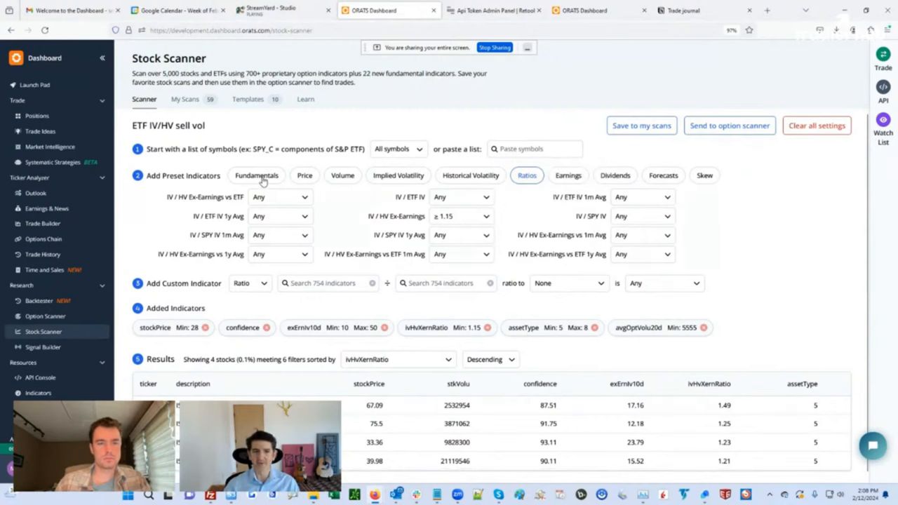
- Show the fundamental preset filters, including the Asset Type 5.00 to 8.00 range
click(256, 176)
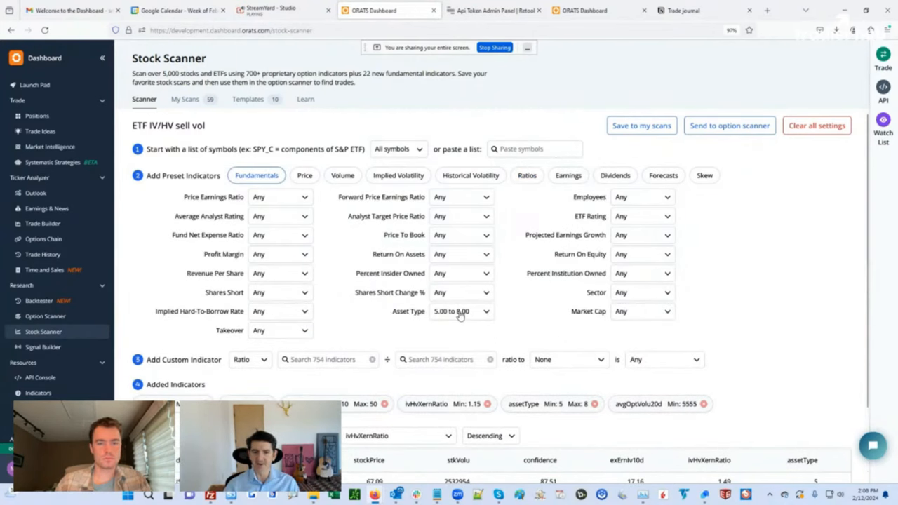
click(460, 311)
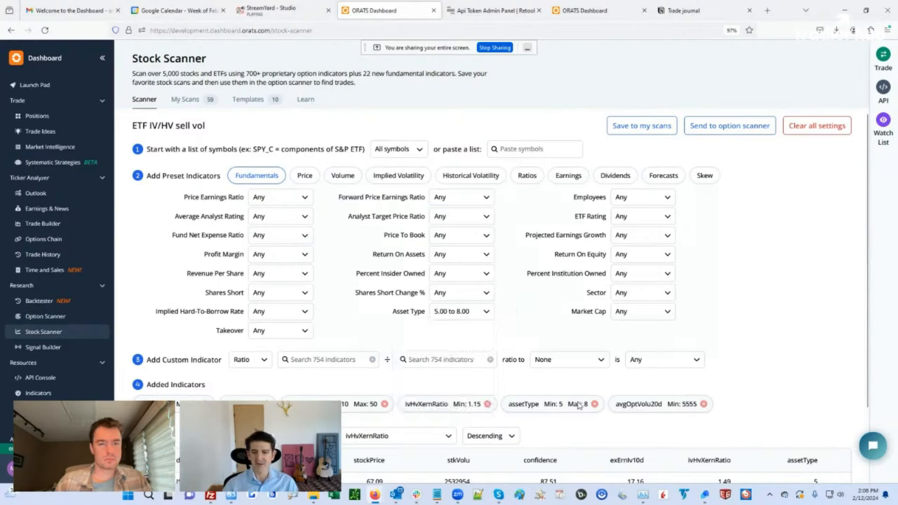
mouse_move(635, 412)
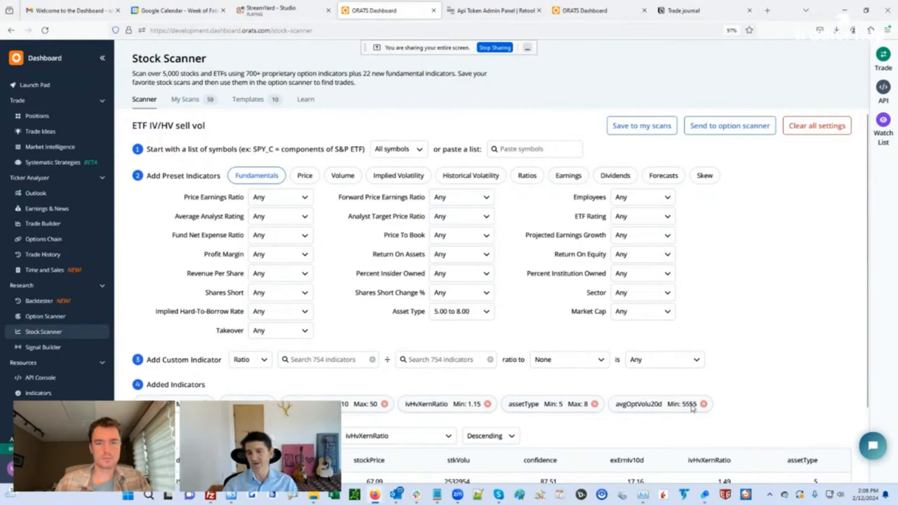
mouse_move(499, 384)
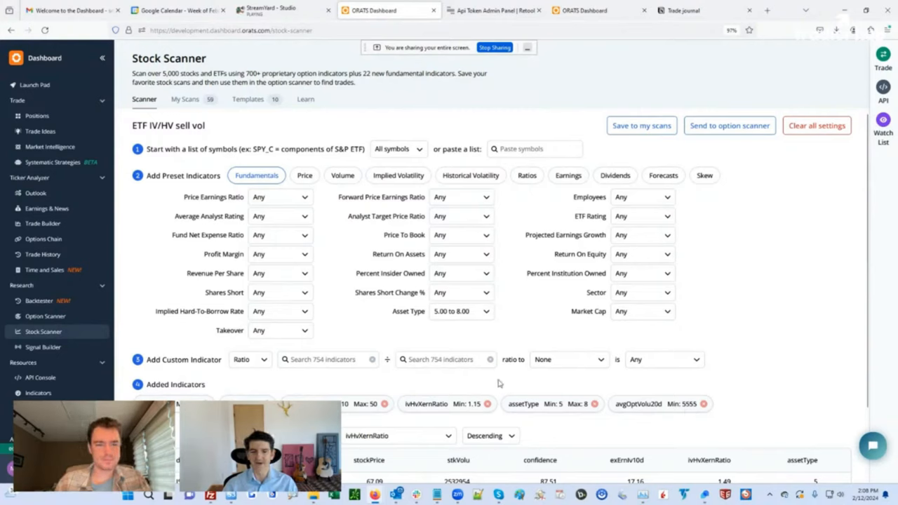
mouse_move(629, 399)
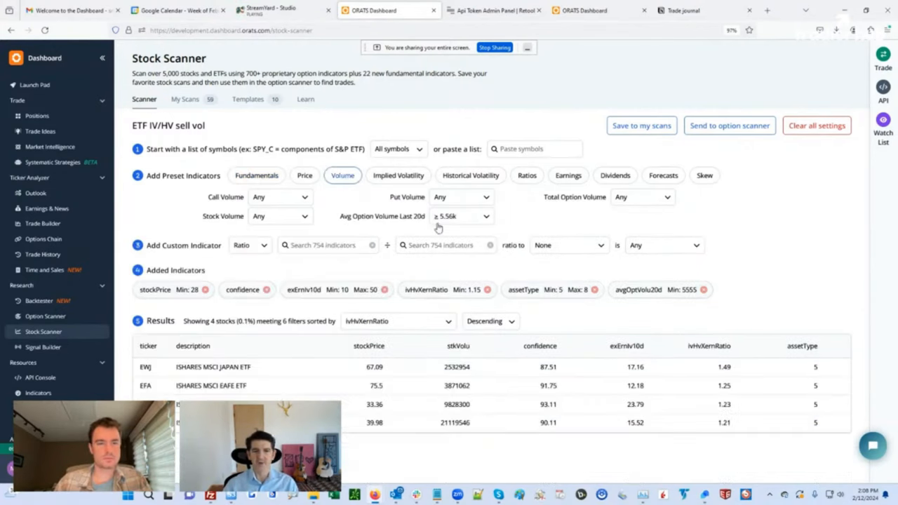
- Check the 20-day average option volume filter range, then go to the EWJ ticker page from the results
click(460, 216)
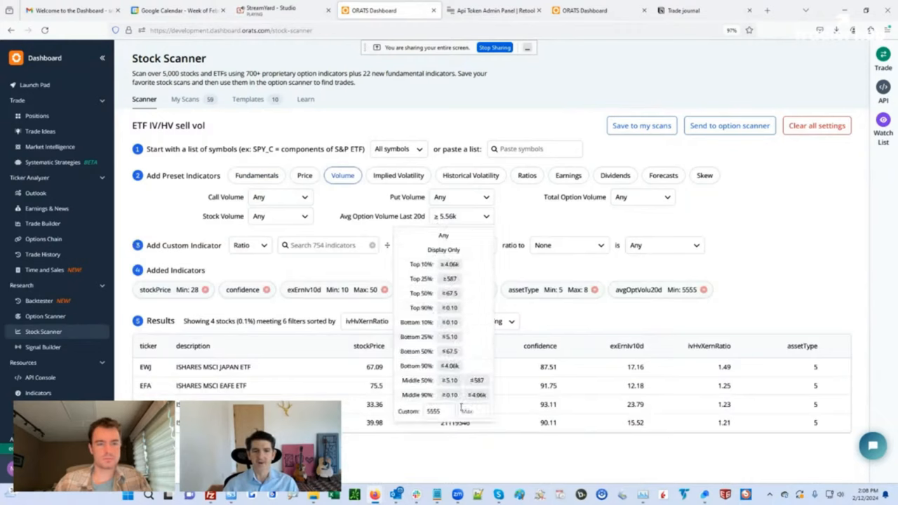
click(556, 216)
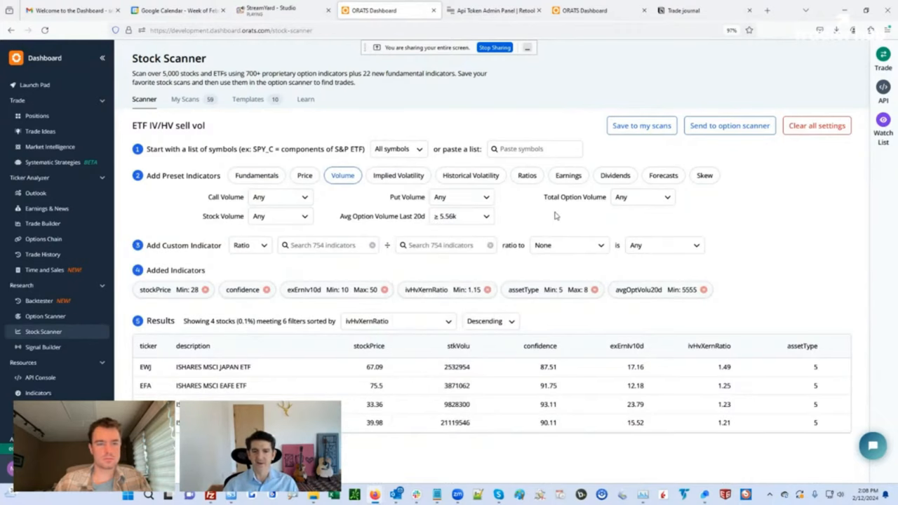
mouse_move(291, 357)
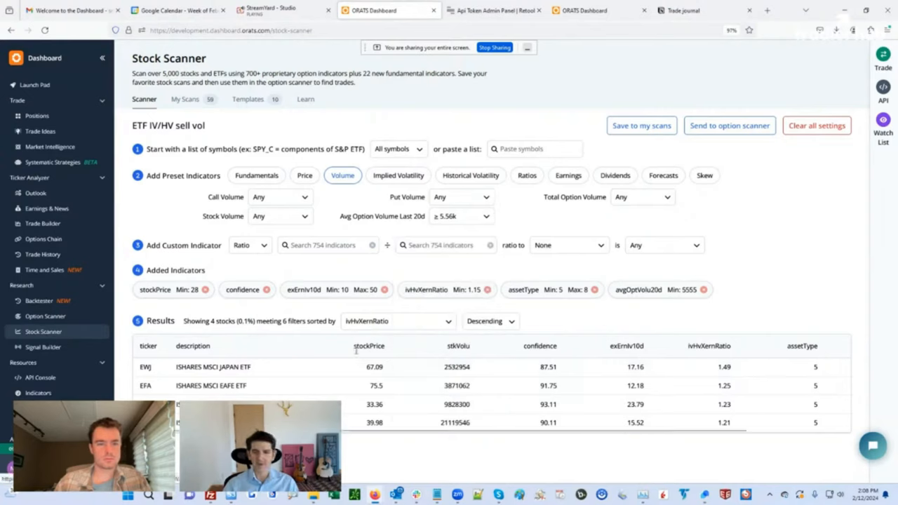
click(398, 320)
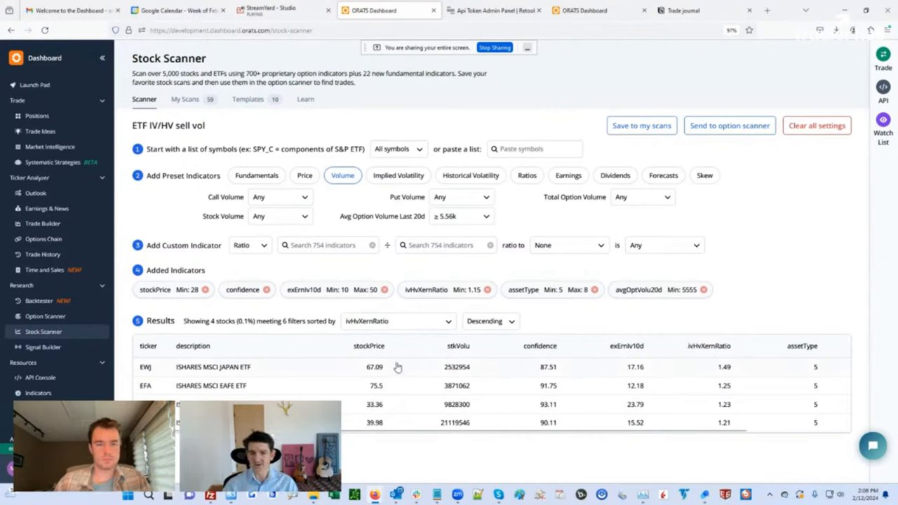
click(146, 368)
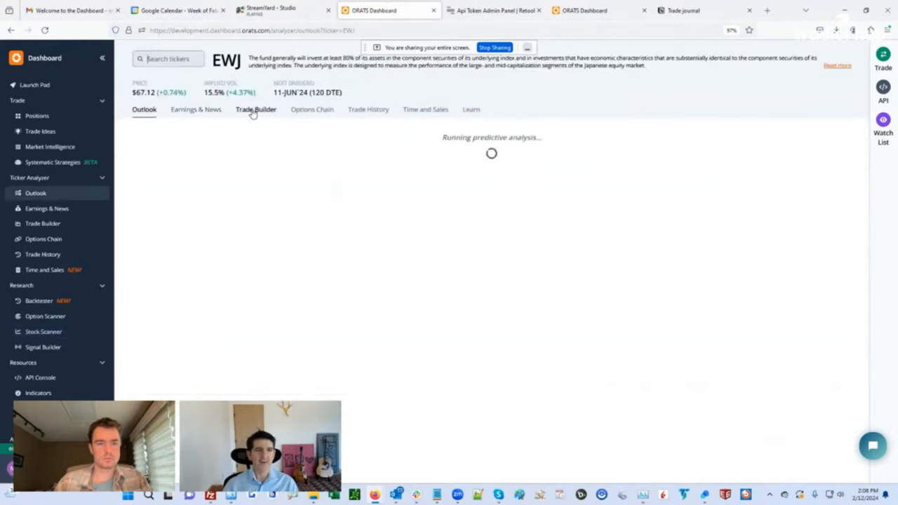
- Show EWJ's Trade Builder chart with price, implied volatility history and option interest by expiry
click(255, 110)
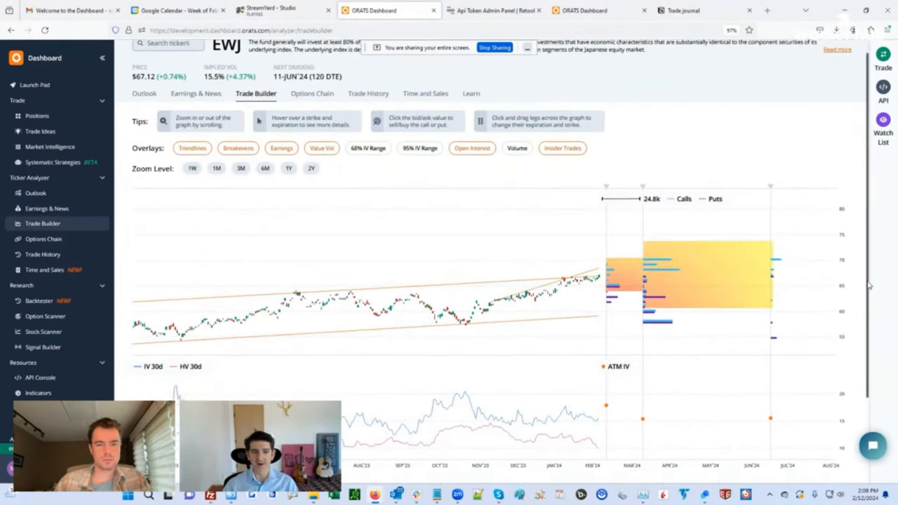
mouse_move(723, 212)
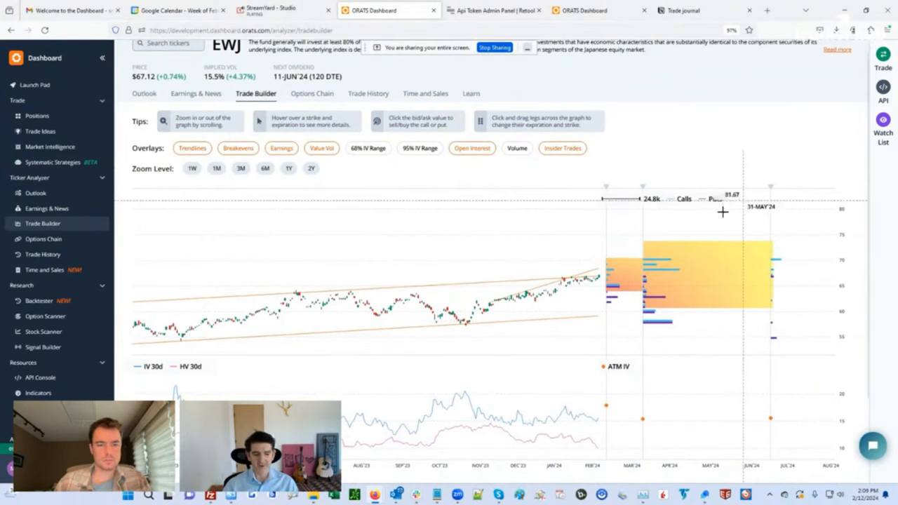
mouse_move(582, 442)
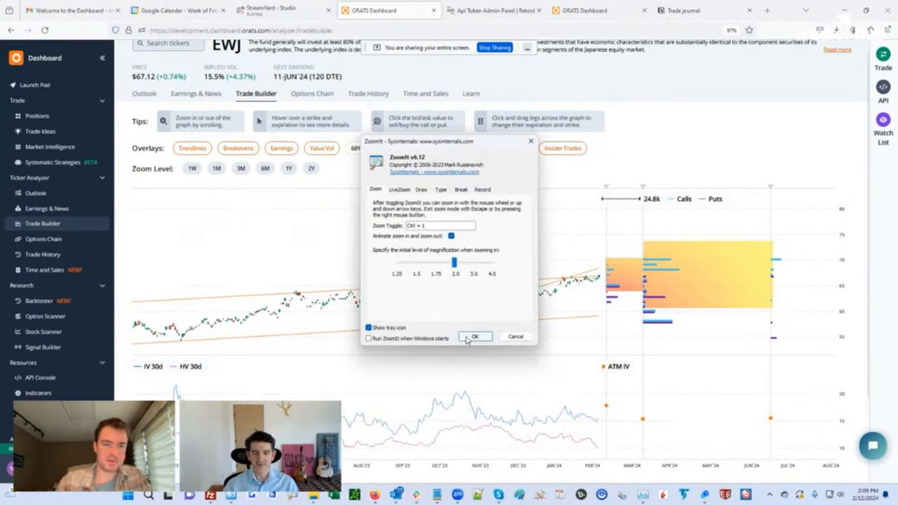
click(475, 337)
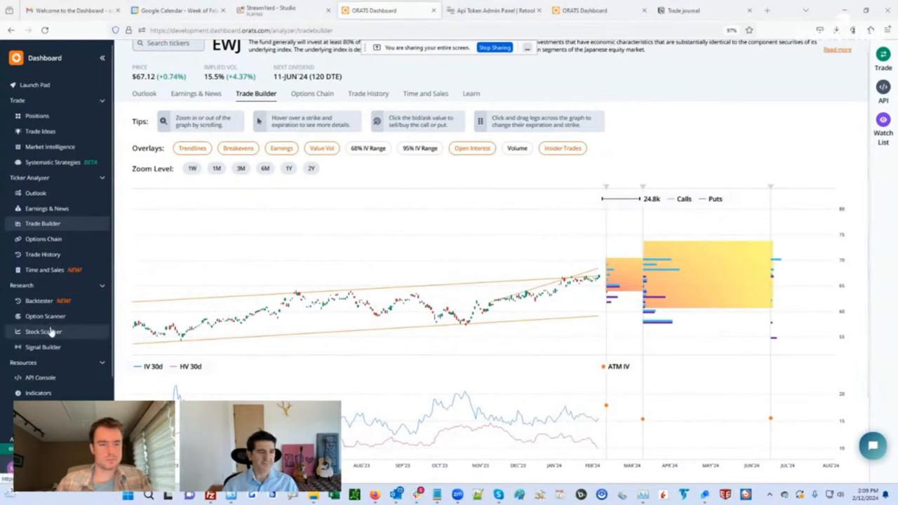
- Return to the Stock Scanner showing four stocks meeting the six indicator filters
click(43, 331)
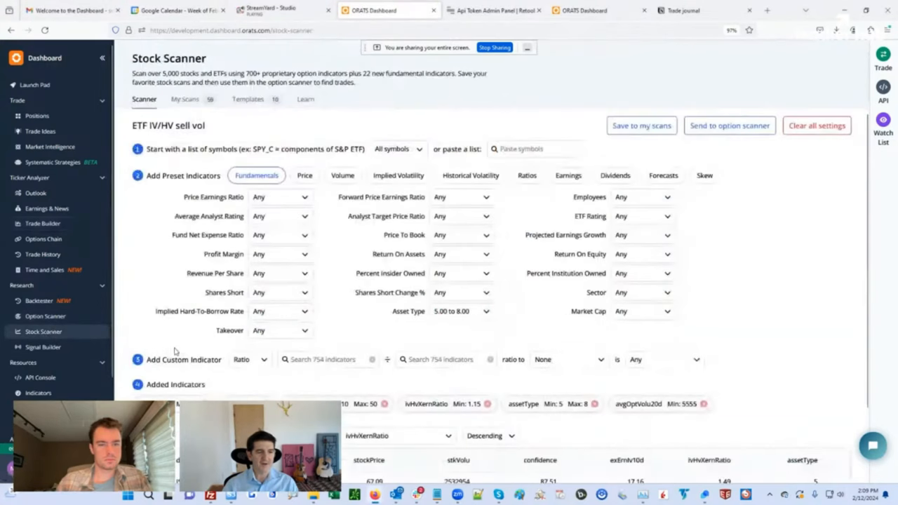
scroll(down, 3)
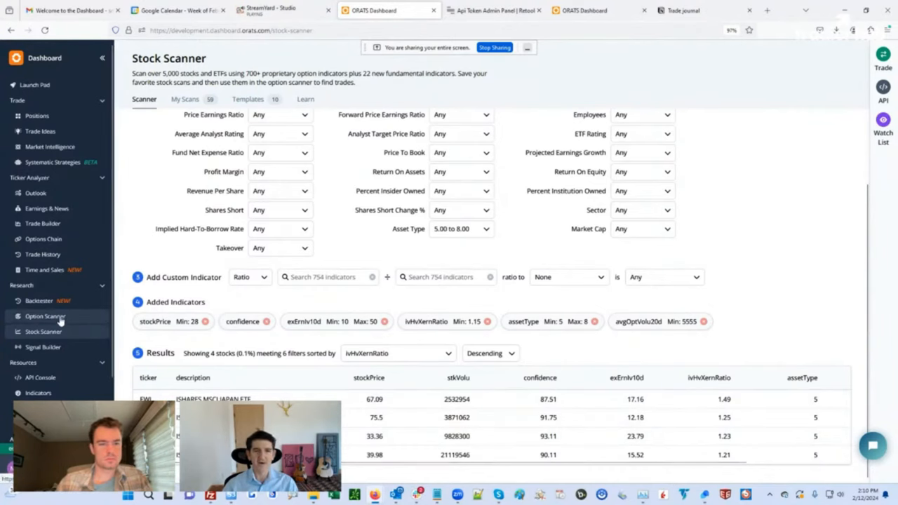
- In the Option Scanner, load the saved 'ETF sell vol iv/hv' scan for EEM, EWZ, EFA and EWJ
click(45, 317)
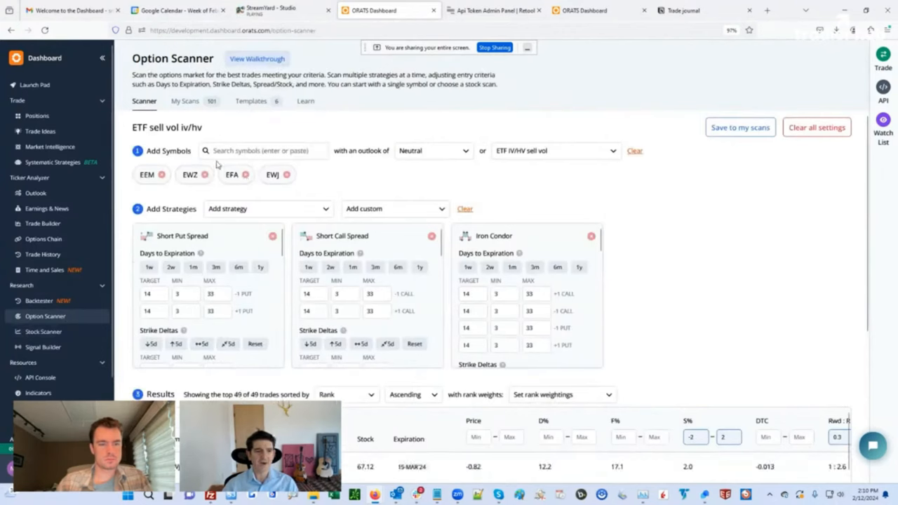
mouse_move(522, 154)
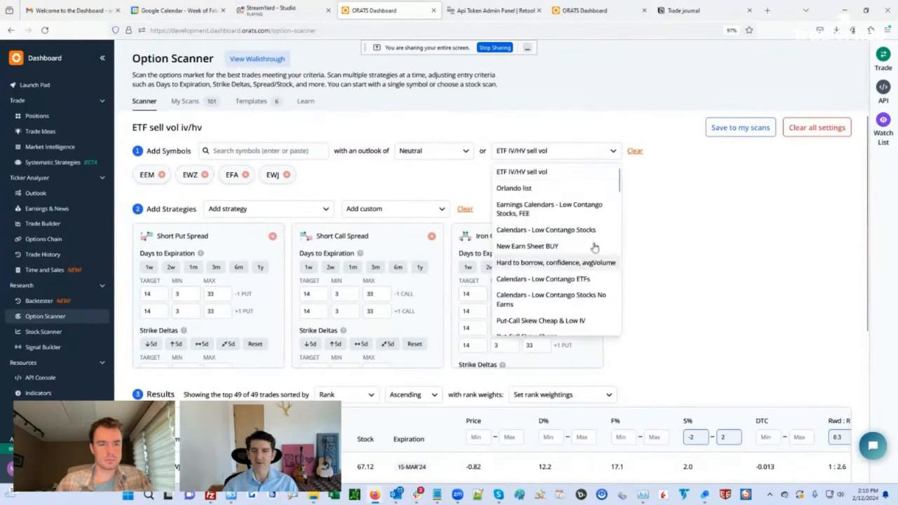
scroll(down, 3)
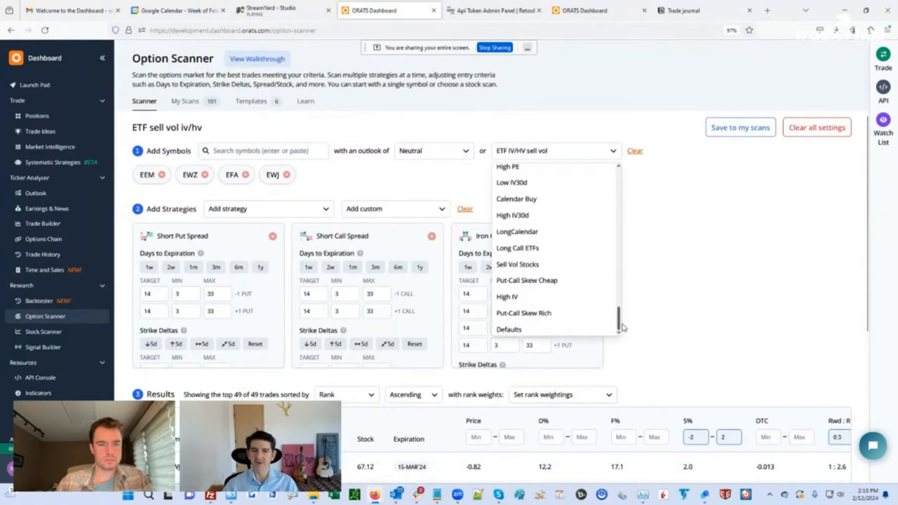
scroll(up, 3)
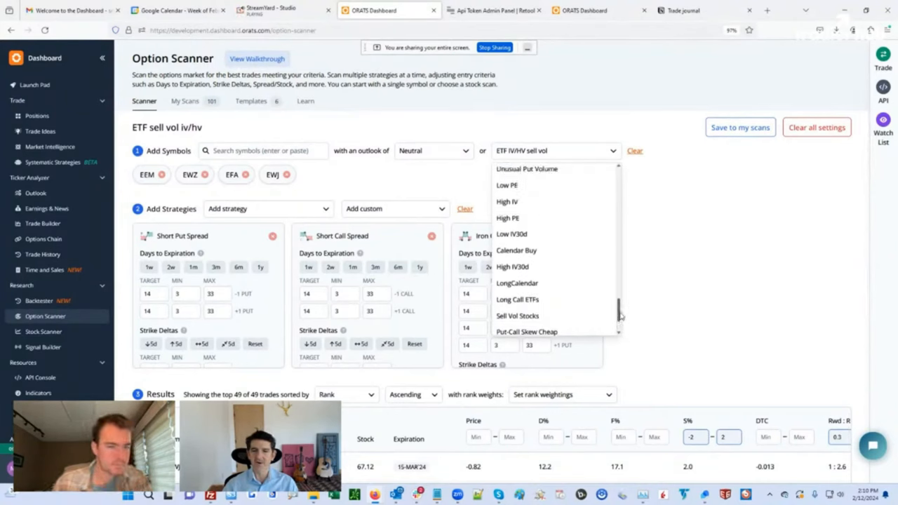
scroll(down, 3)
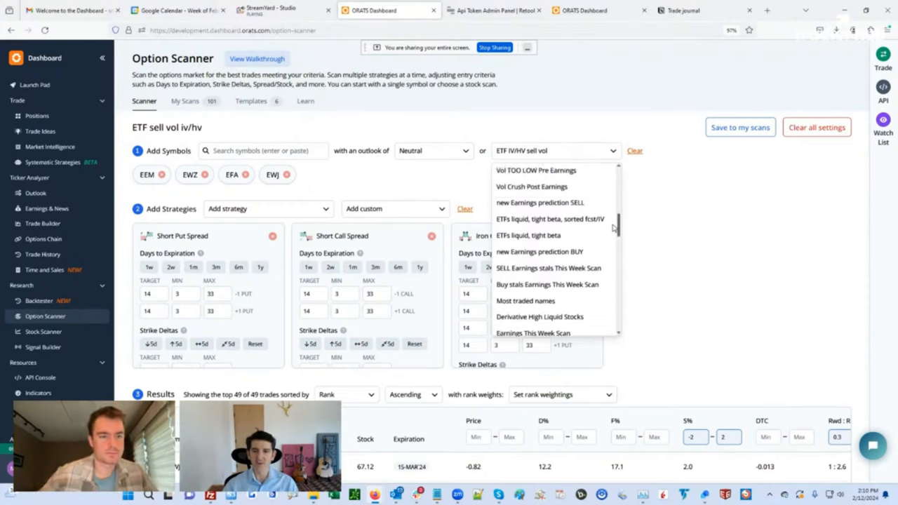
scroll(up, 3)
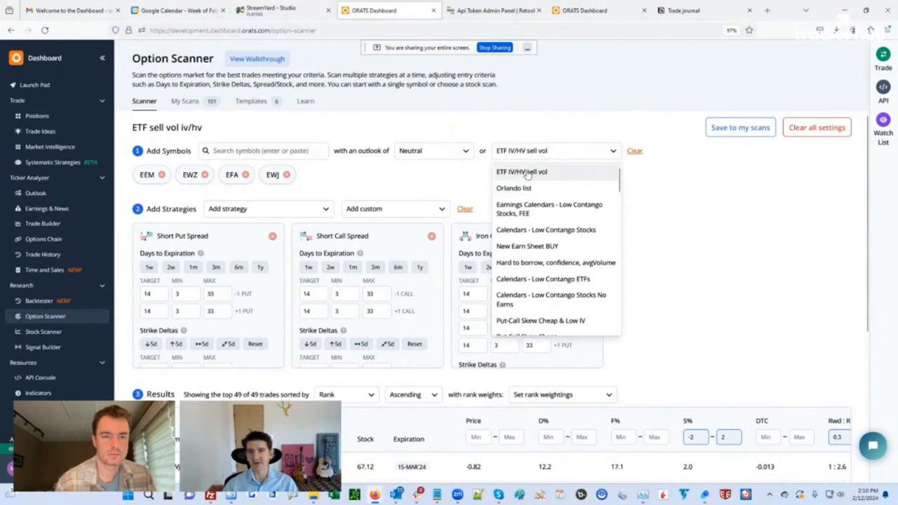
click(522, 171)
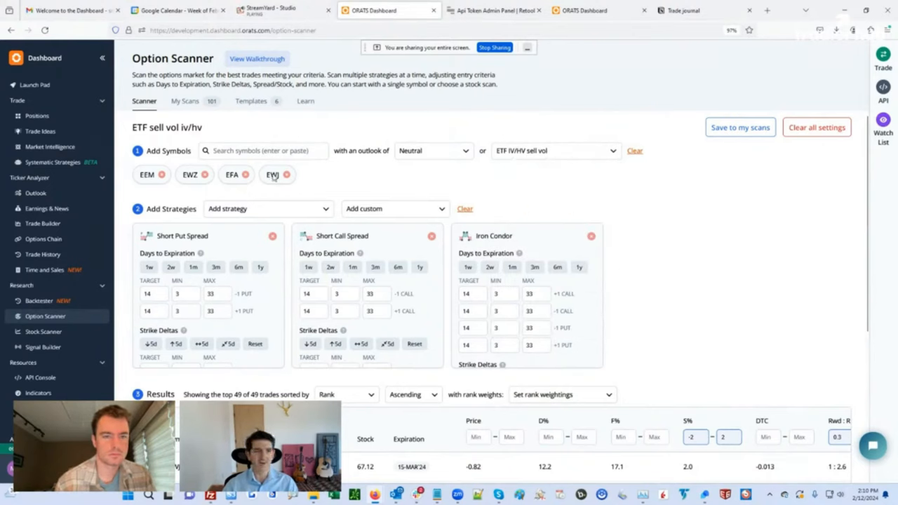
mouse_move(364, 185)
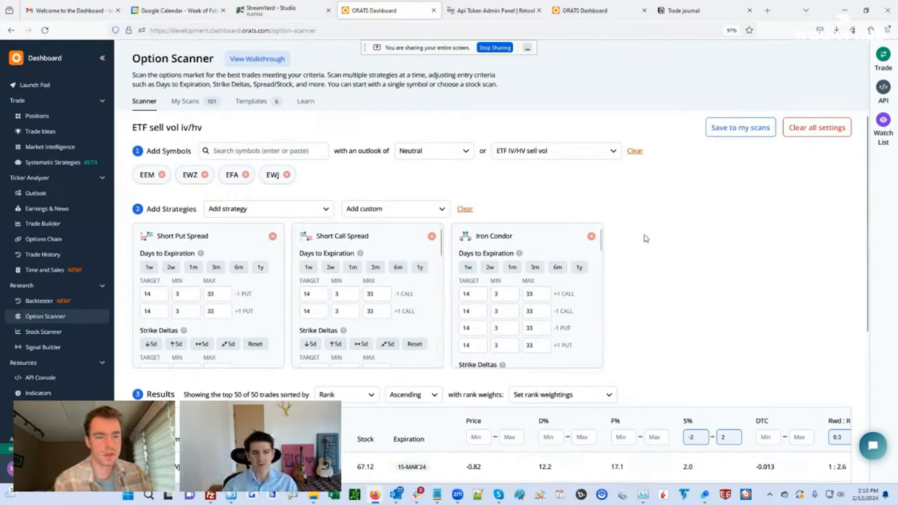
mouse_move(646, 237)
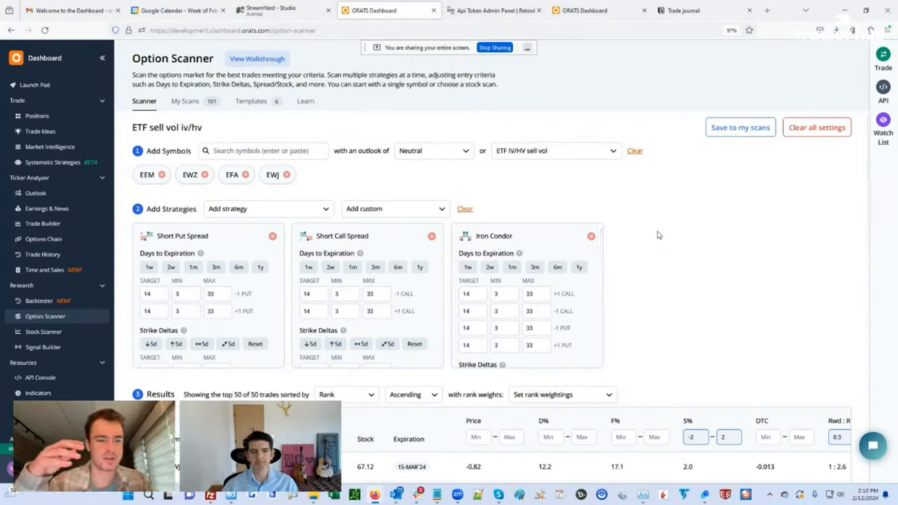
mouse_move(653, 199)
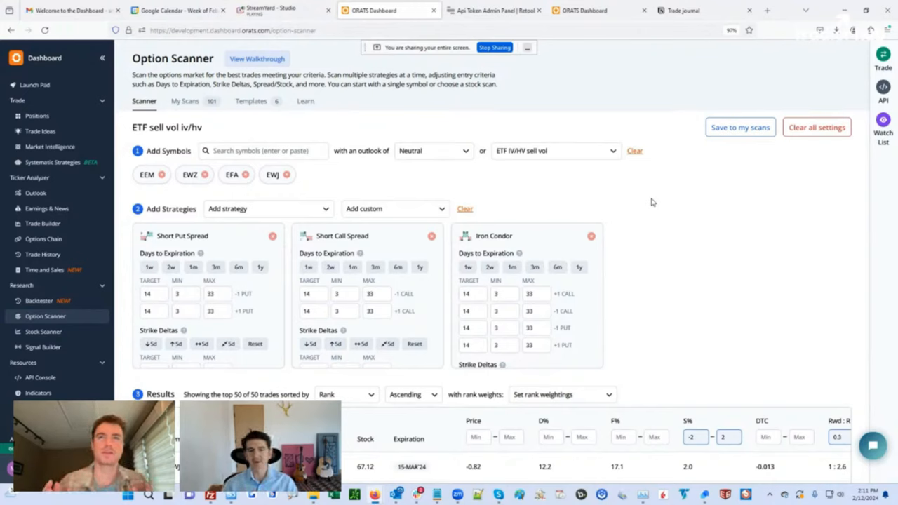
mouse_move(578, 202)
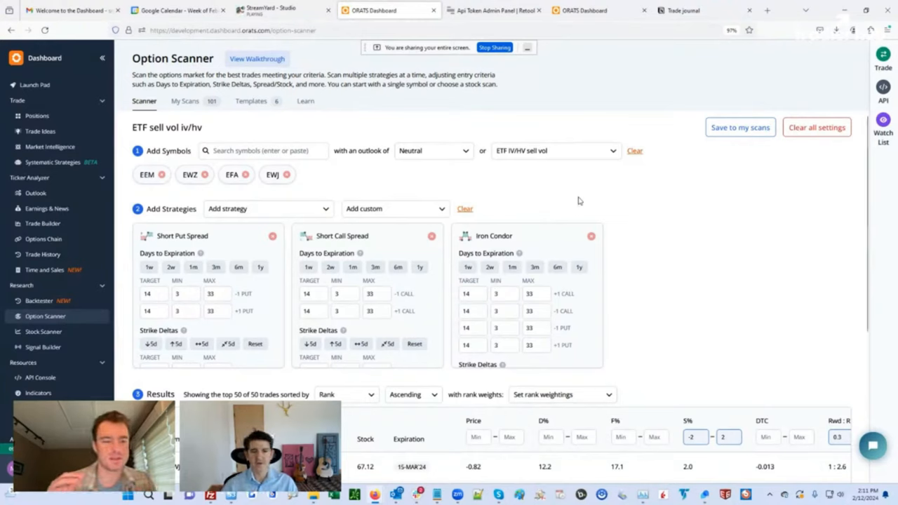
mouse_move(533, 197)
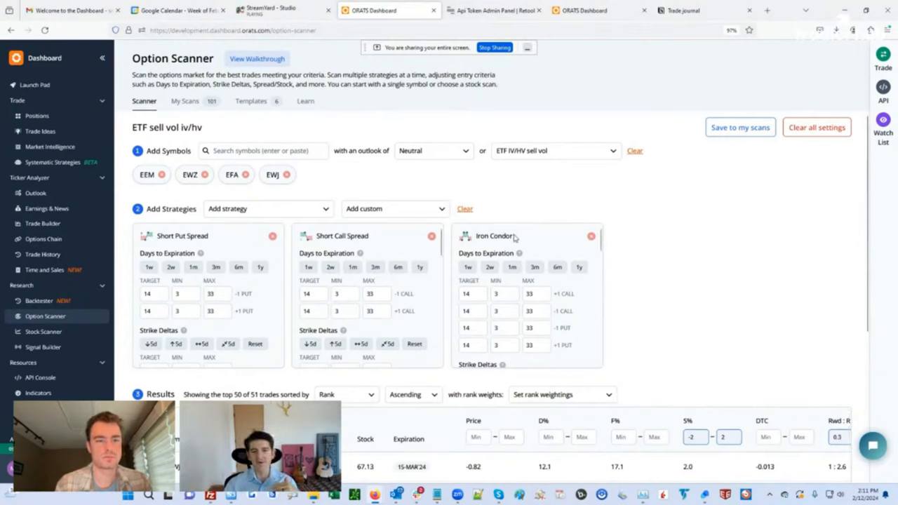
mouse_move(559, 203)
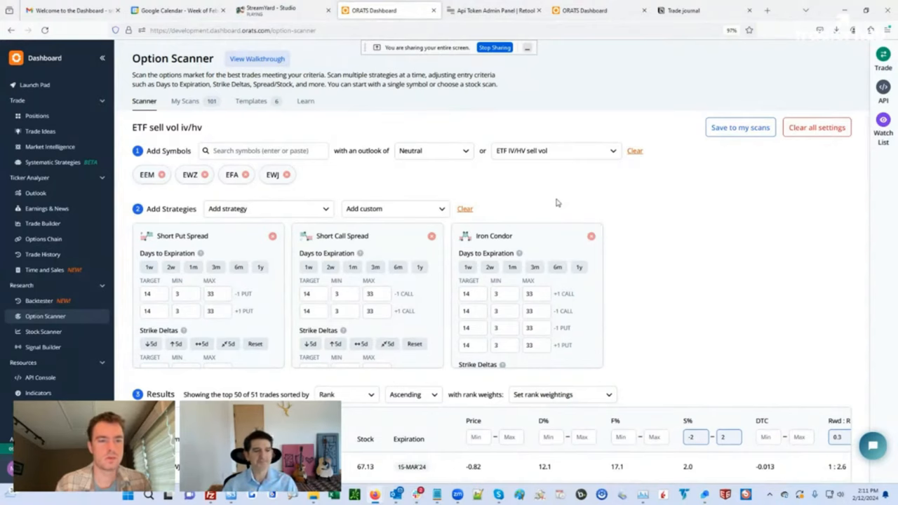
- Review the option scan results with stock-move range -2 to 2, leaving 44 trades led by EWJ iron condors
scroll(down, 3)
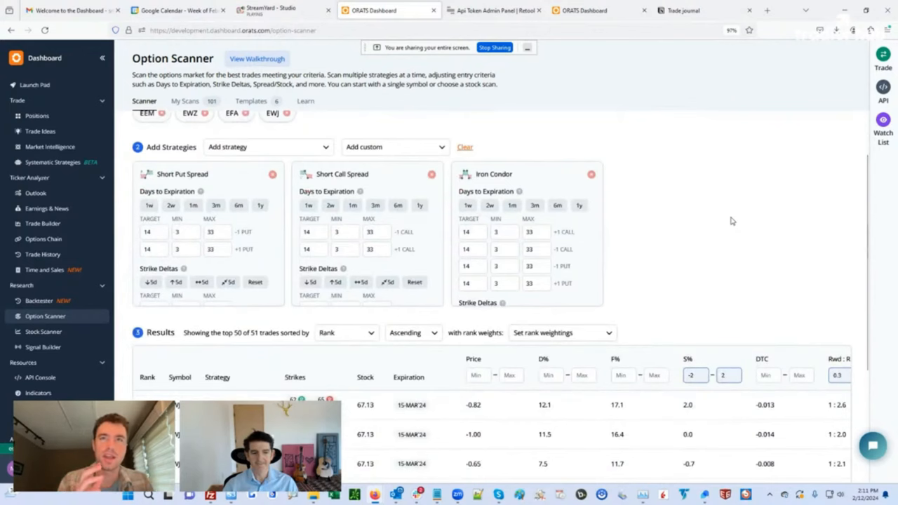
scroll(down, 3)
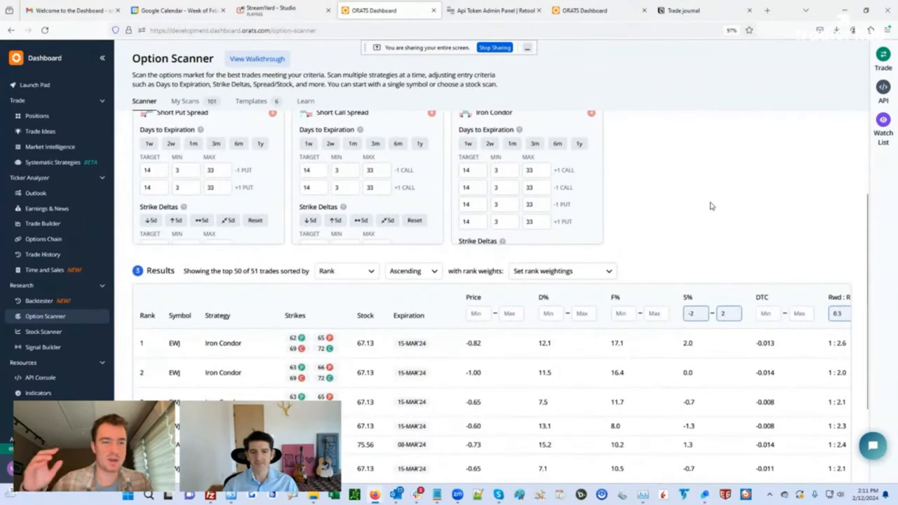
mouse_move(693, 247)
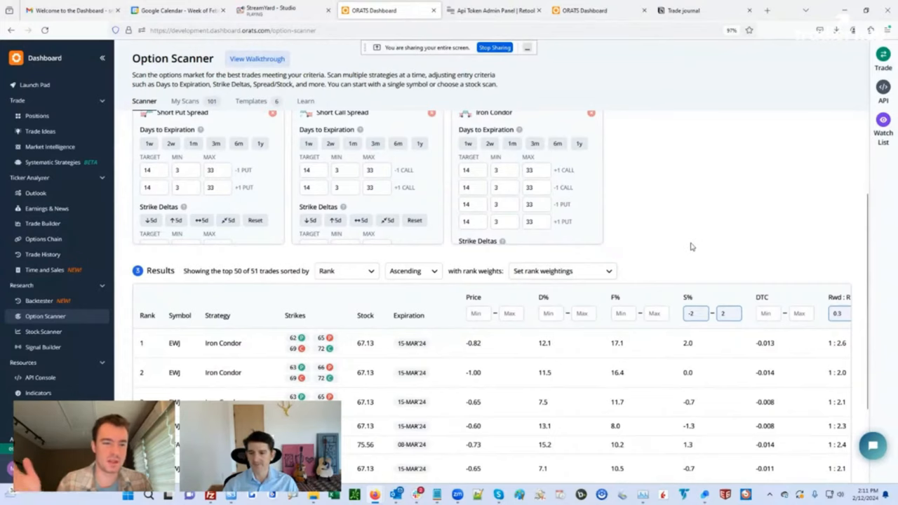
scroll(up, 3)
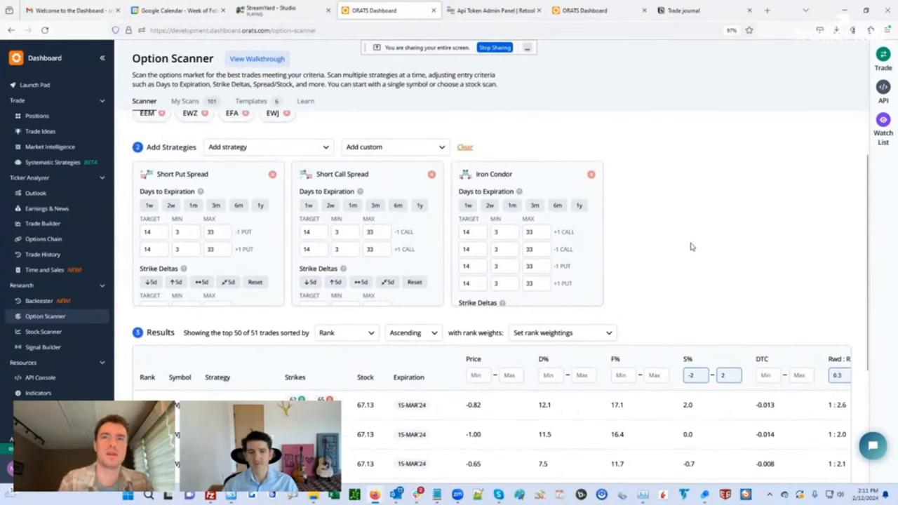
mouse_move(687, 234)
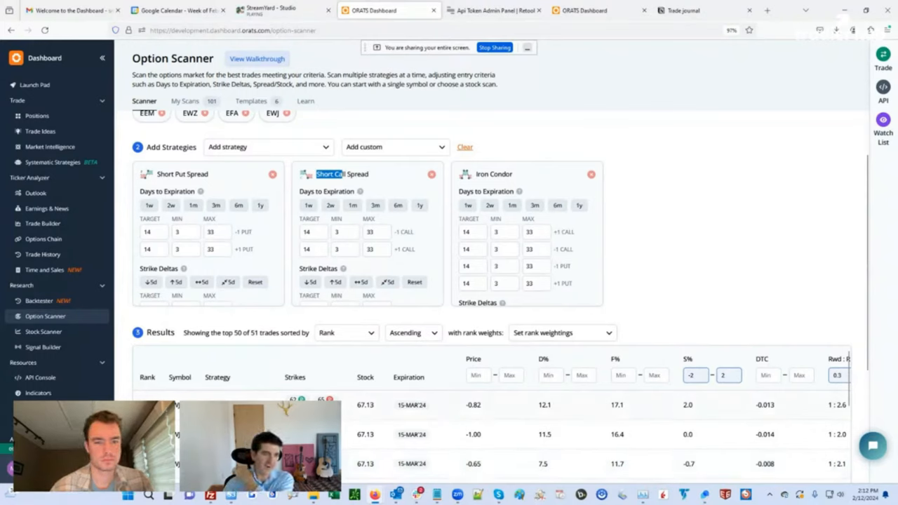
mouse_move(449, 409)
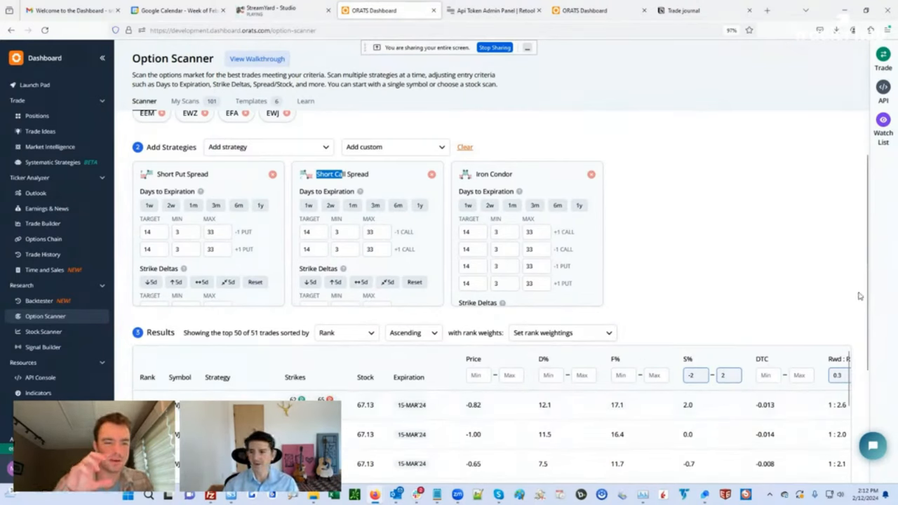
scroll(down, 3)
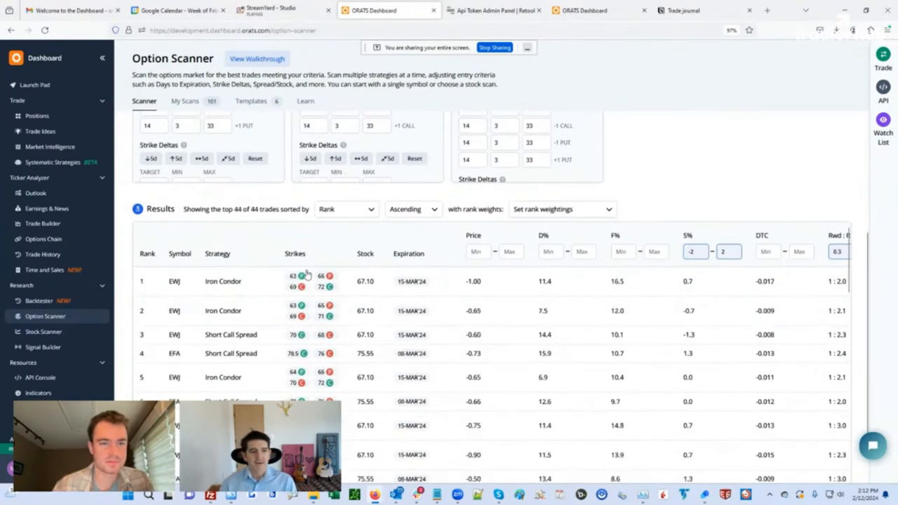
mouse_move(637, 307)
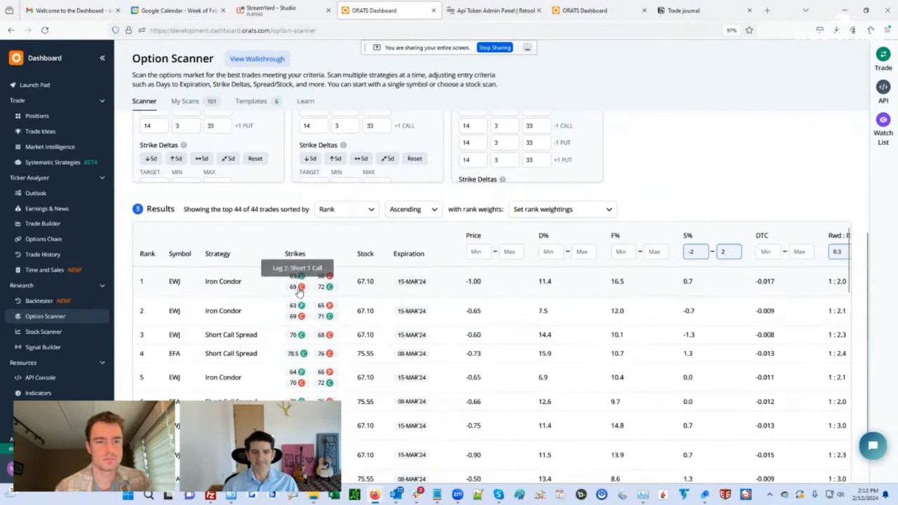
mouse_move(480, 286)
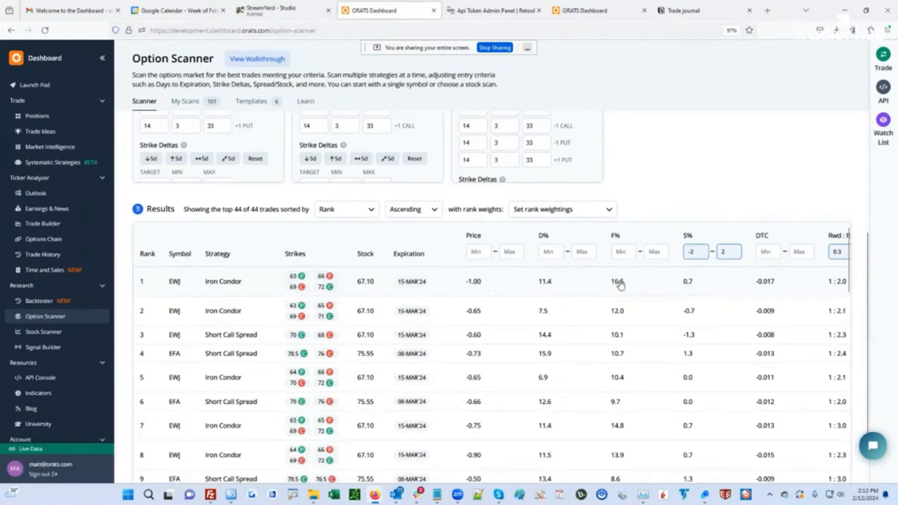
mouse_move(600, 241)
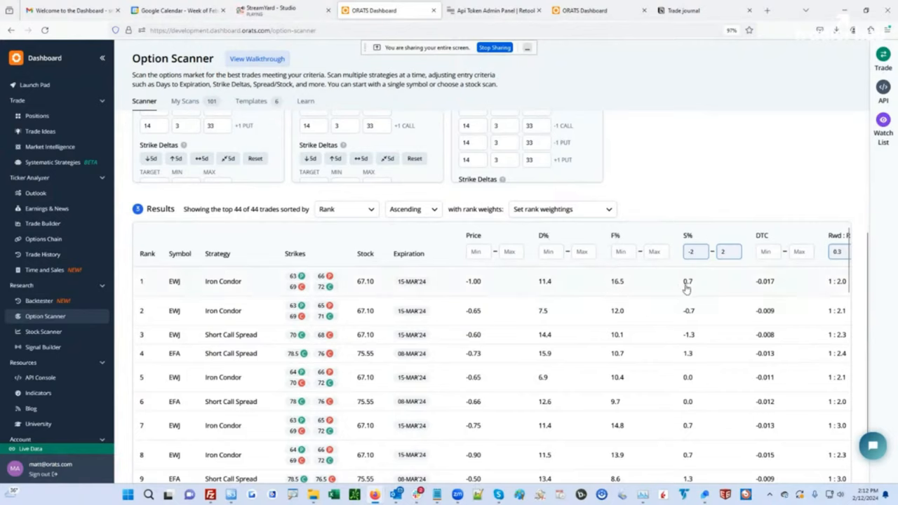
click(694, 251)
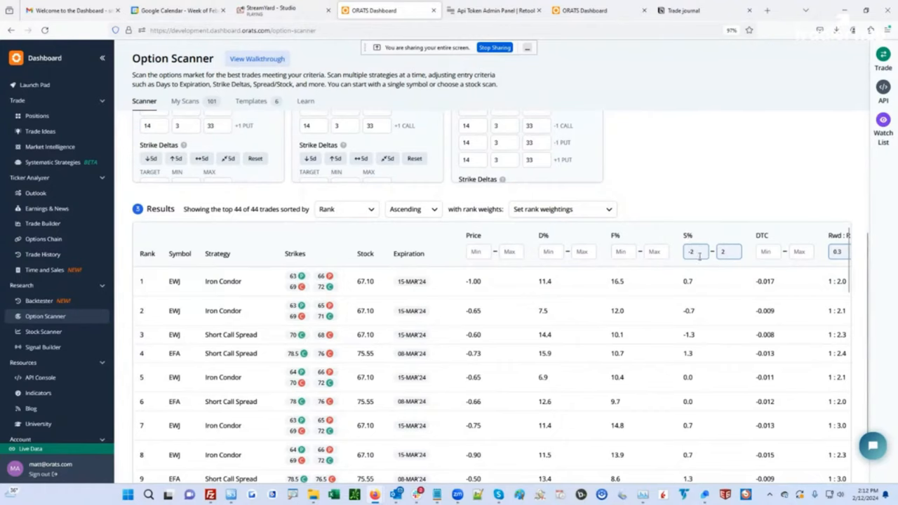
mouse_move(694, 283)
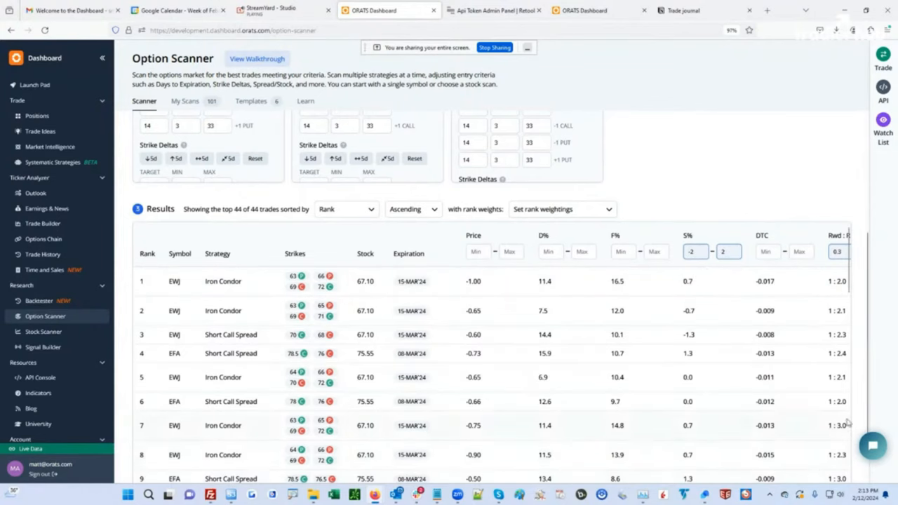
scroll(down, 3)
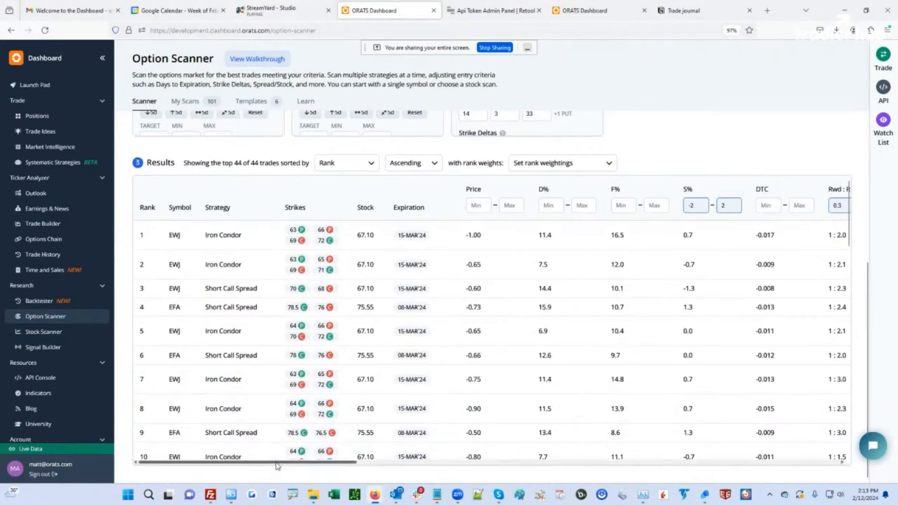
scroll(right, 3)
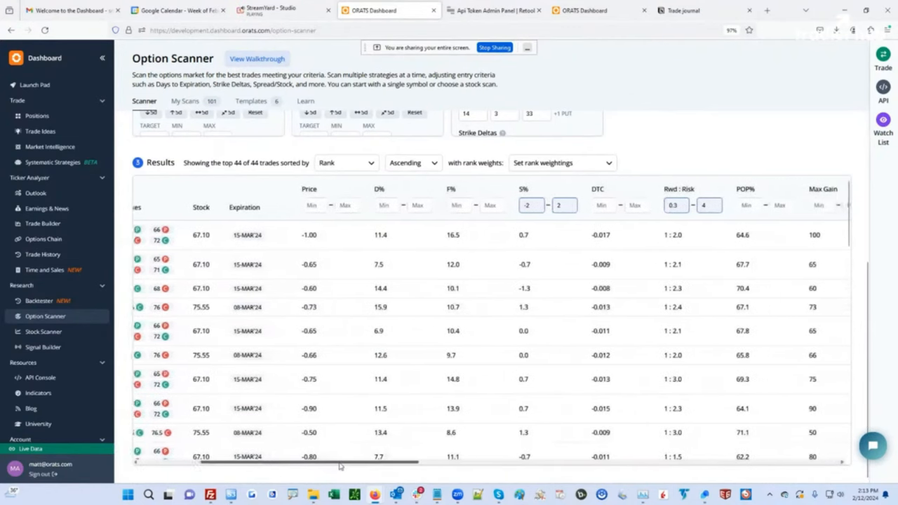
scroll(left, 3)
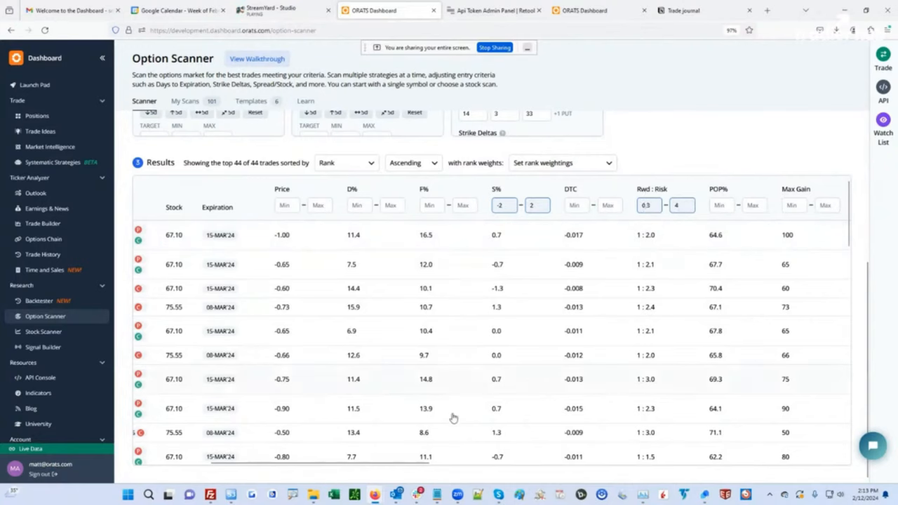
scroll(right, 3)
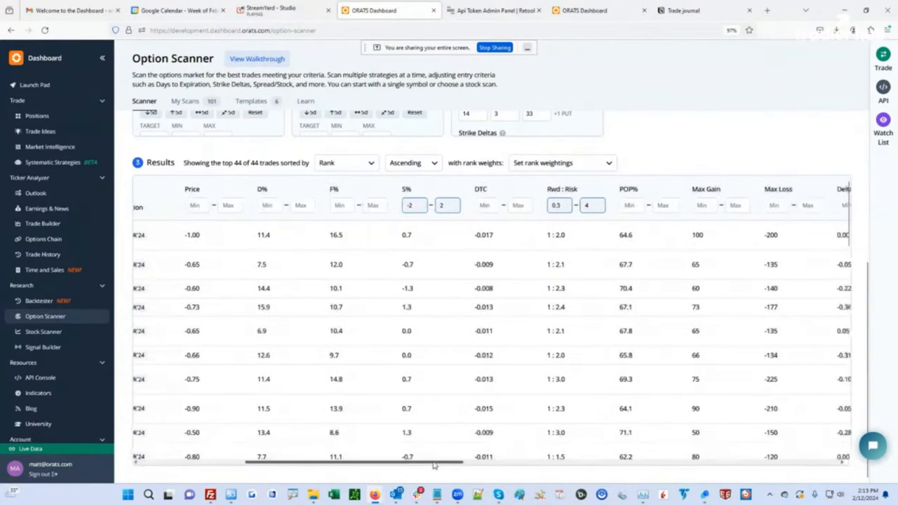
scroll(right, 3)
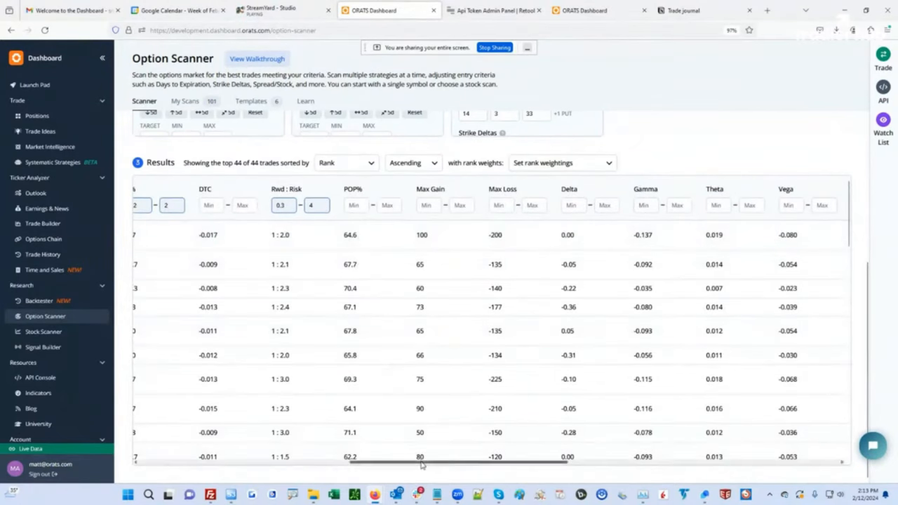
scroll(right, 3)
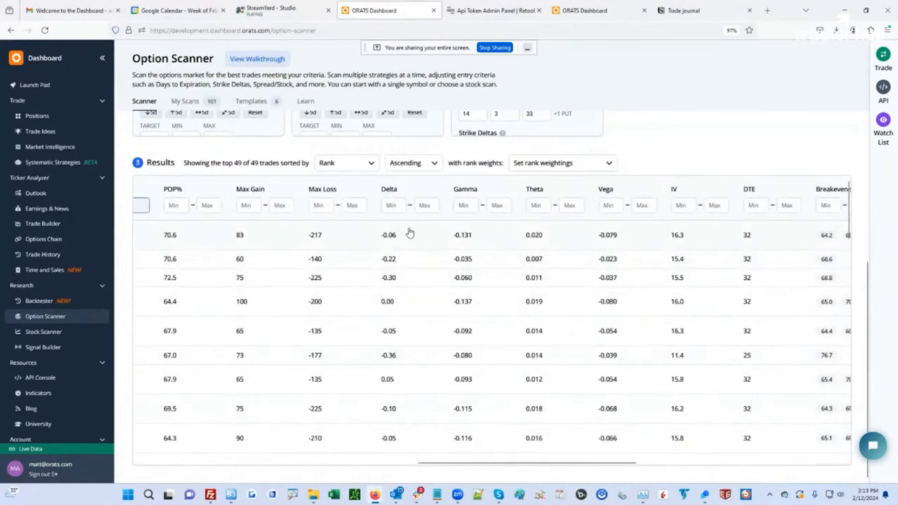
mouse_move(550, 233)
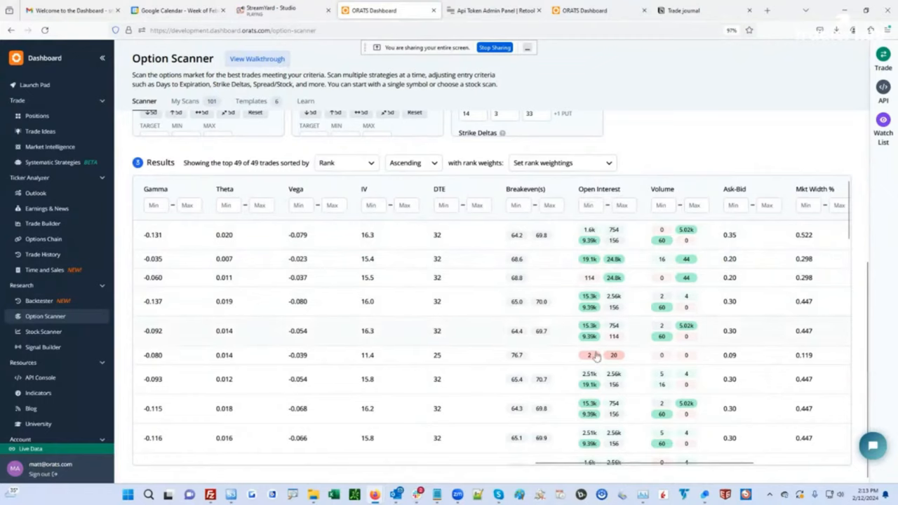
mouse_move(674, 286)
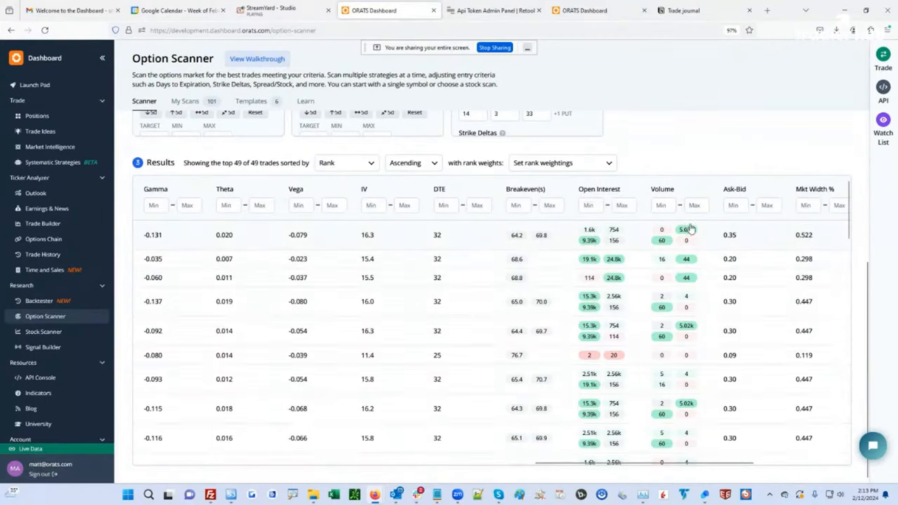
mouse_move(713, 295)
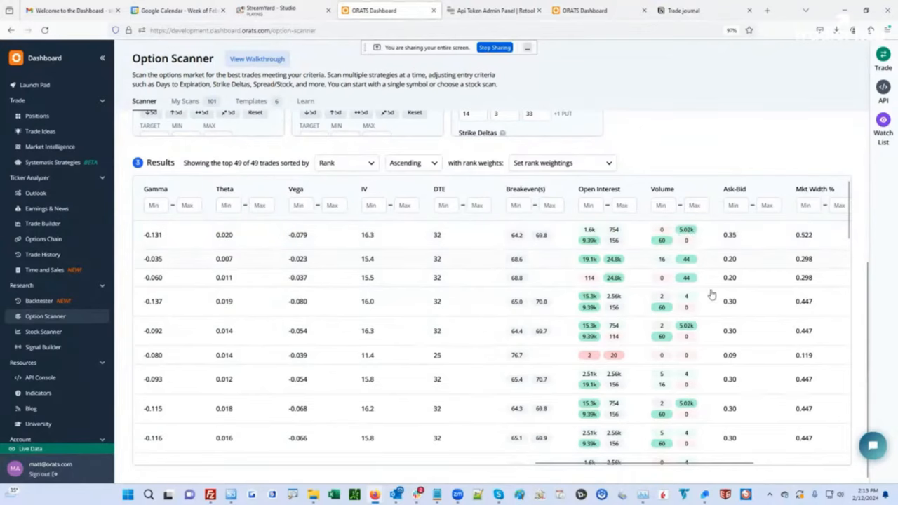
scroll(right, 3)
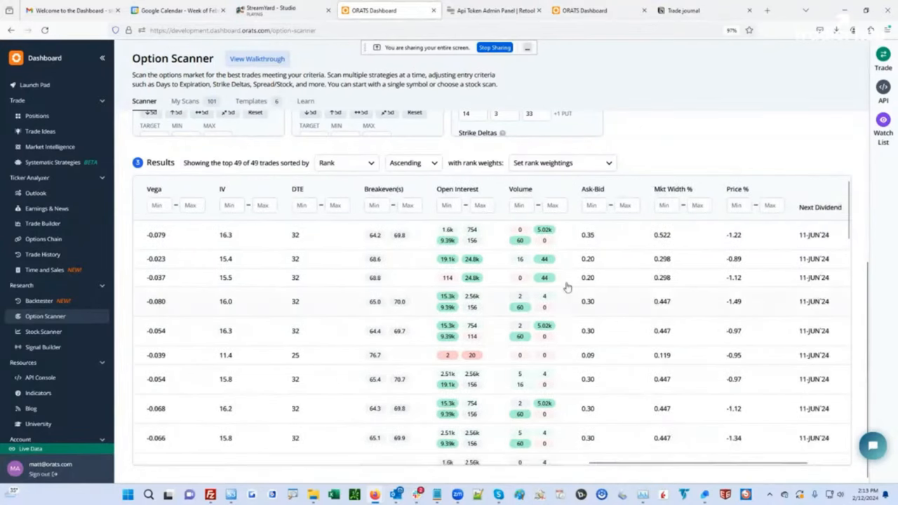
mouse_move(792, 278)
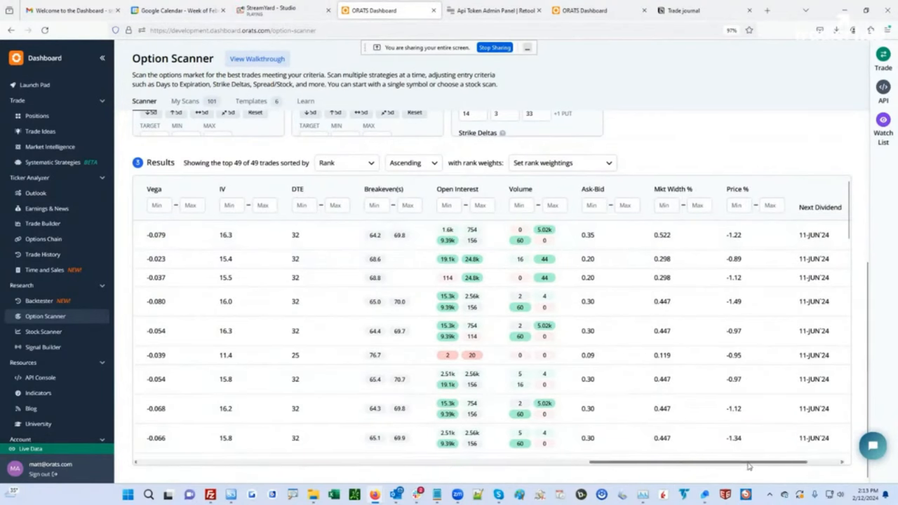
scroll(left, 3)
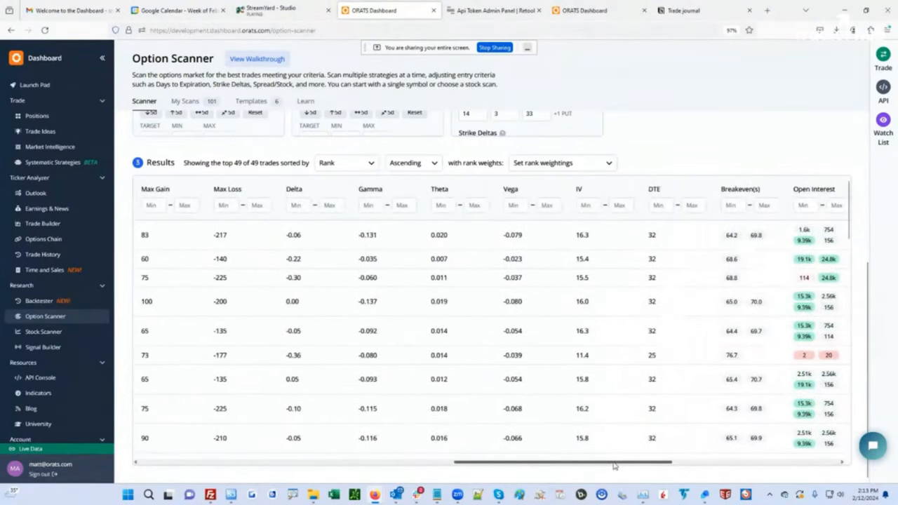
scroll(left, 3)
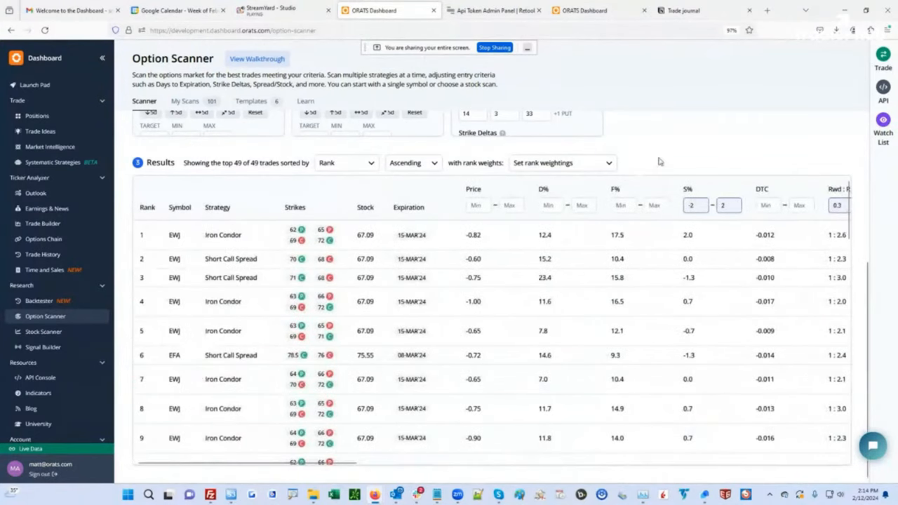
mouse_move(587, 422)
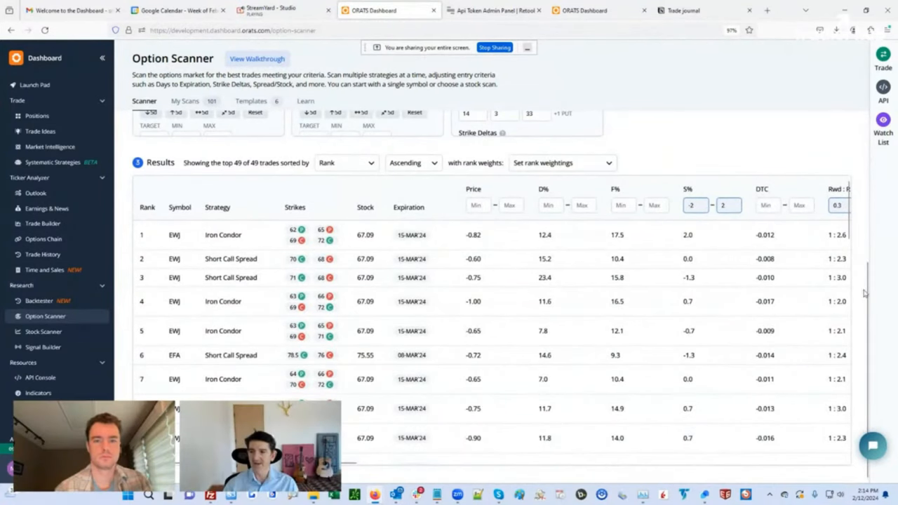
scroll(up, 3)
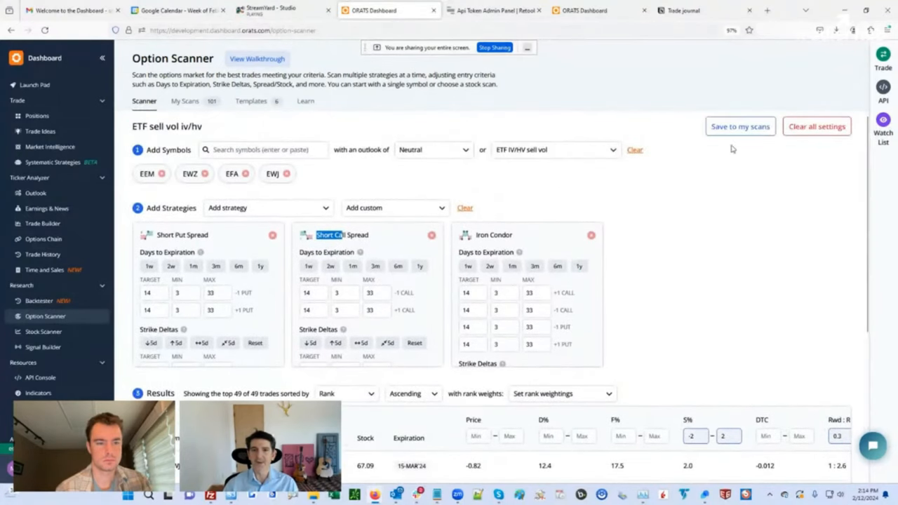
mouse_move(582, 185)
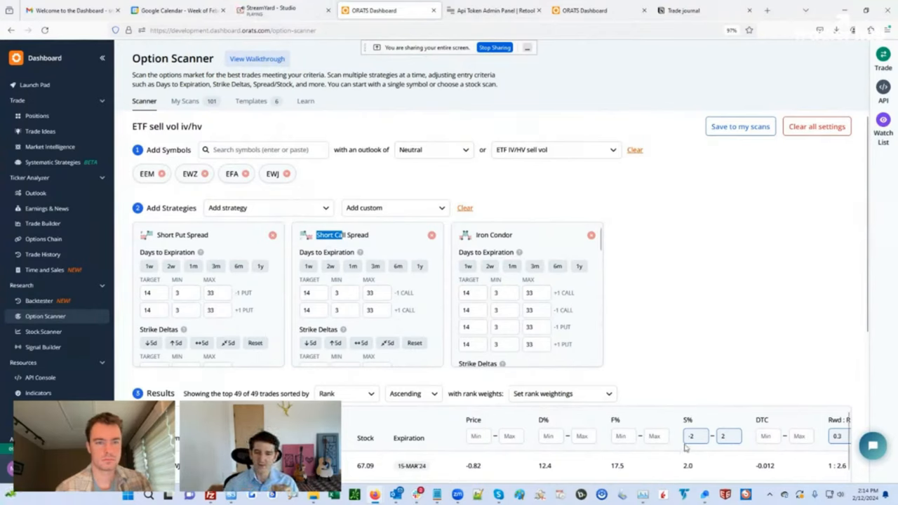
scroll(down, 3)
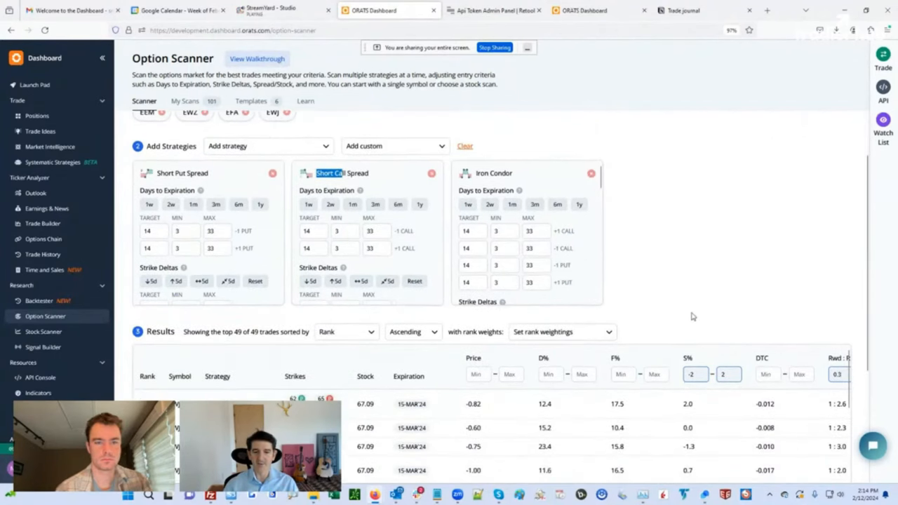
scroll(down, 3)
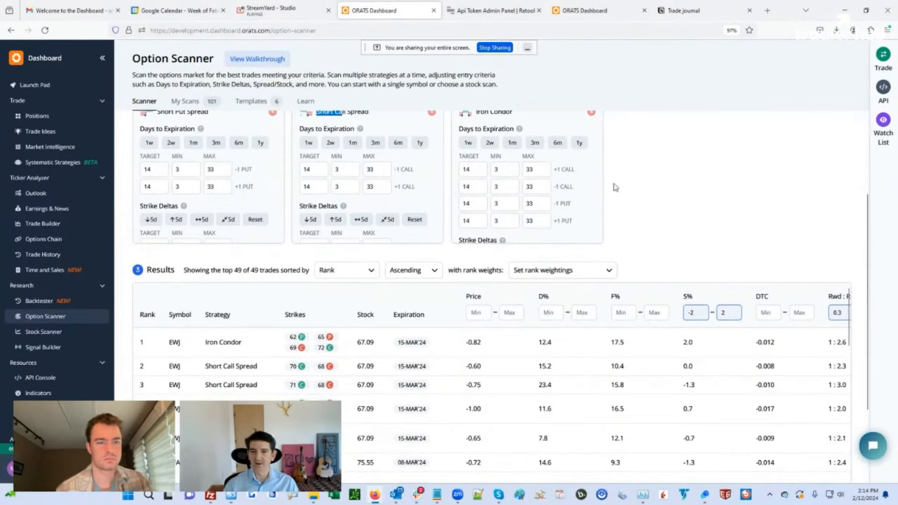
click(882, 57)
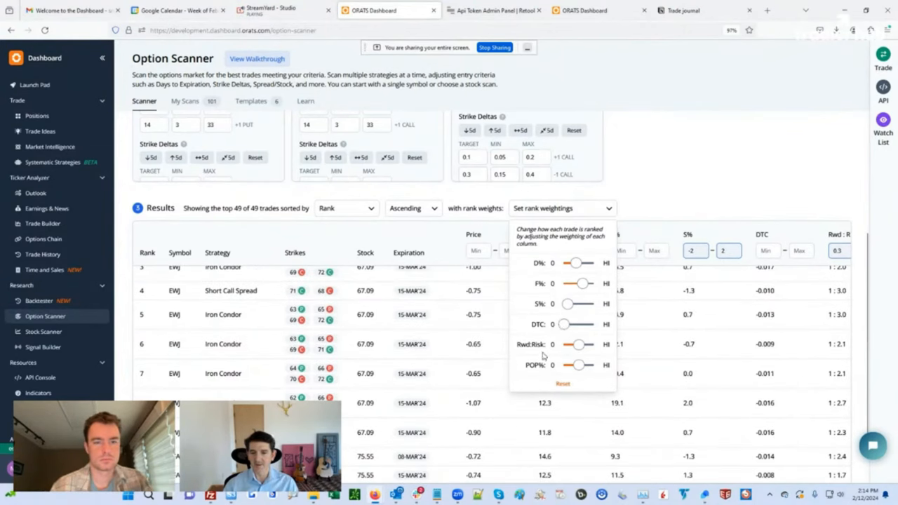
mouse_move(578, 342)
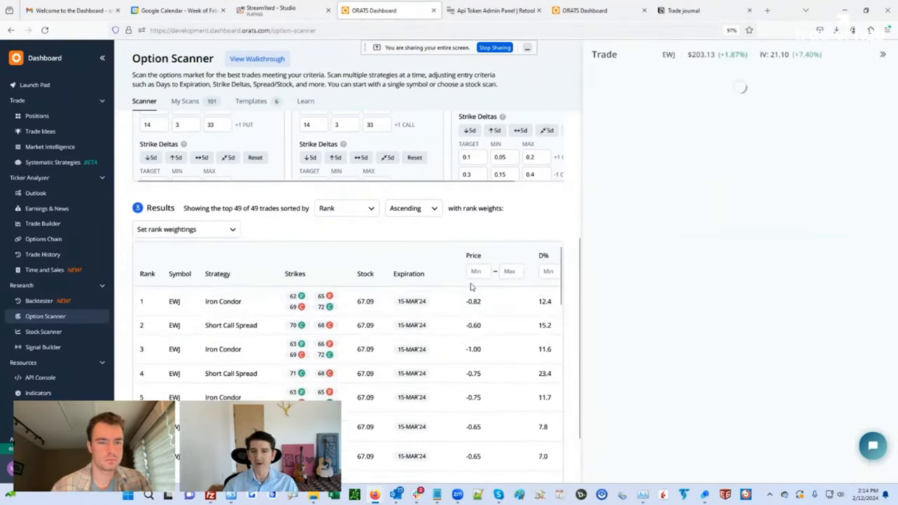
- Bring up the order ticket for the top-ranked EWJ iron condor and highlight its probability of profit
click(223, 300)
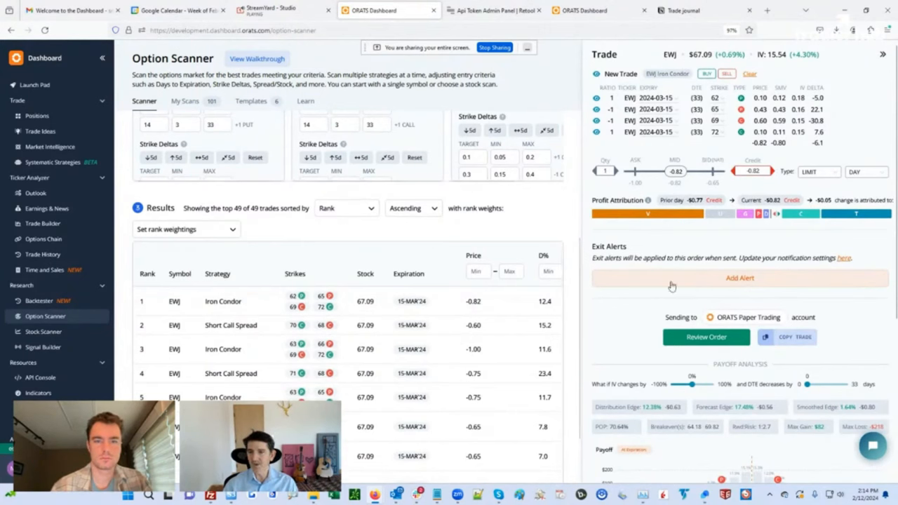
scroll(down, 3)
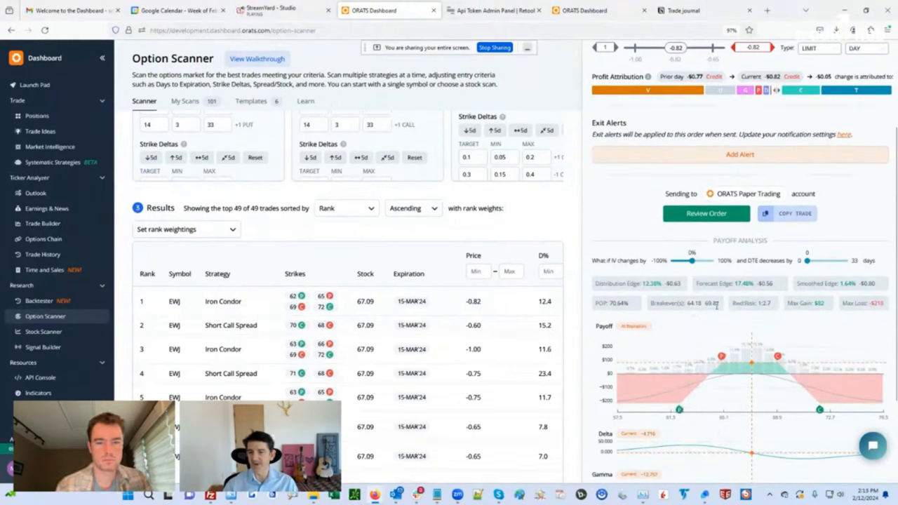
double_click(614, 303)
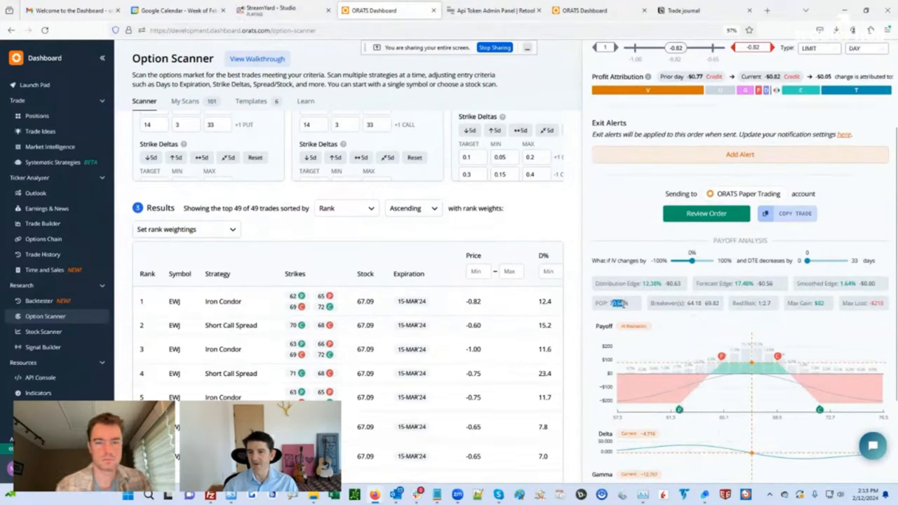
mouse_move(688, 386)
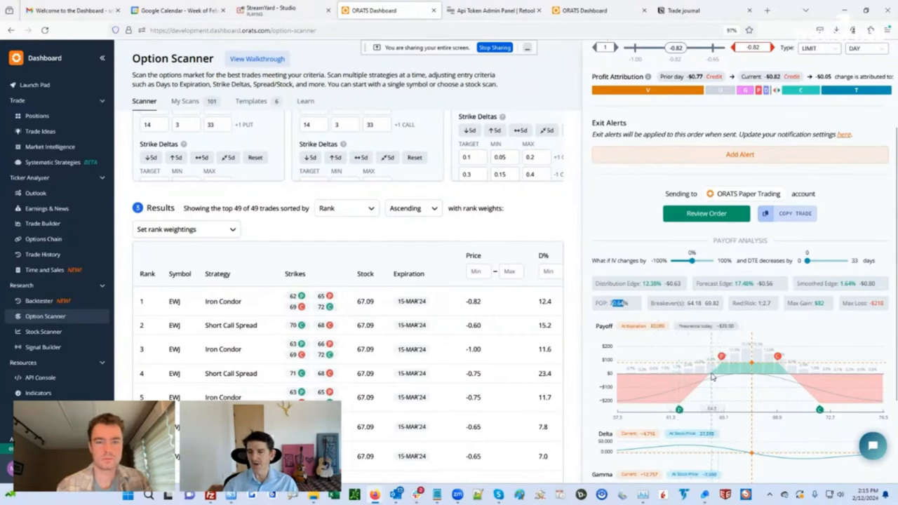
mouse_move(746, 351)
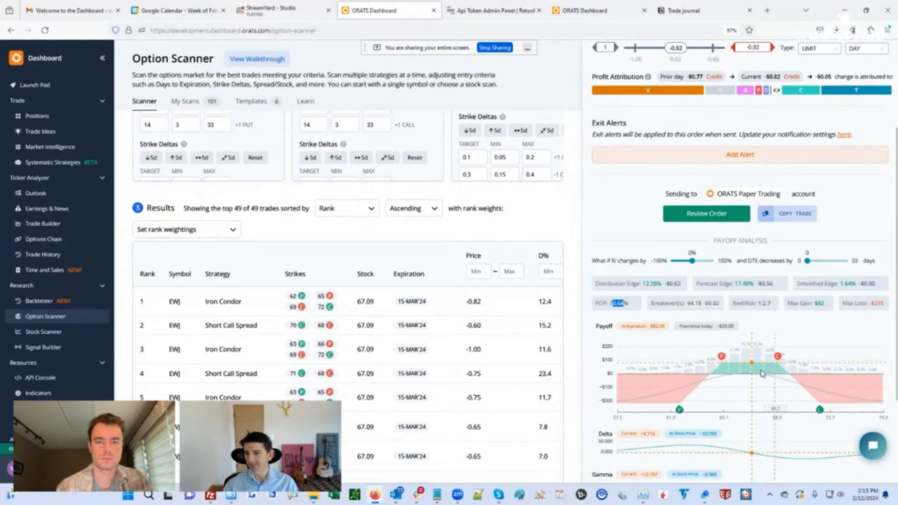
mouse_move(712, 359)
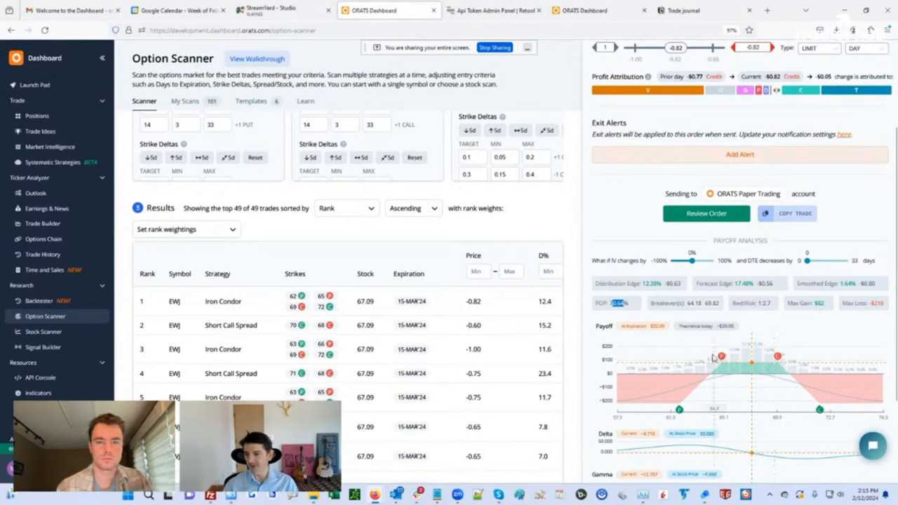
mouse_move(788, 376)
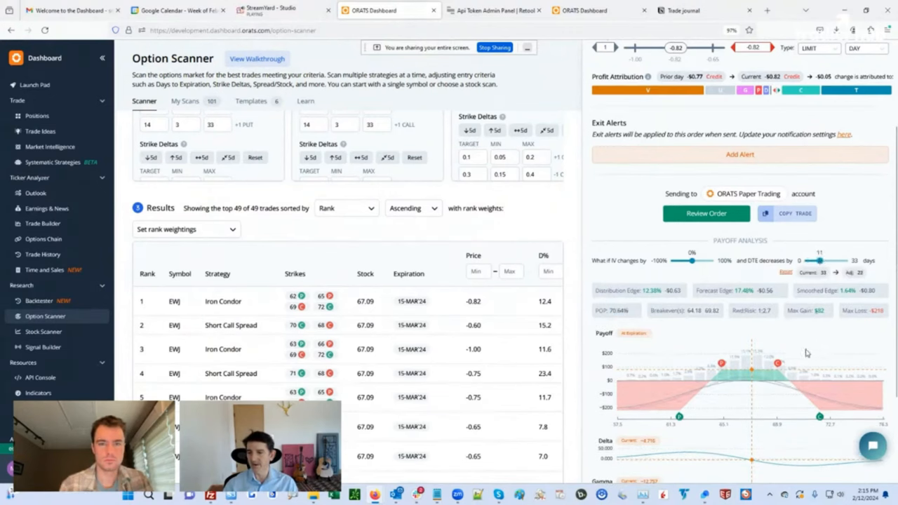
- In Payoff Analysis, adjust the what-if days to expiration and model a roughly 7% implied volatility drop
drag(819, 260, 827, 260)
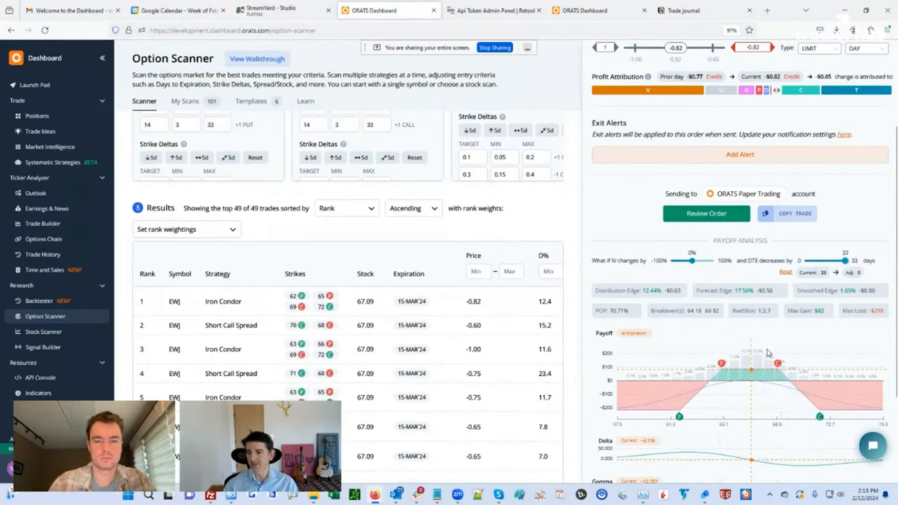
mouse_move(731, 374)
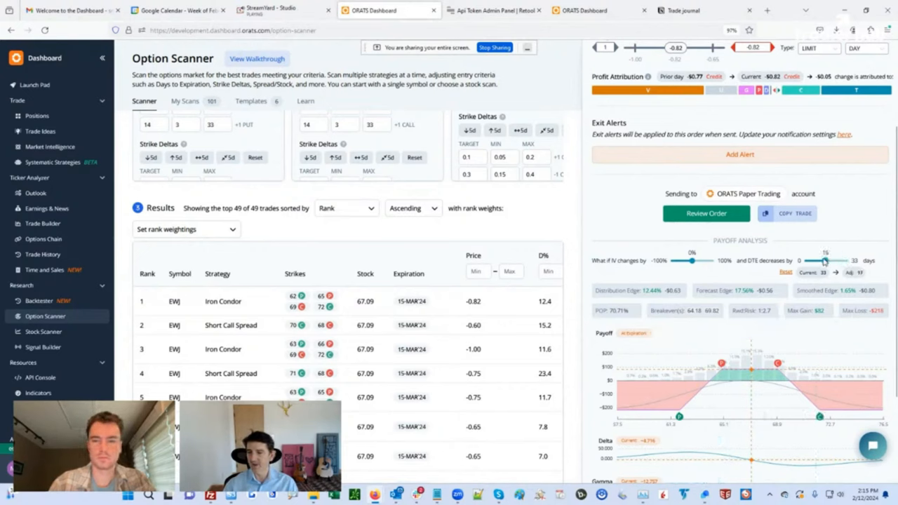
drag(825, 259, 806, 259)
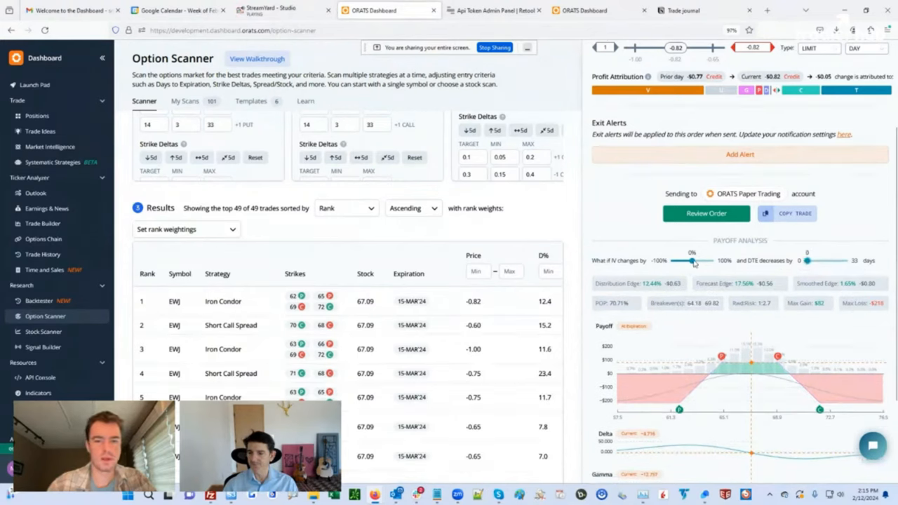
drag(691, 260, 694, 259)
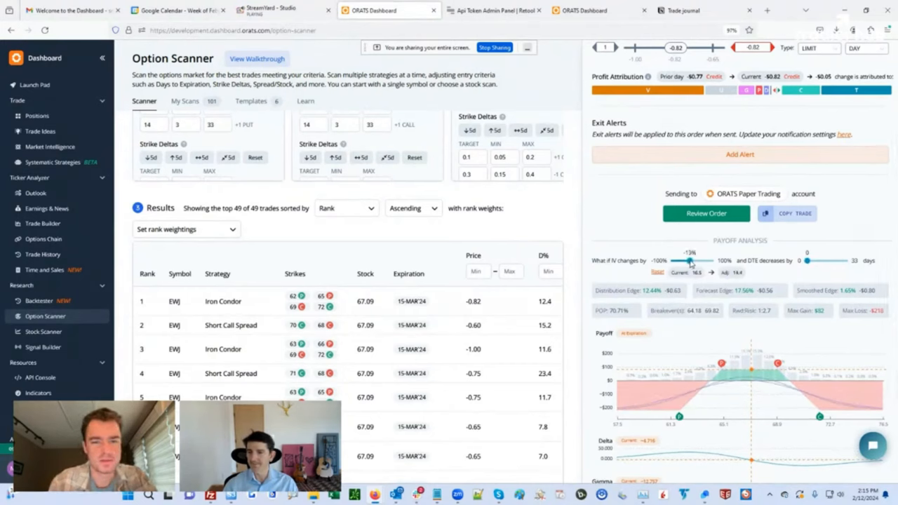
drag(684, 261, 690, 261)
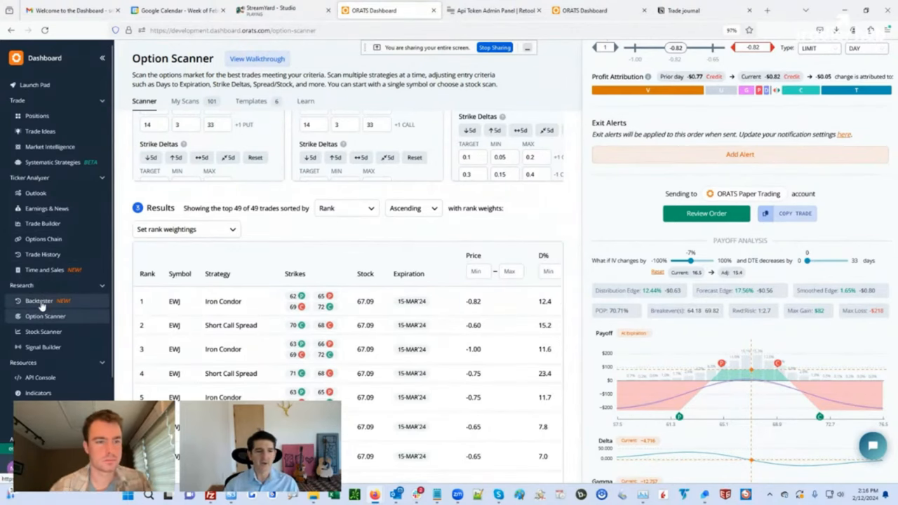
- Set the Backtester to EEM with the Iron Condor strategy
click(40, 300)
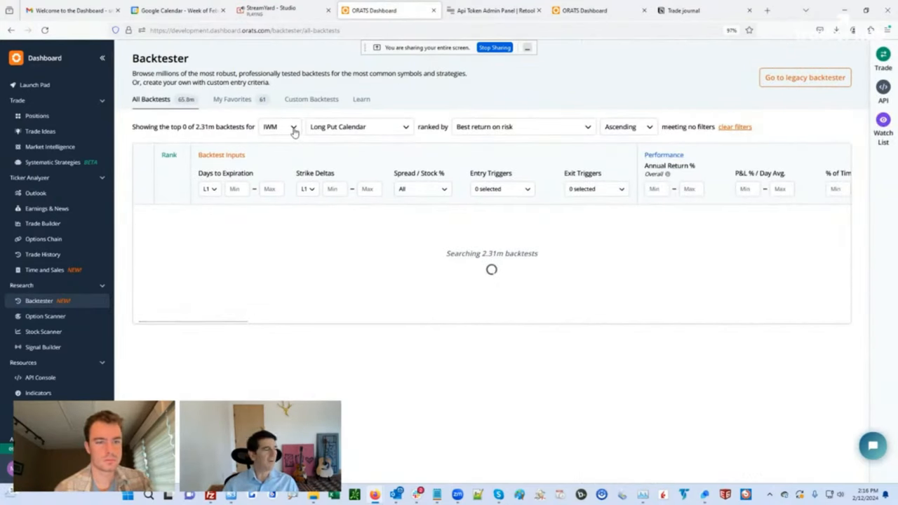
click(292, 126)
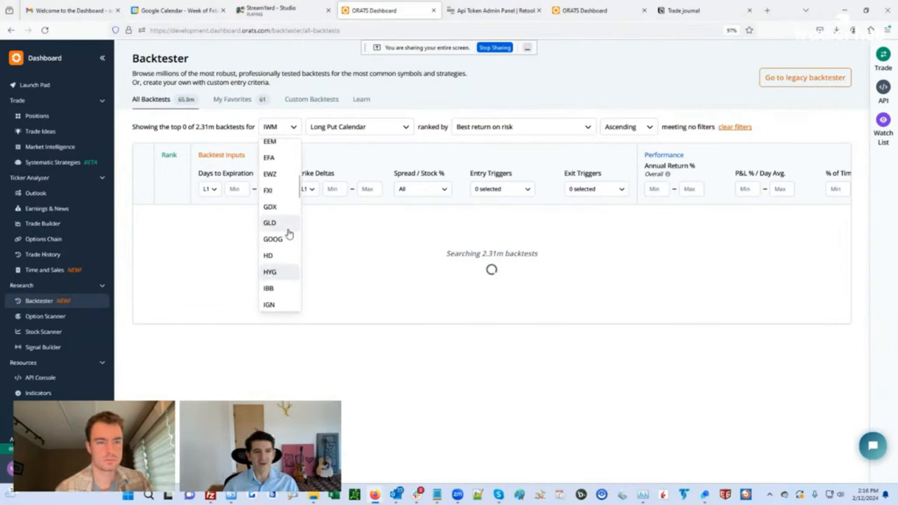
click(269, 140)
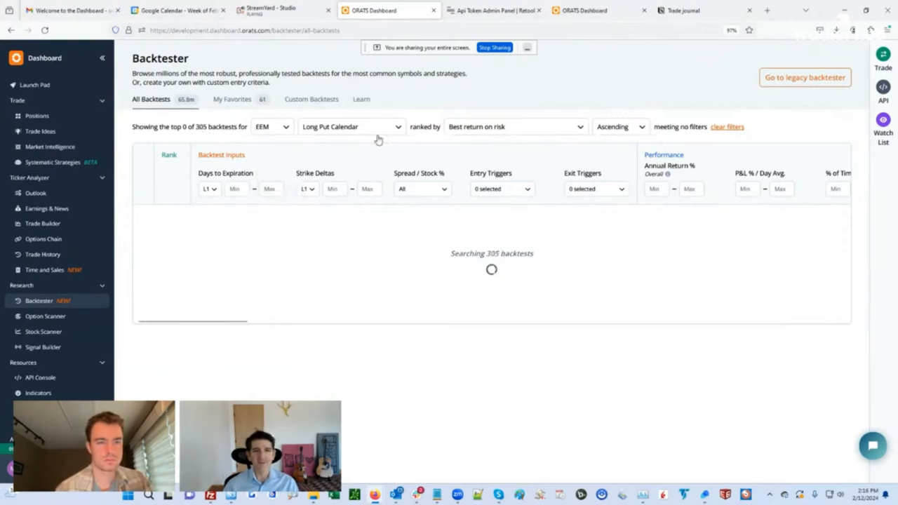
click(350, 126)
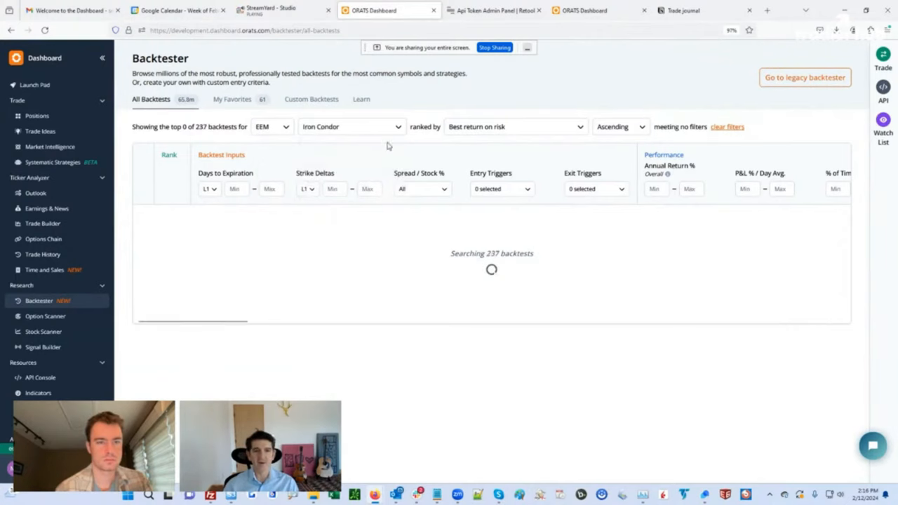
mouse_move(295, 185)
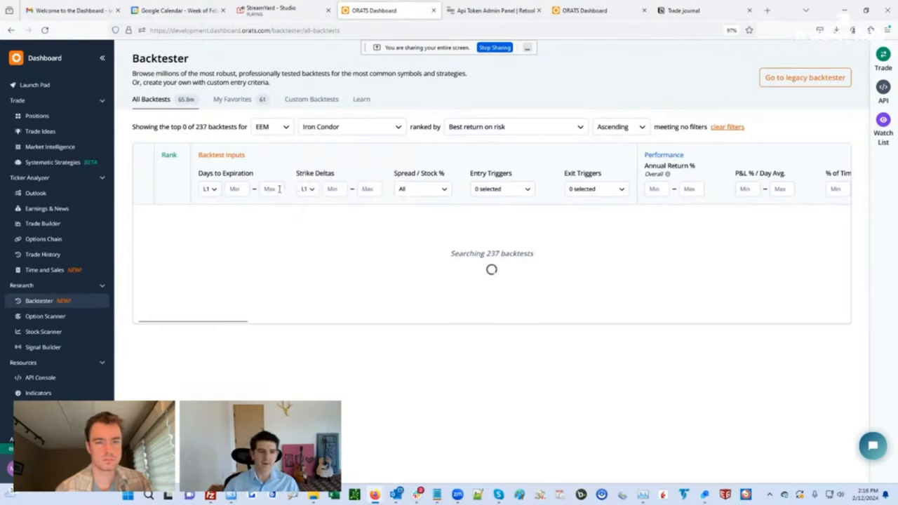
- Limit days to expiration to 5–20, listing 237 backtests, and browse the symbol list
text(5)
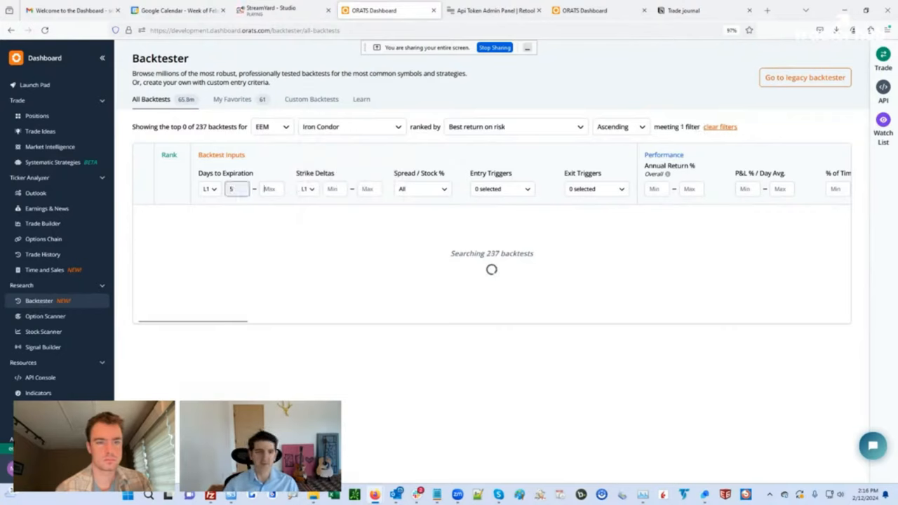
text(20)
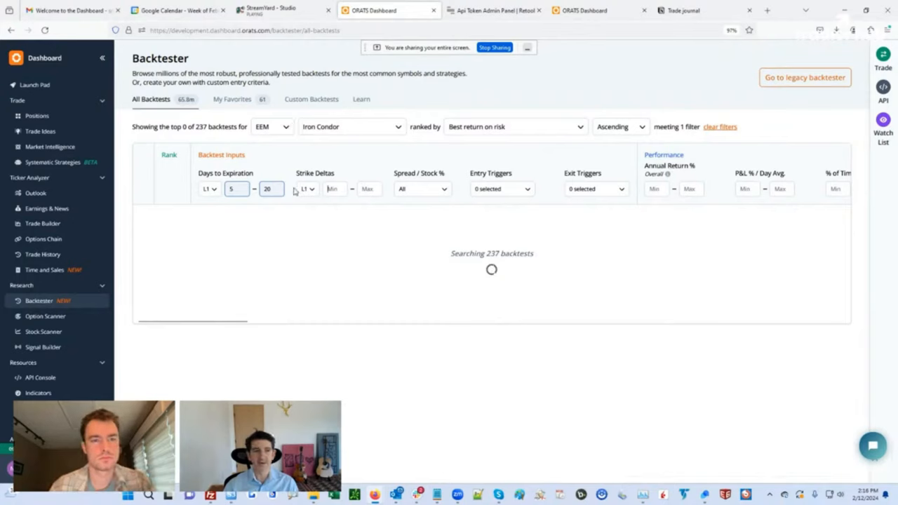
mouse_move(330, 151)
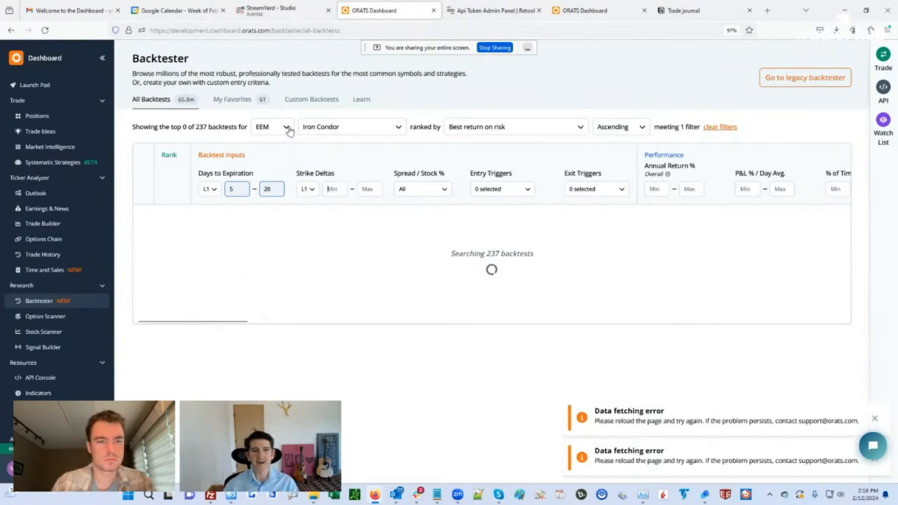
click(272, 126)
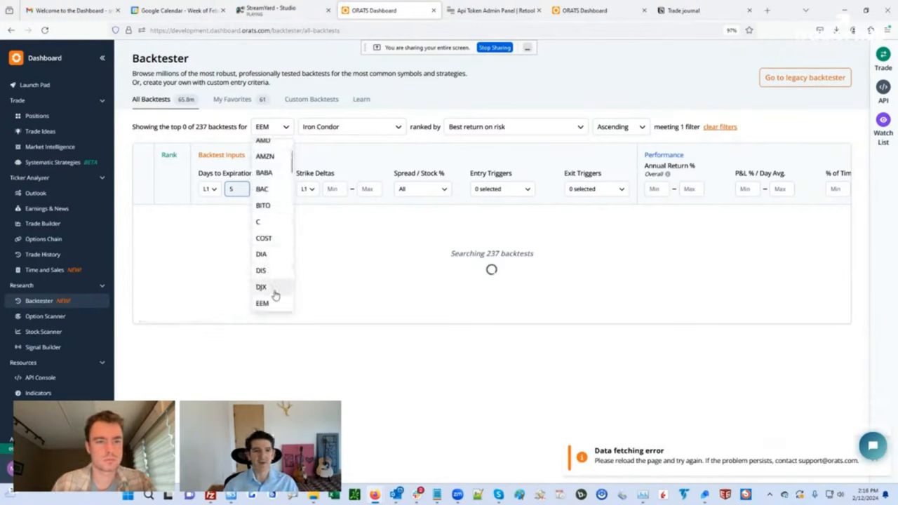
scroll(down, 3)
text(20)
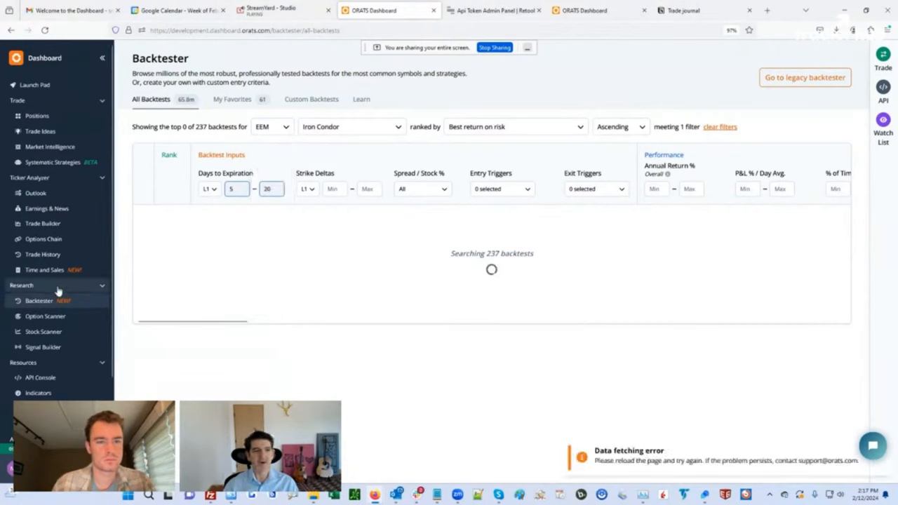
- Back on the Option Scanner, add a Profit / Loss % trade alert above 0.5 to the EWJ ticket
click(44, 316)
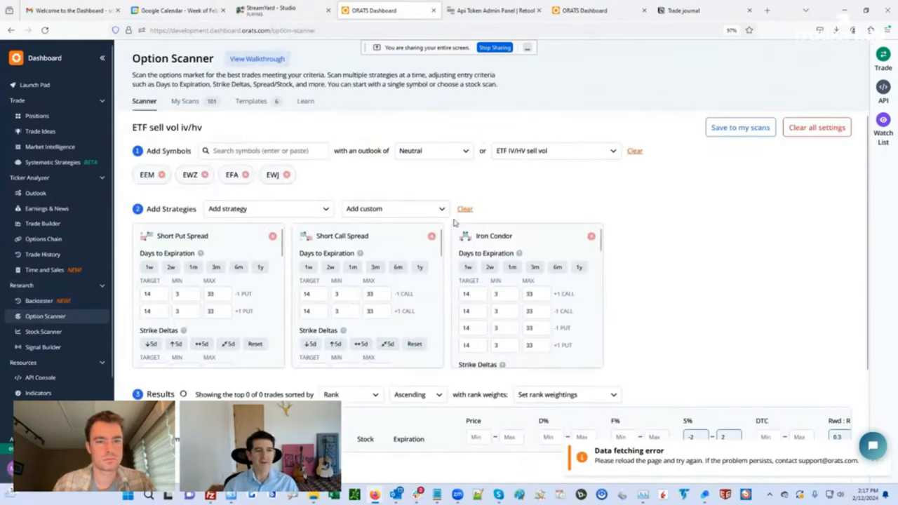
mouse_move(812, 404)
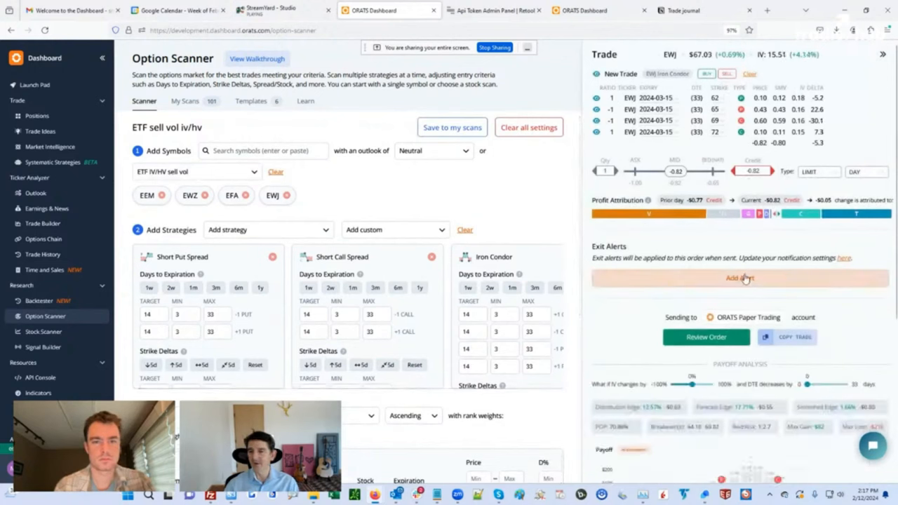
click(740, 278)
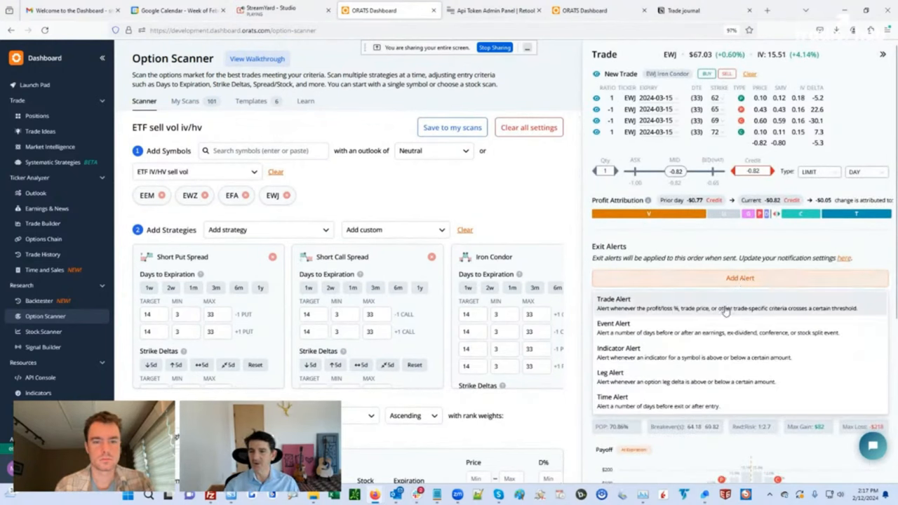
click(615, 299)
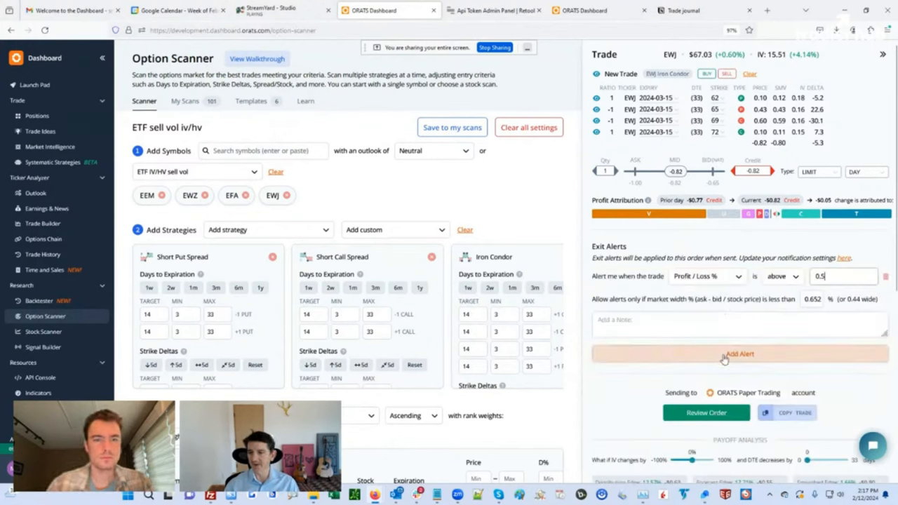
- Add a second Profit / Loss % trade alert triggering below -0.5
click(740, 353)
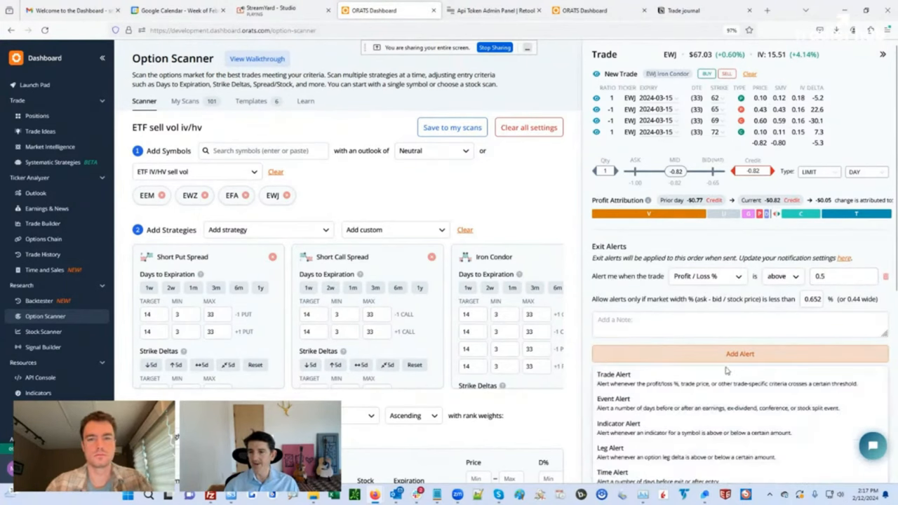
click(739, 354)
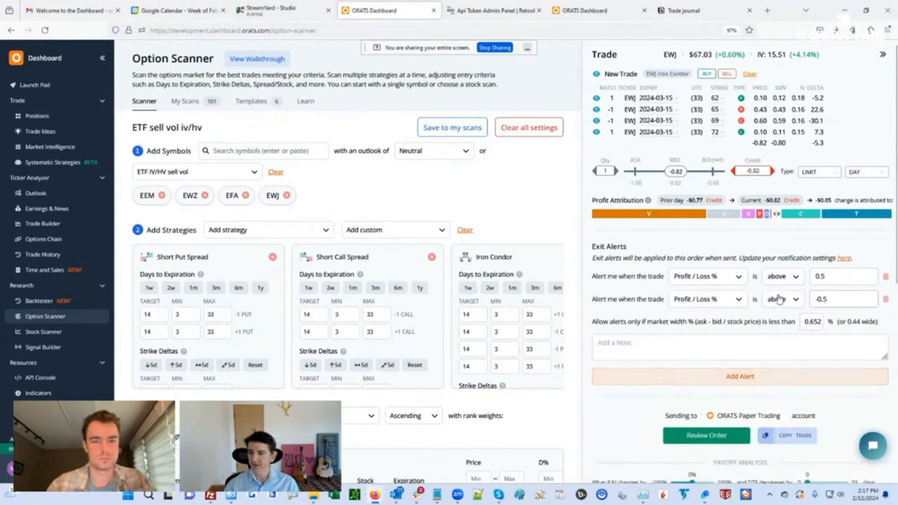
click(779, 299)
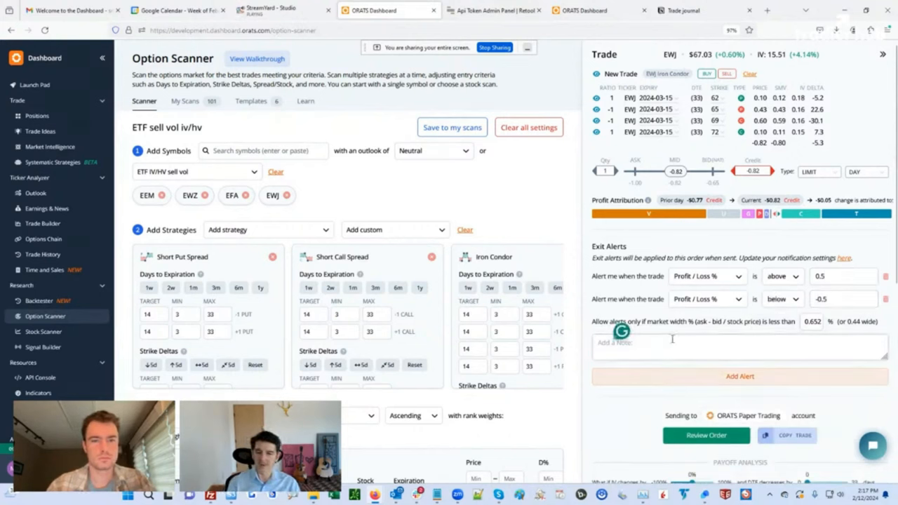
- Enter the alert note 'Paper Thub', removing a stray character along the way
text(Paper)
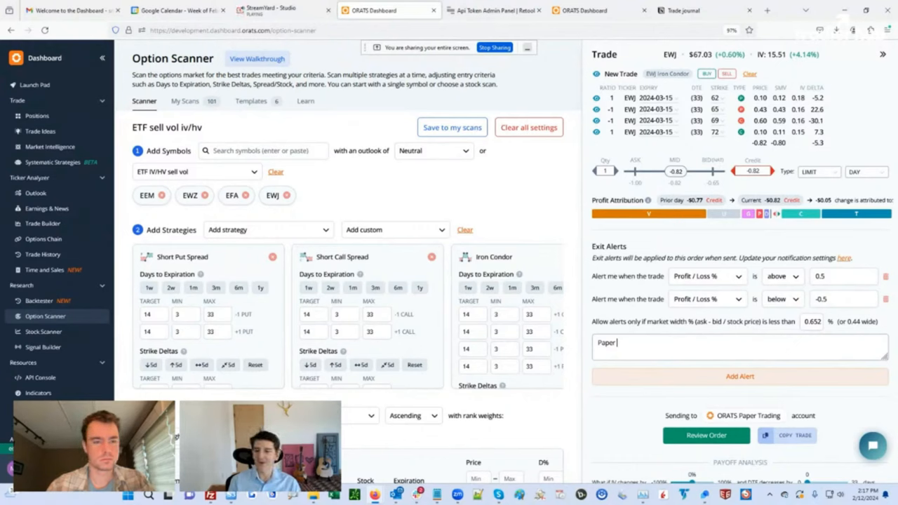
text(1)
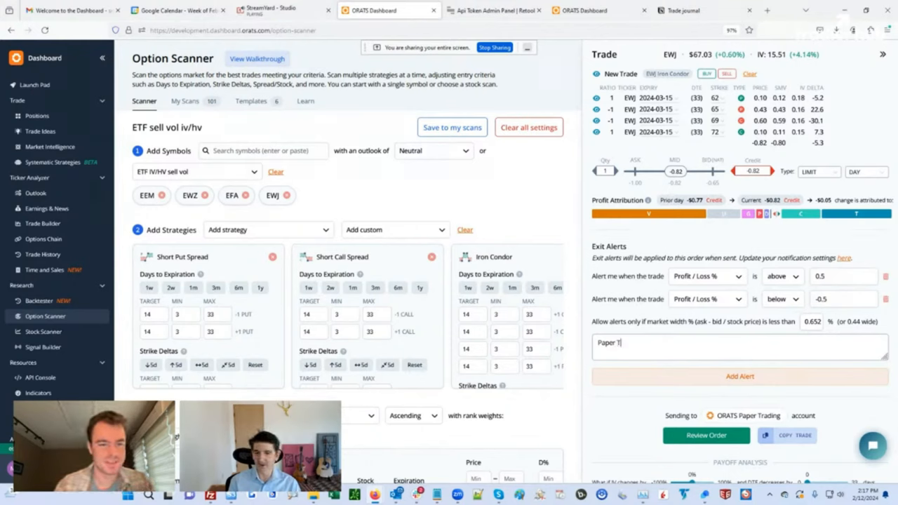
key(Backspace)
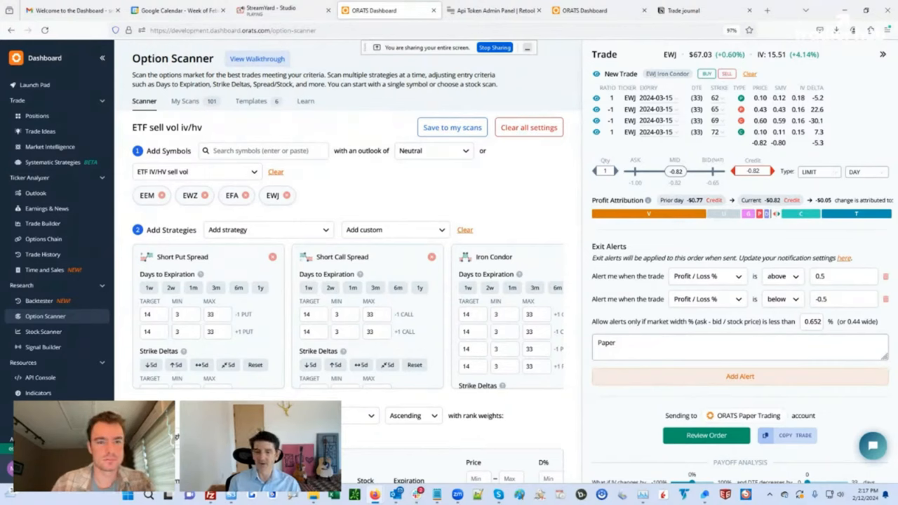
text(Th)
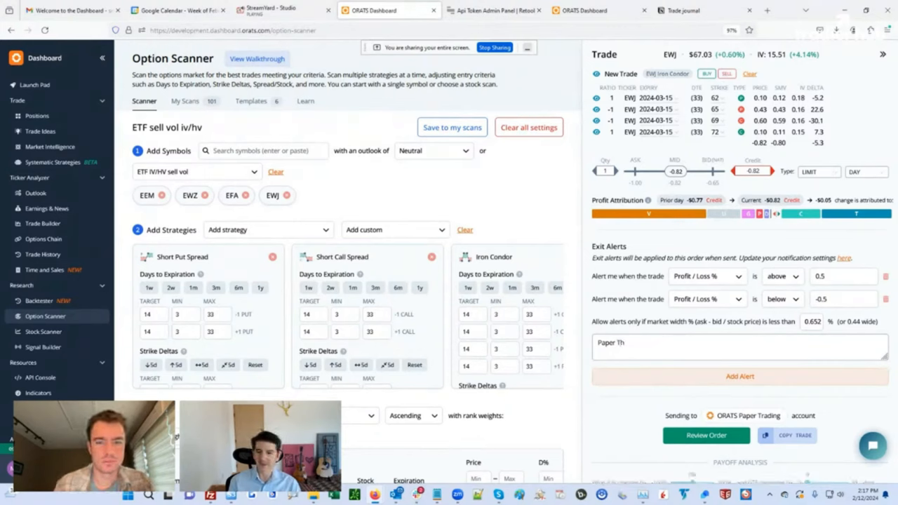
text(ub)
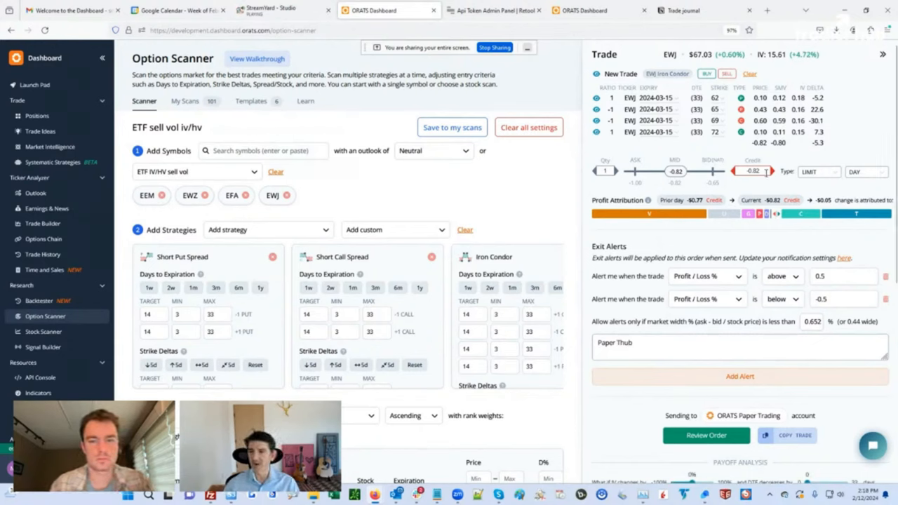
scroll(down, 3)
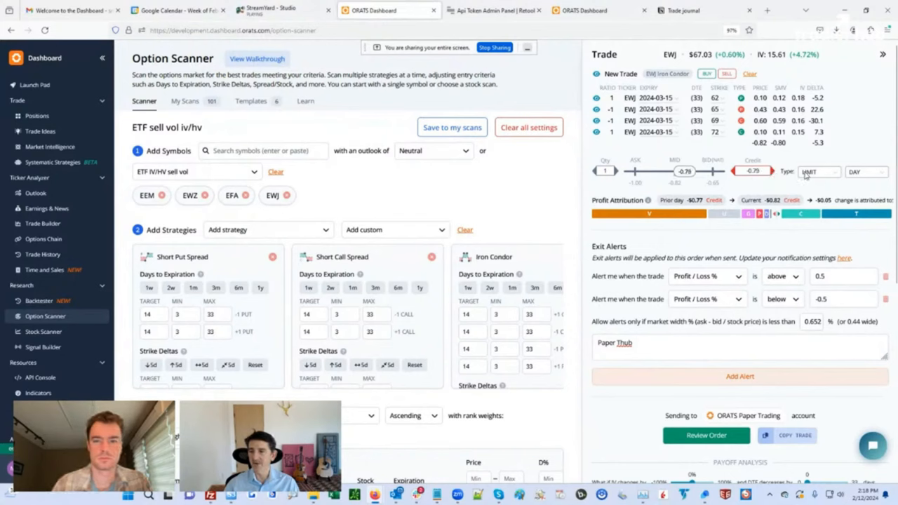
- Send the EWJ iron condor to paper trading, getting the spread/order price mismatch error
click(820, 171)
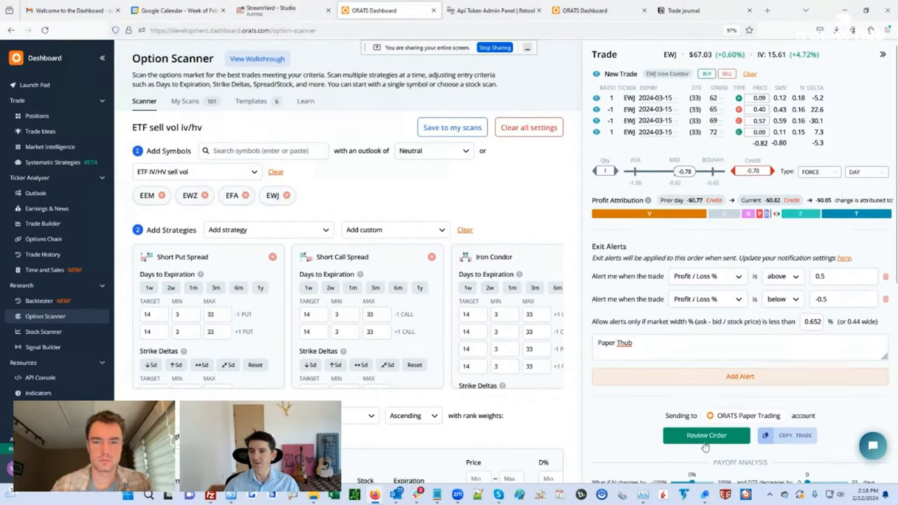
click(705, 435)
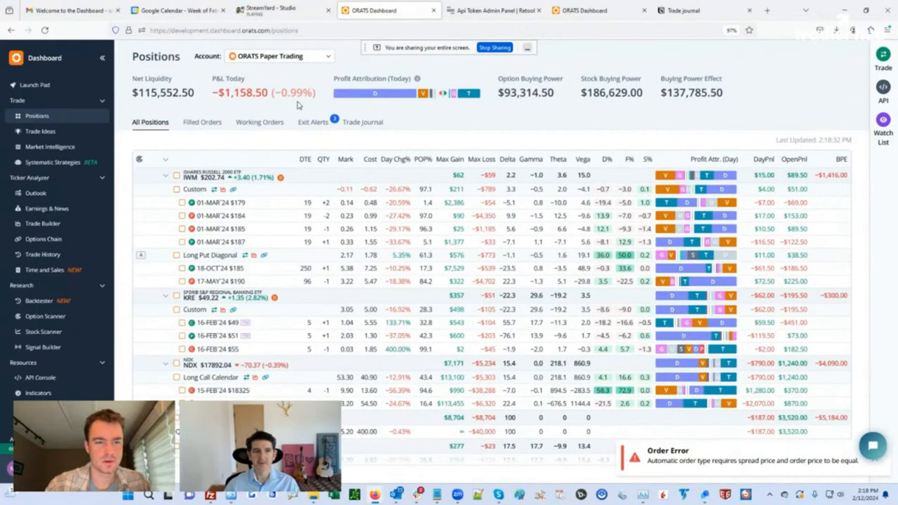
mouse_move(325, 68)
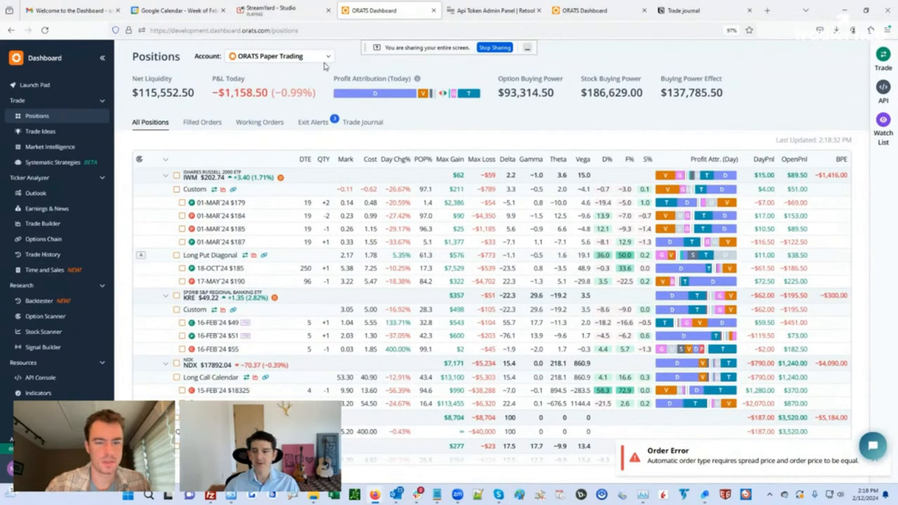
mouse_move(115, 227)
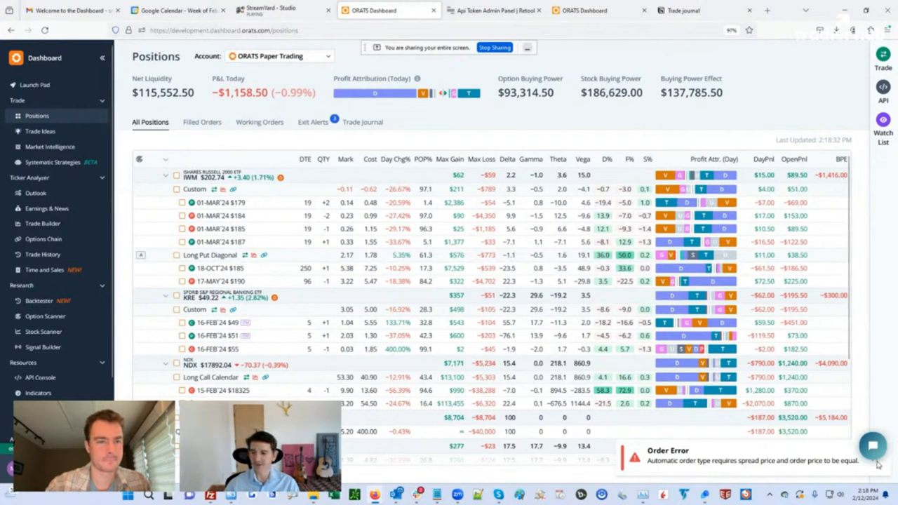
mouse_move(42, 254)
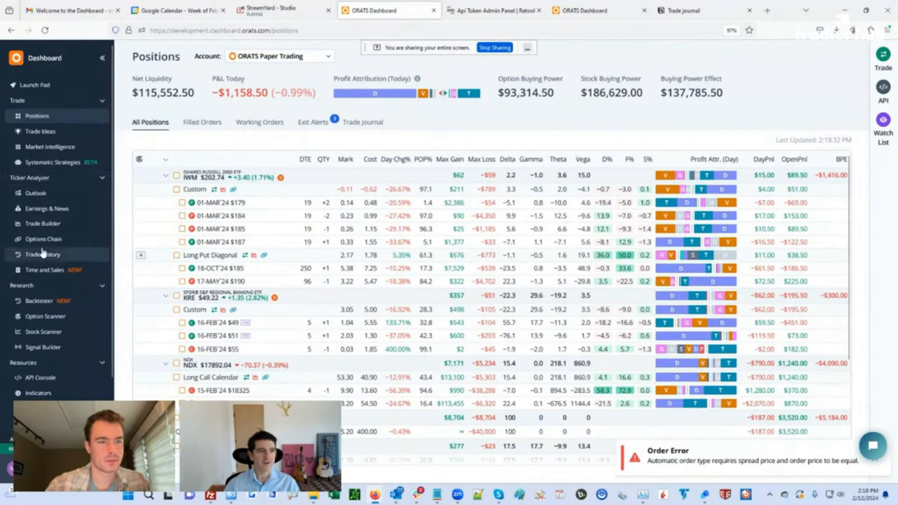
- Resend the EWJ iron condor as a FORCE order at -$78.00 and land on Positions
click(45, 317)
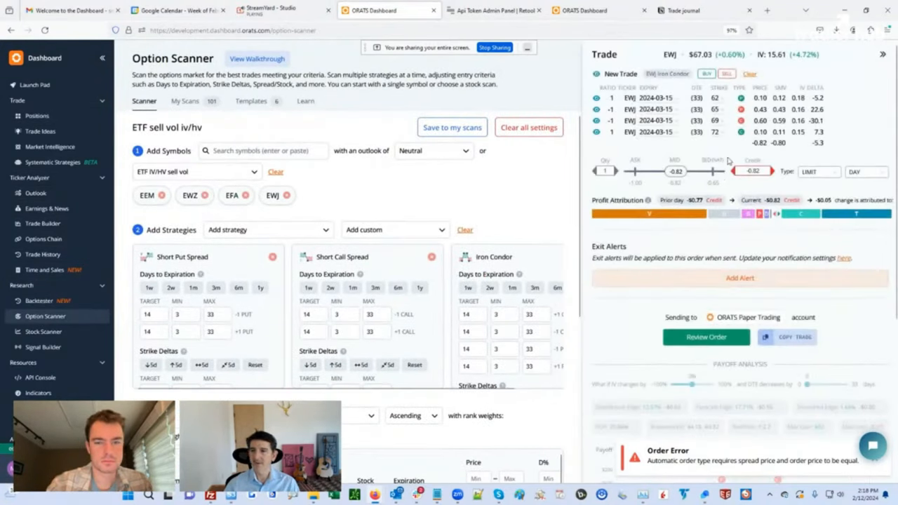
click(817, 171)
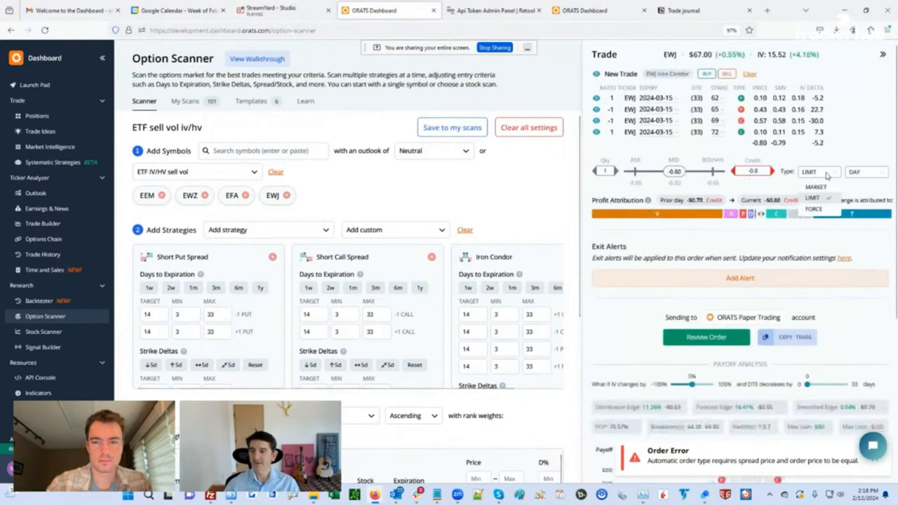
click(814, 209)
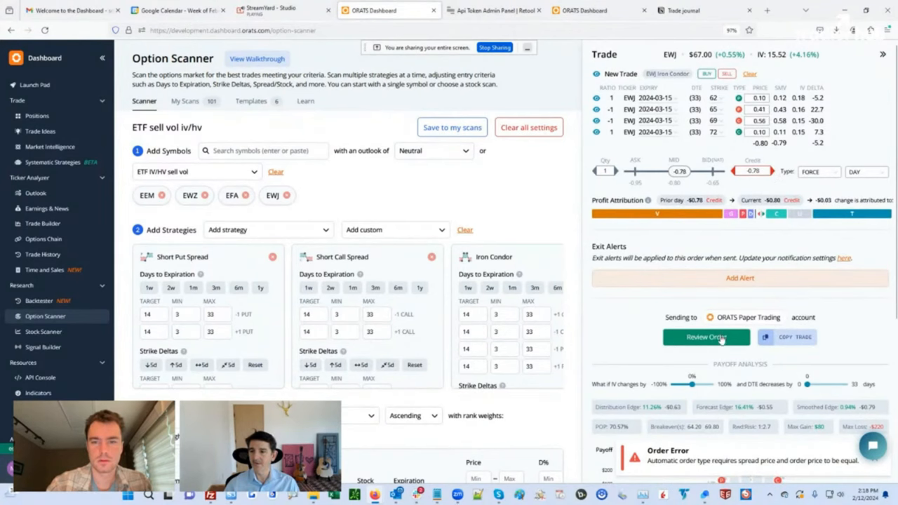
click(706, 337)
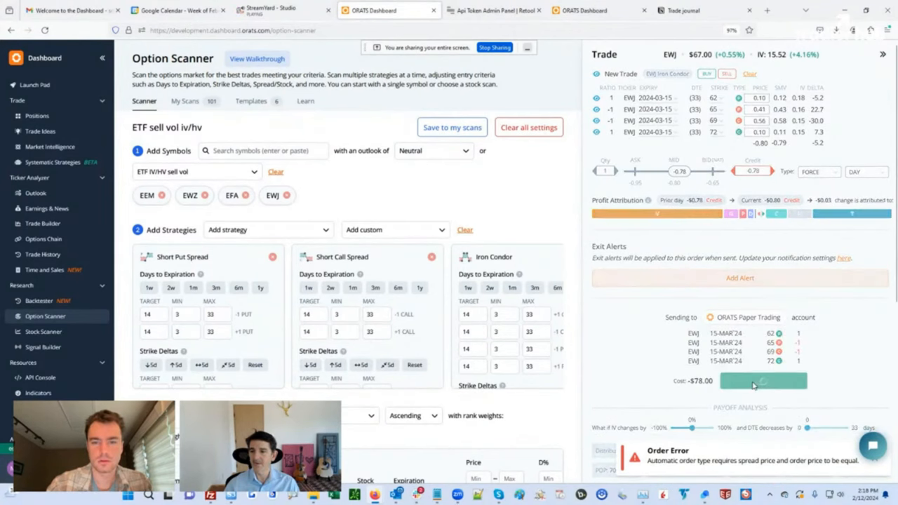
click(37, 115)
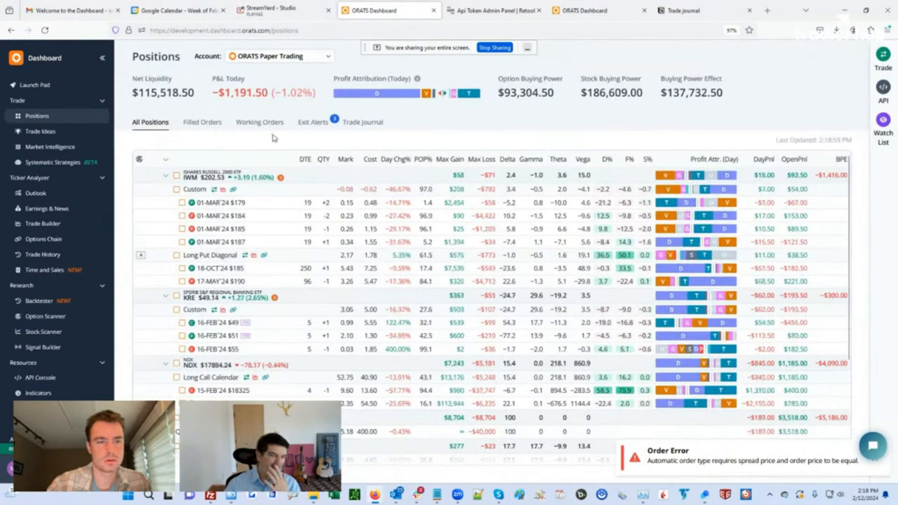
mouse_move(326, 67)
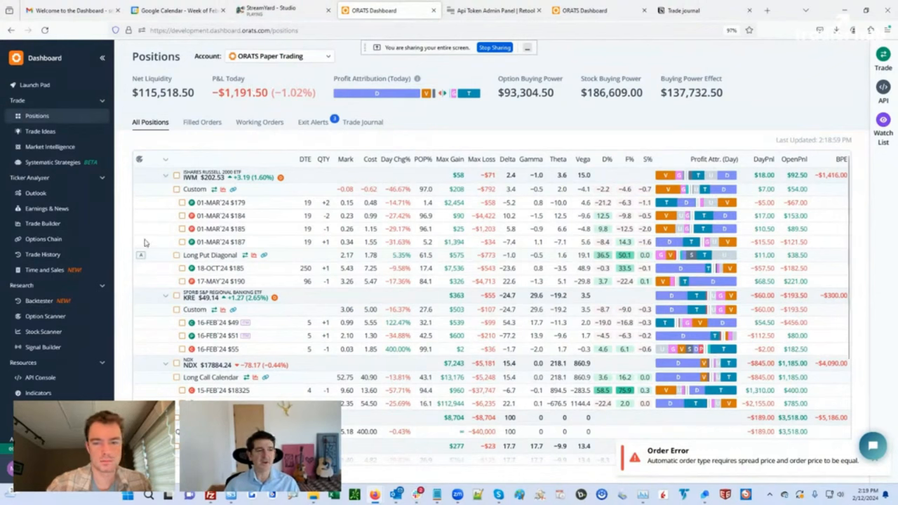
mouse_move(640, 452)
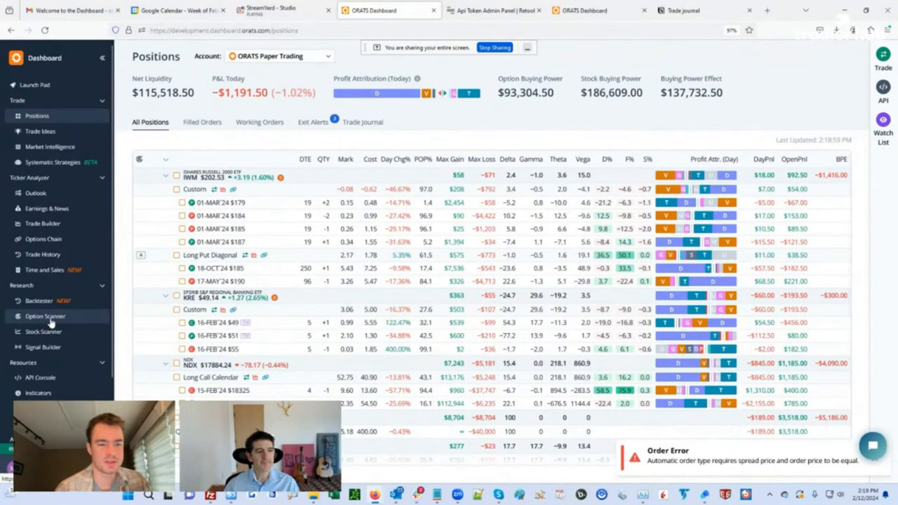
- View the 'ETF sell vol iv/hv' option scan for EEM, EWZ, EFA and EWJ
click(45, 317)
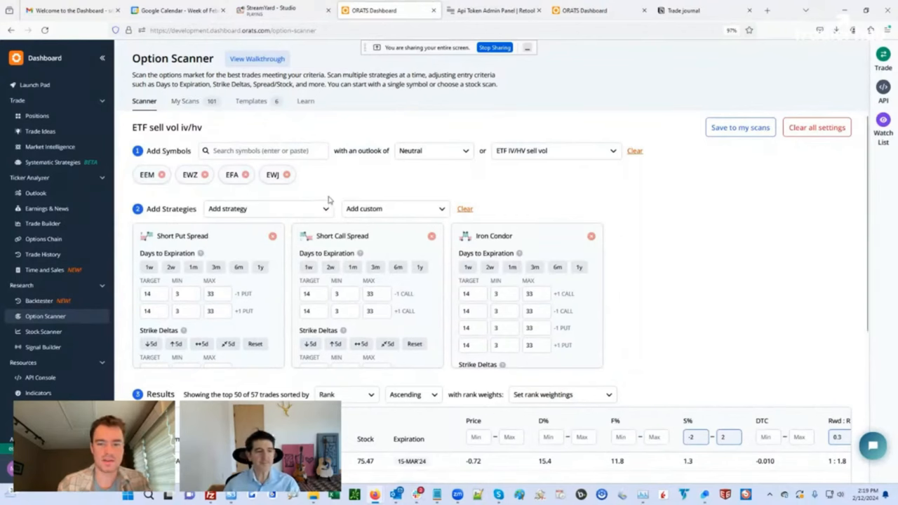
mouse_move(44, 331)
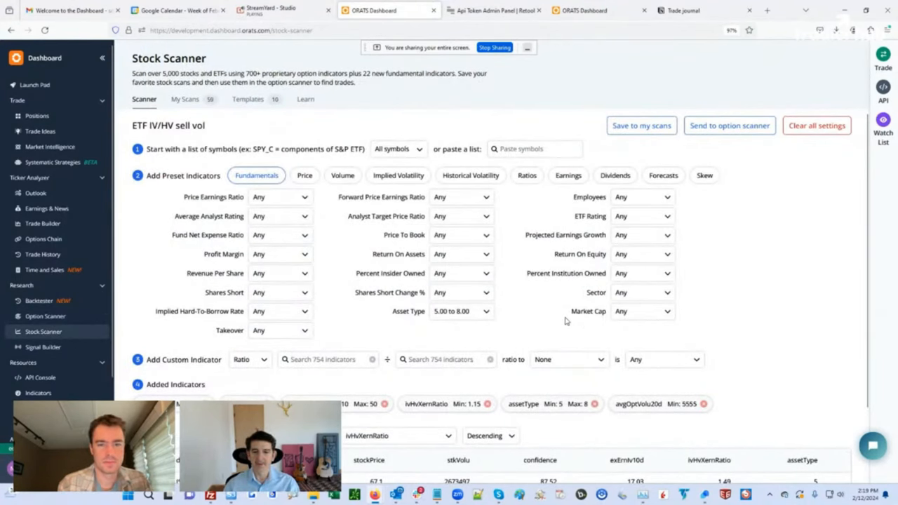
mouse_move(398, 410)
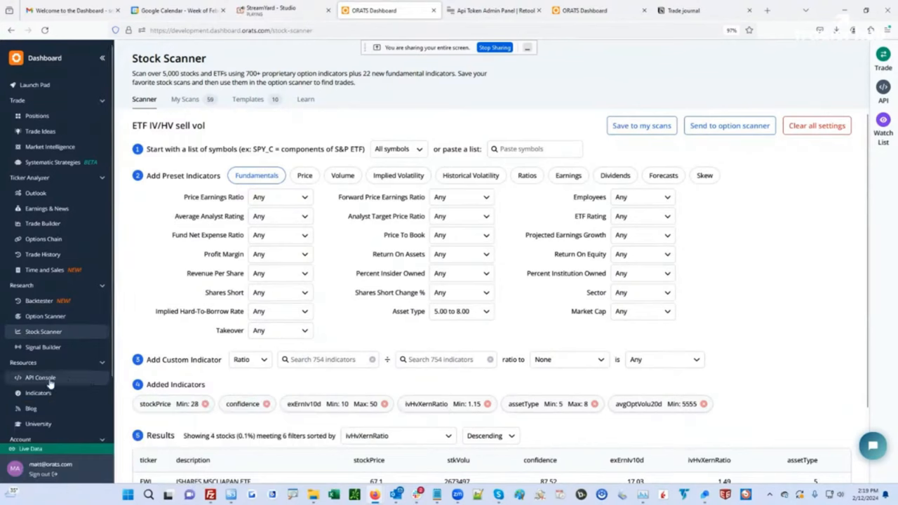
mouse_move(146, 280)
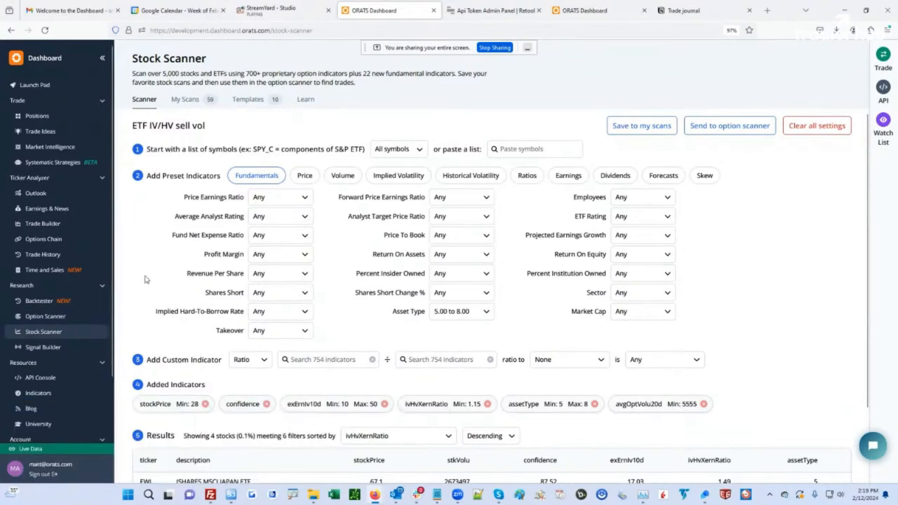
mouse_move(351, 253)
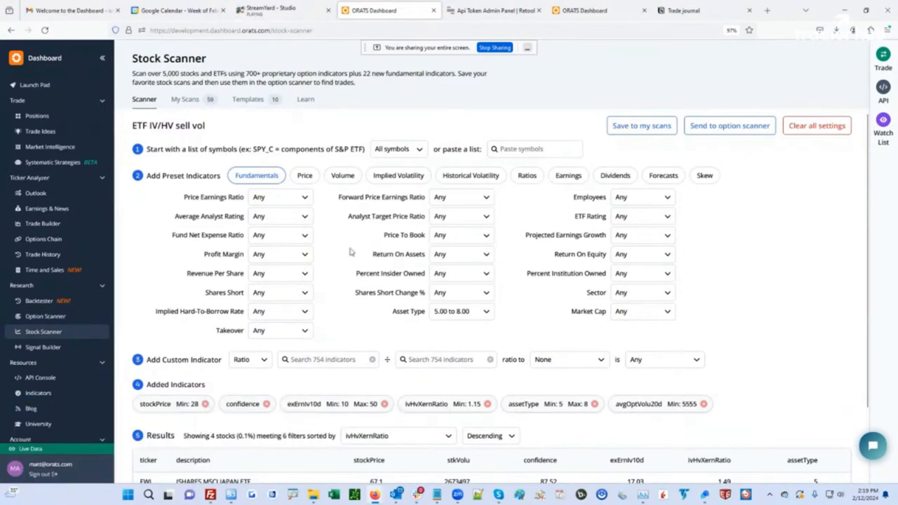
mouse_move(190, 282)
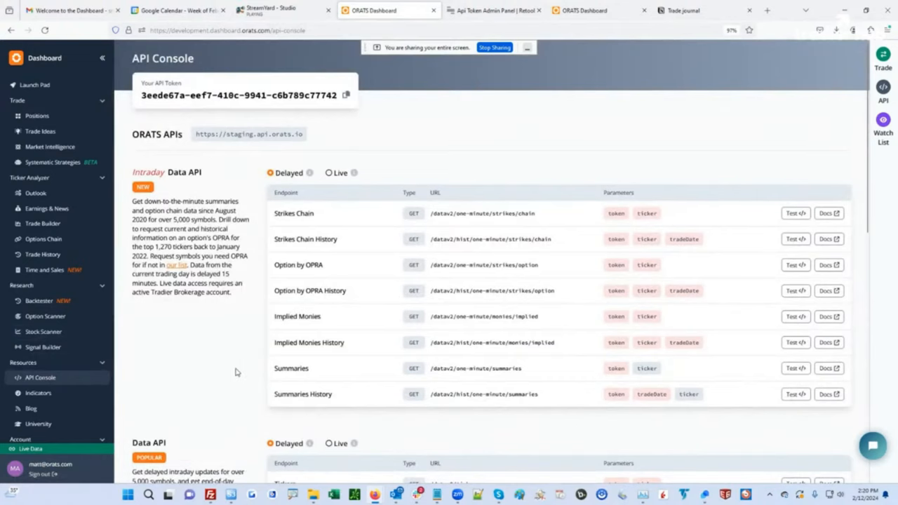
- Scroll the API Console from Intraday Data API endpoints down to Core Data History
scroll(down, 3)
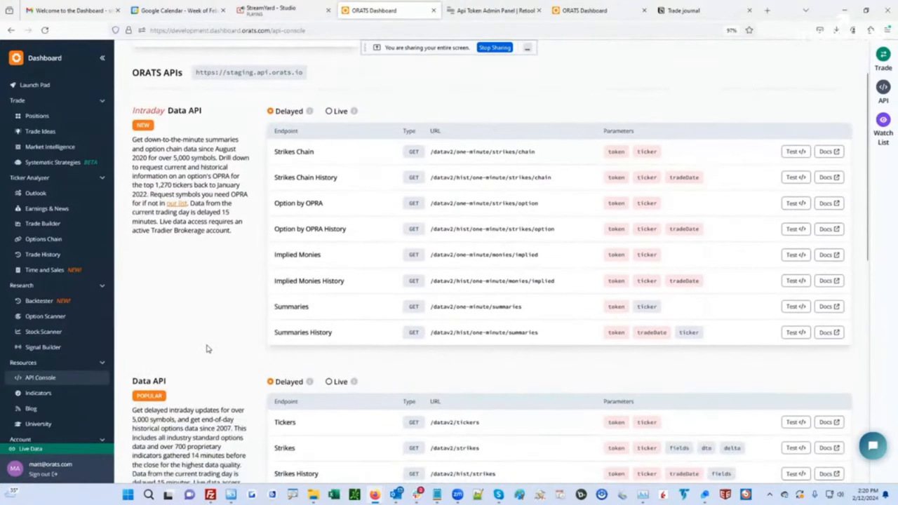
scroll(down, 3)
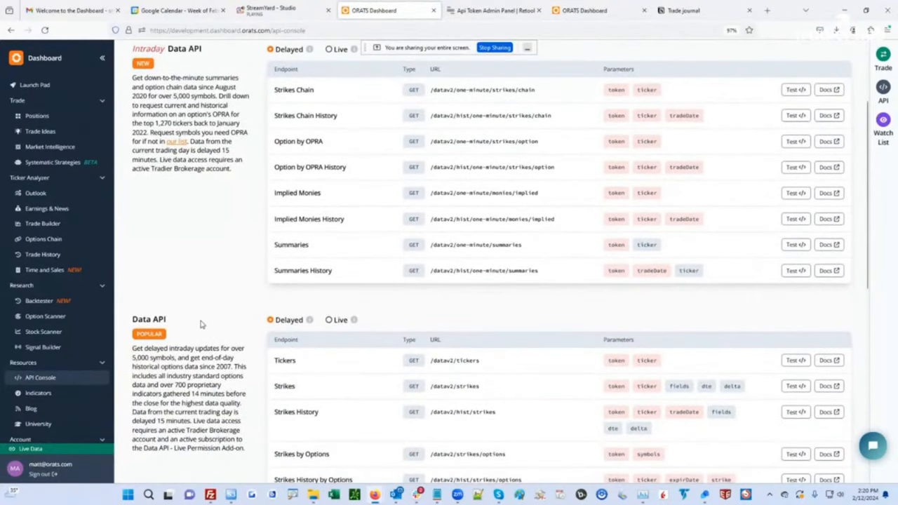
scroll(up, 3)
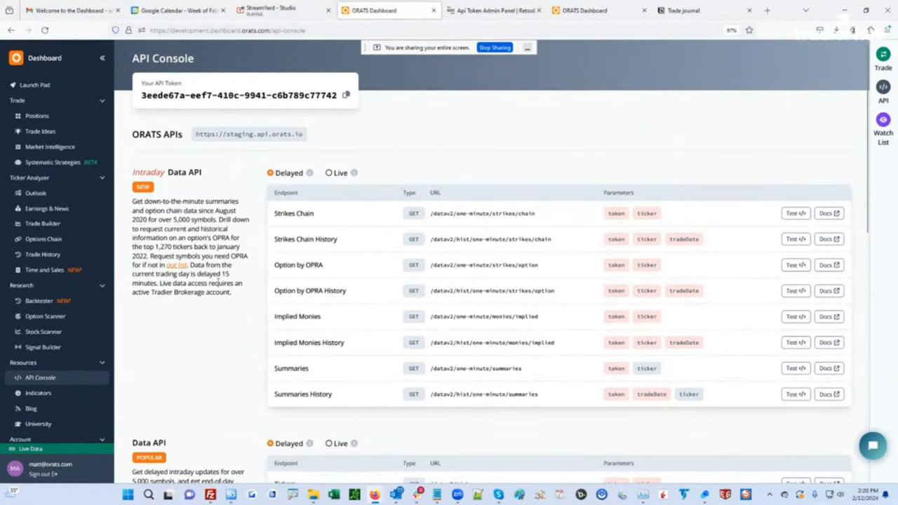
scroll(down, 3)
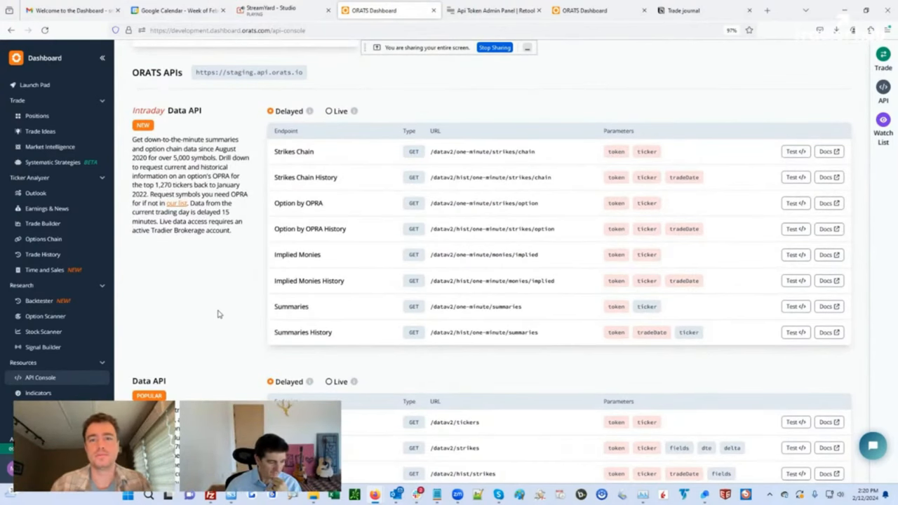
scroll(down, 3)
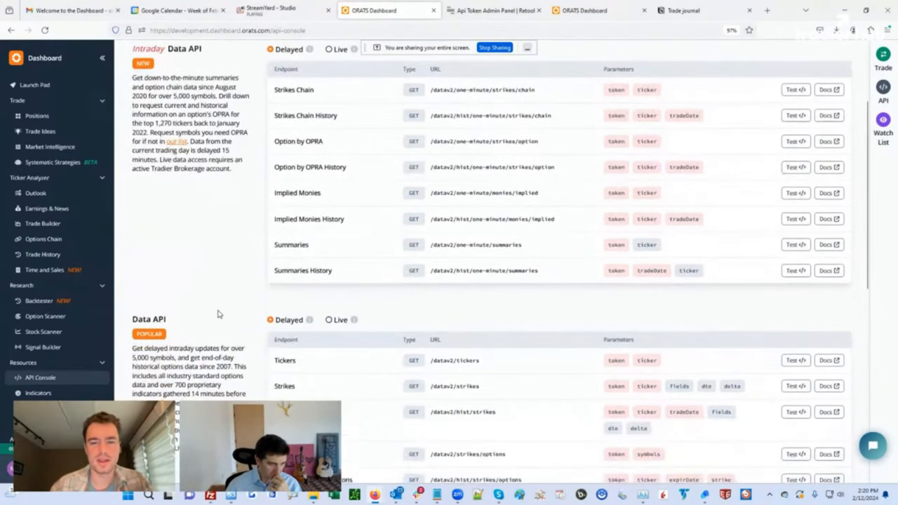
scroll(down, 3)
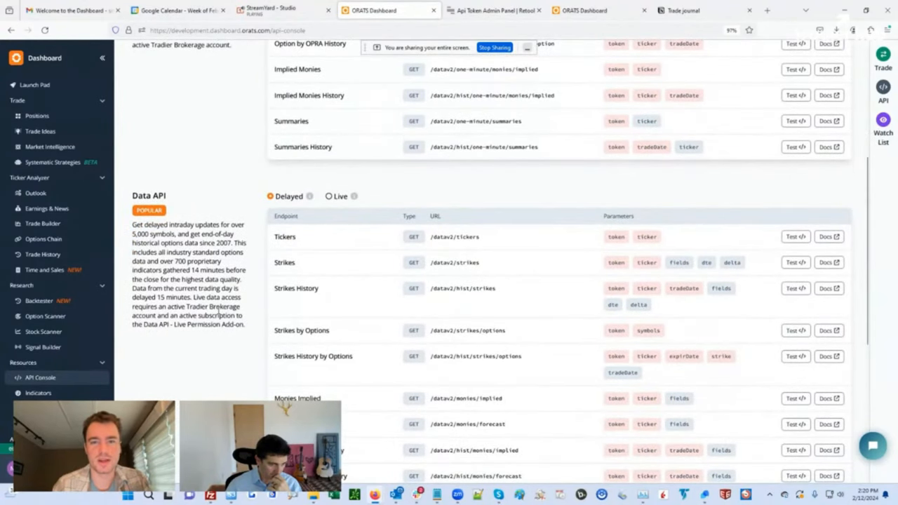
scroll(down, 3)
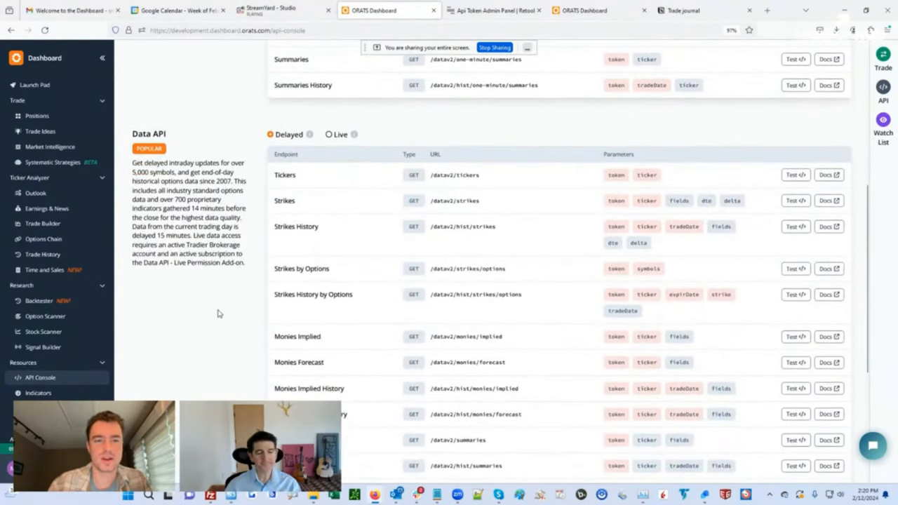
scroll(down, 3)
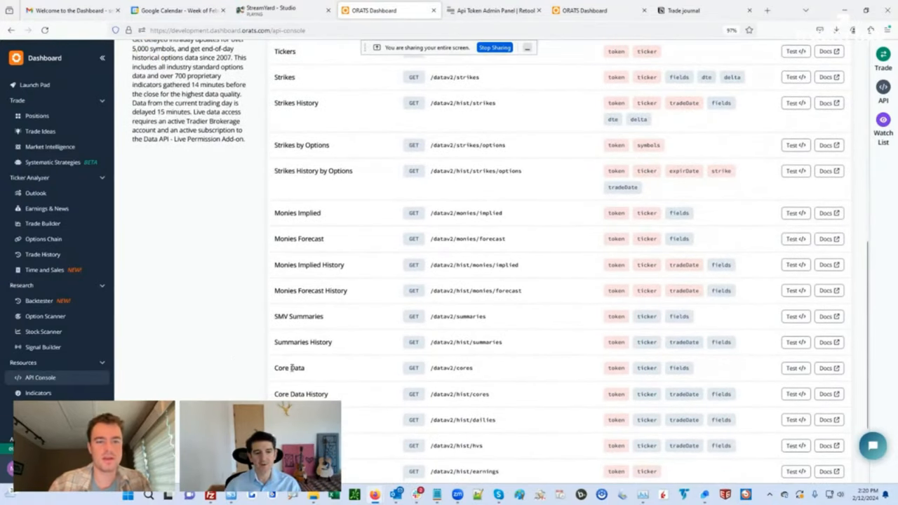
mouse_move(452, 404)
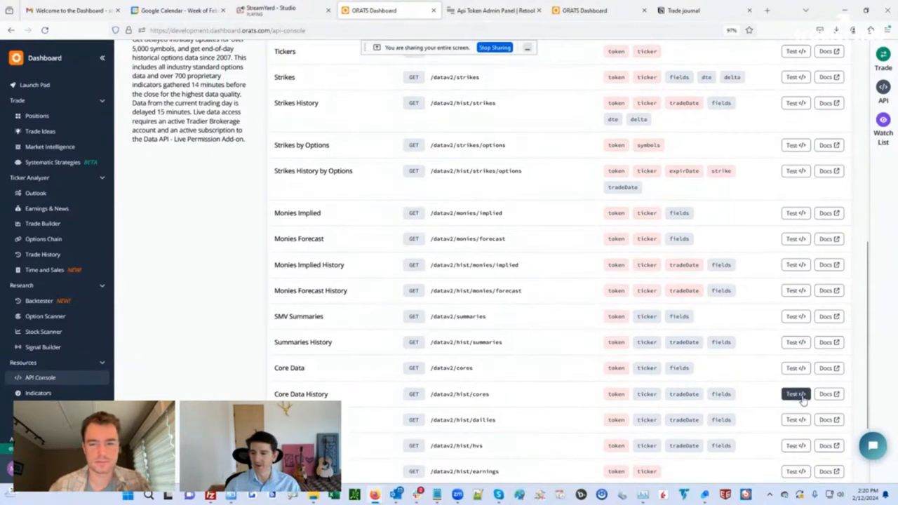
- Load Core Data History (AAPL, 2022-08-08) in the API test panel and view its docs
click(795, 393)
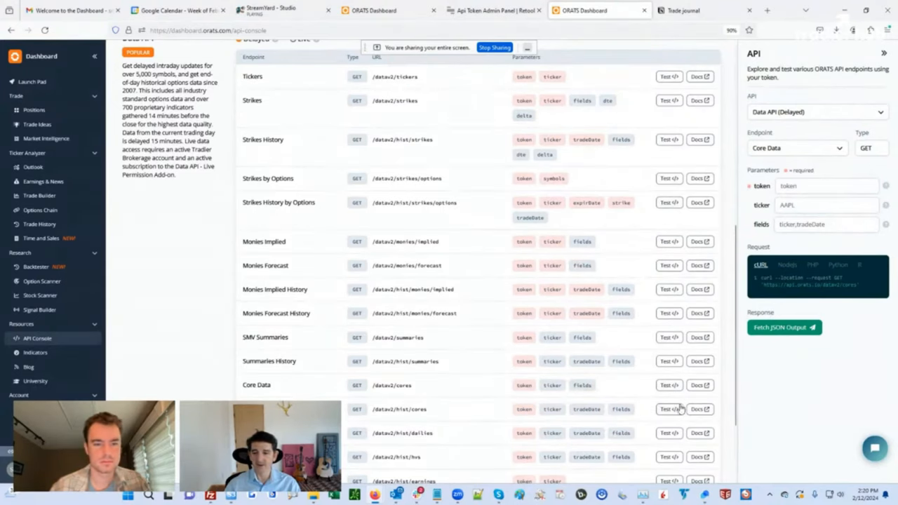
click(797, 147)
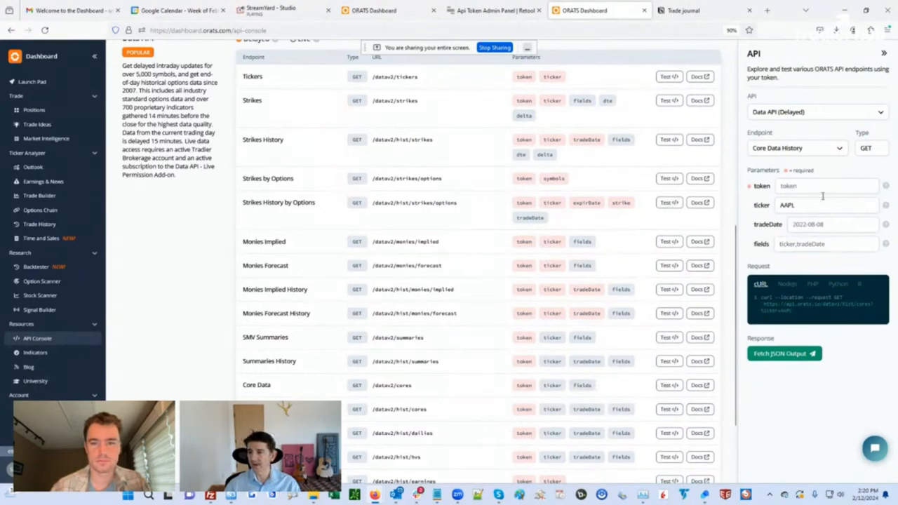
mouse_move(513, 360)
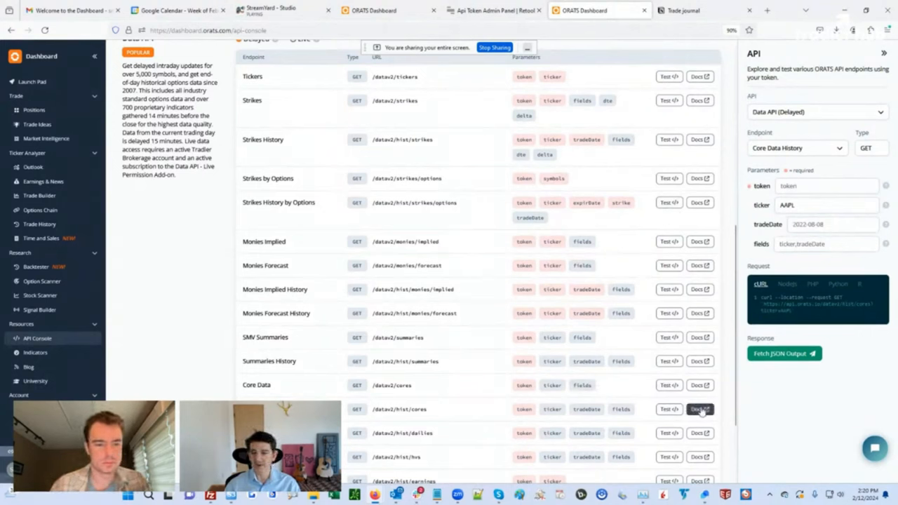
click(699, 410)
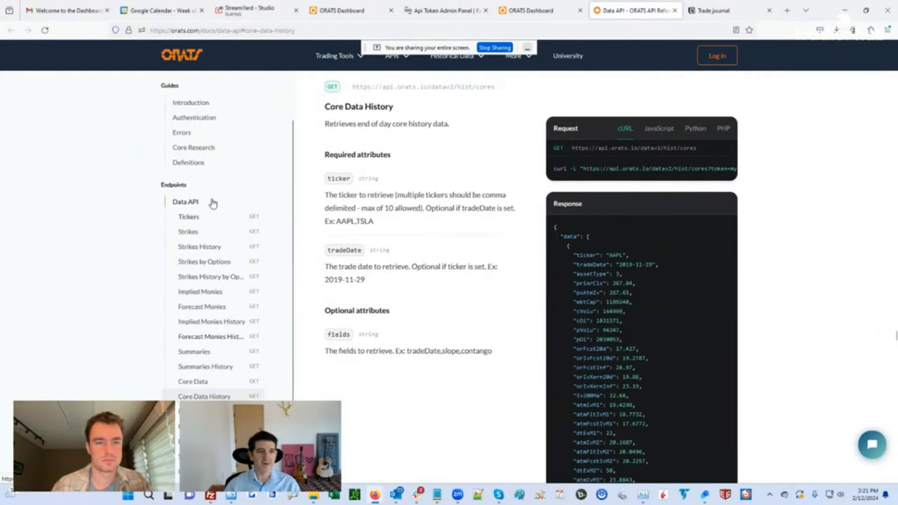
- Read the Core Research guide down to the Historical Volatility Research section
click(193, 147)
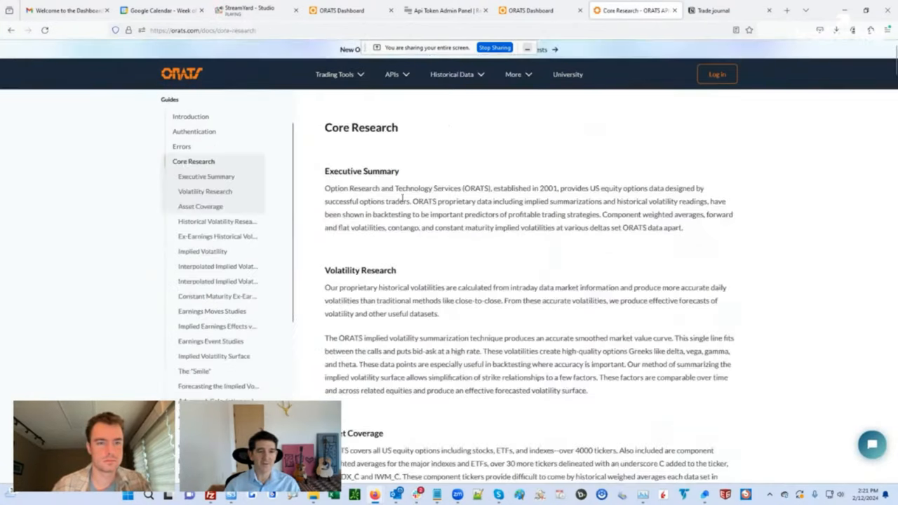
scroll(down, 3)
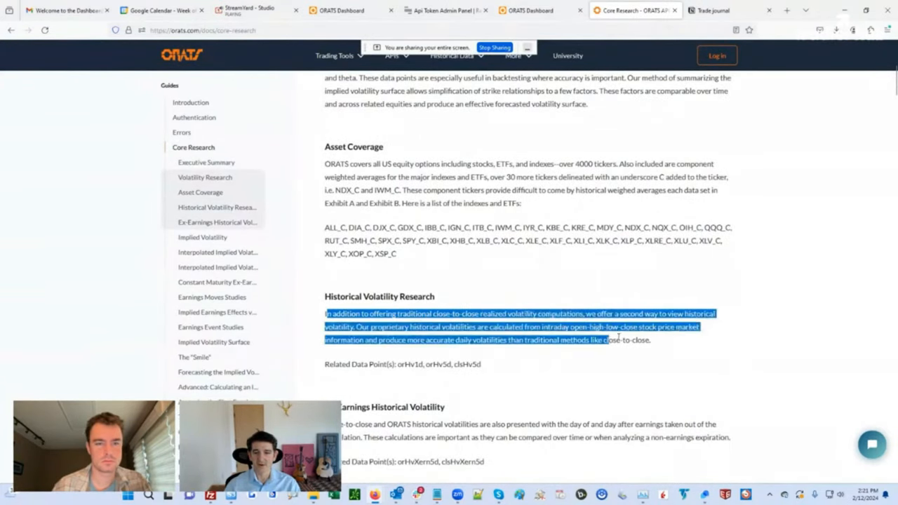
scroll(up, 3)
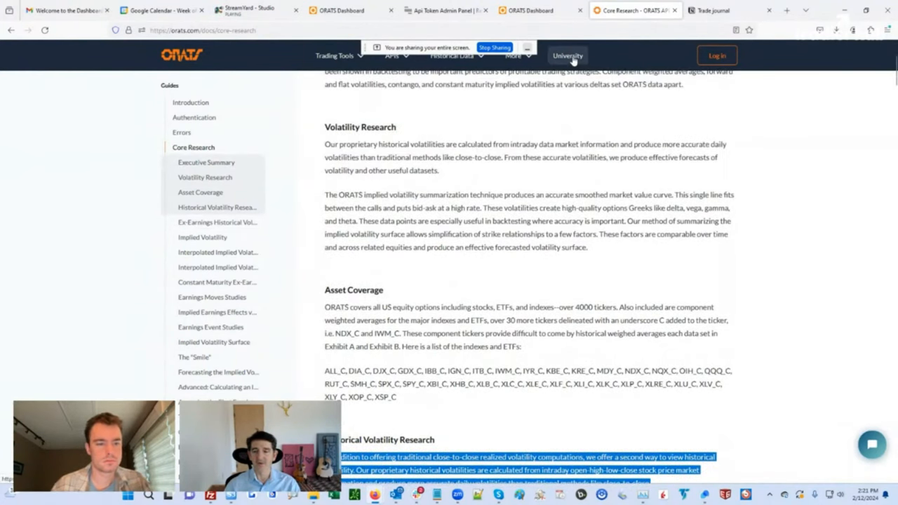
- In ORATS University, read the 203 - Predictive indicators lesson on ex-earnings IV
click(567, 57)
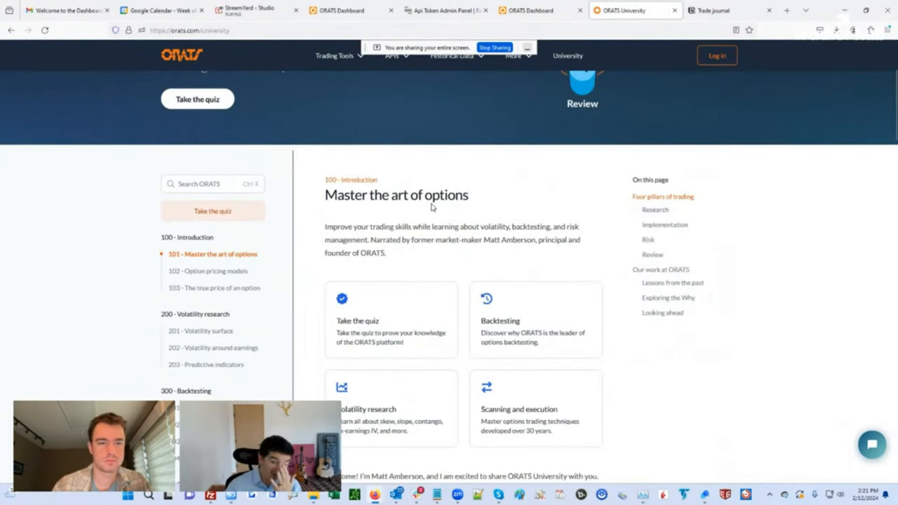
scroll(down, 3)
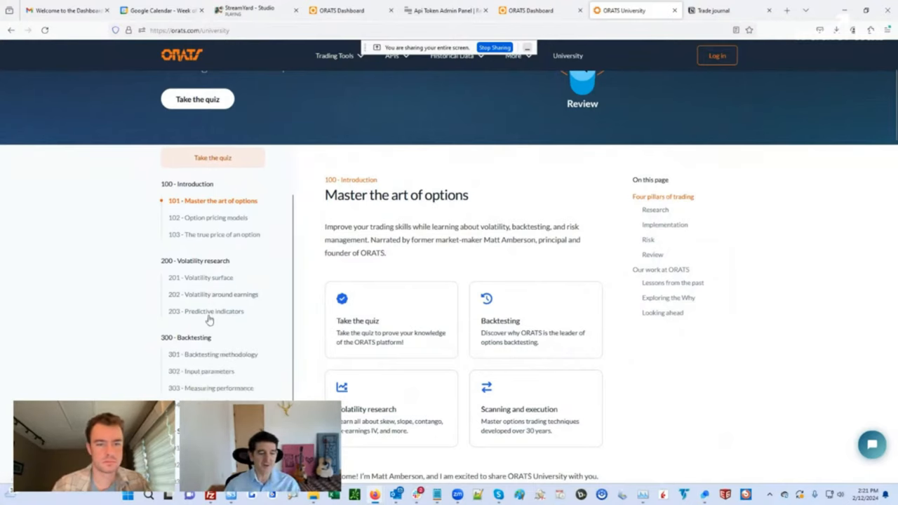
click(205, 312)
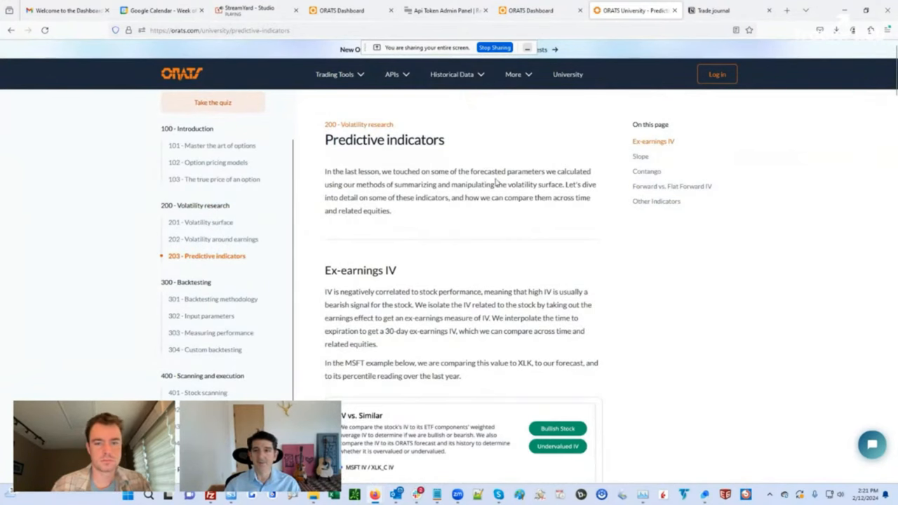
scroll(down, 3)
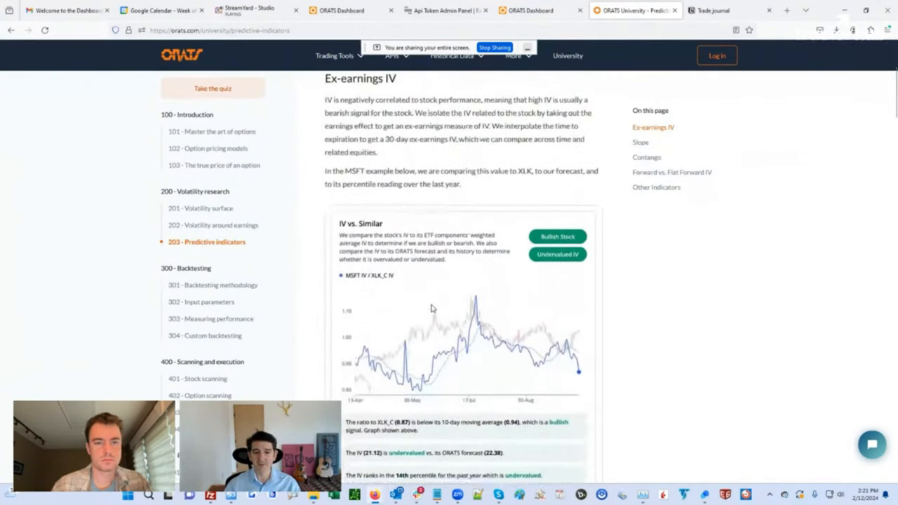
scroll(down, 3)
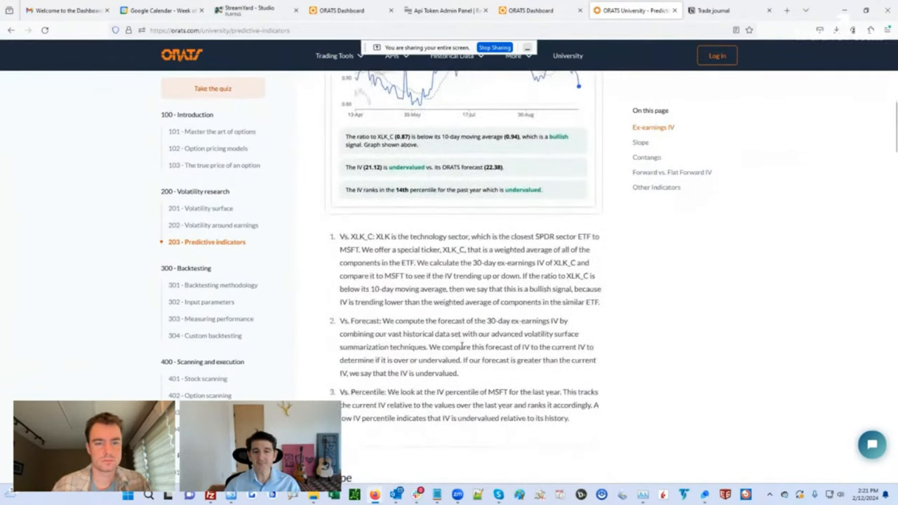
scroll(up, 3)
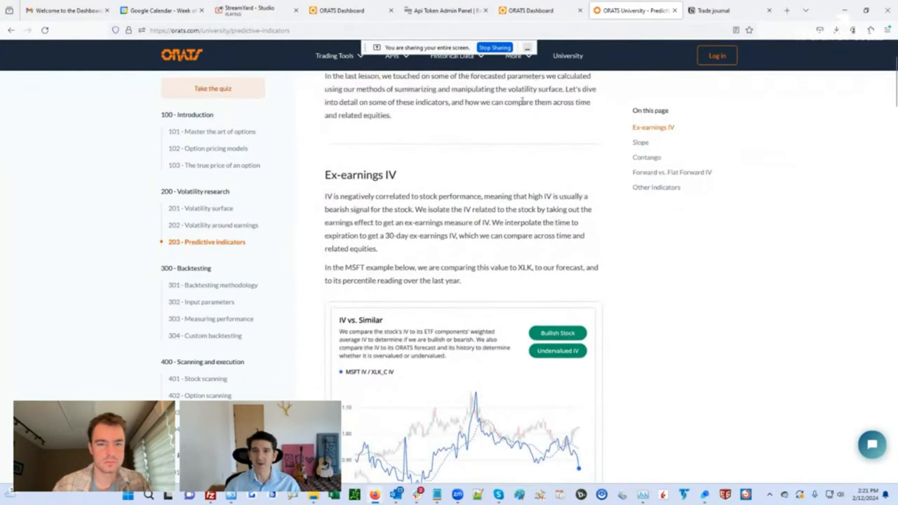
click(513, 56)
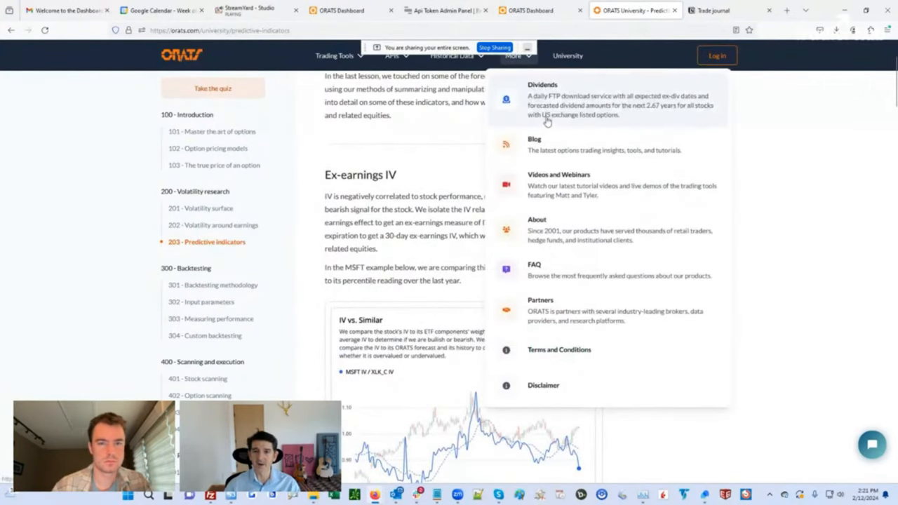
- Search the ORATS Blog for 'hv', browse the results, then return to the Dashboard API Console
click(533, 139)
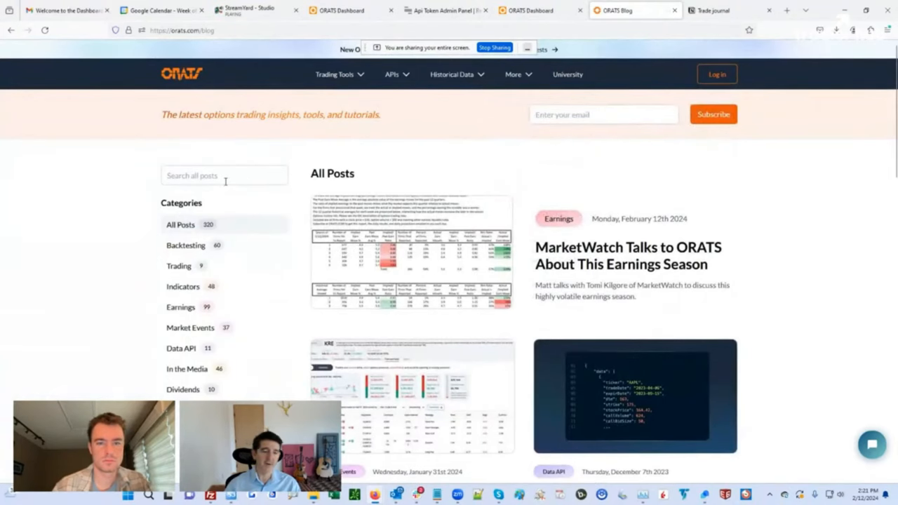
text(hv)
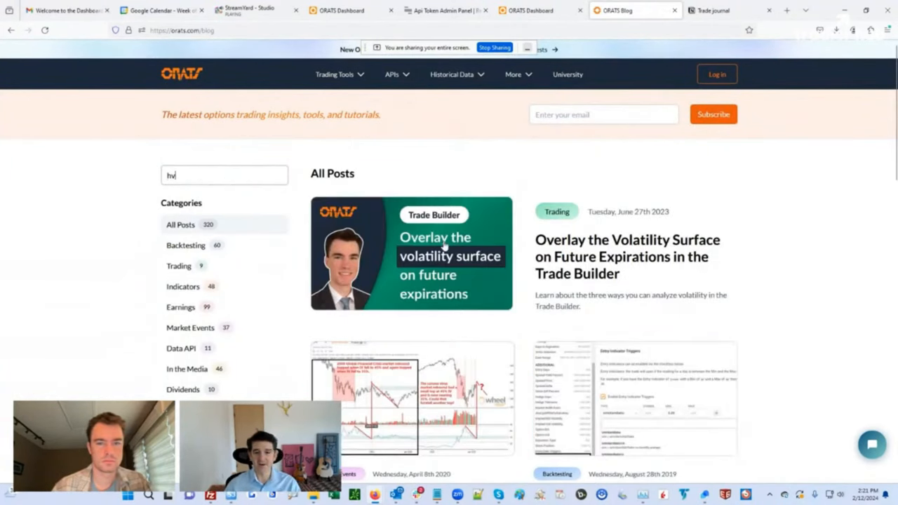
scroll(down, 3)
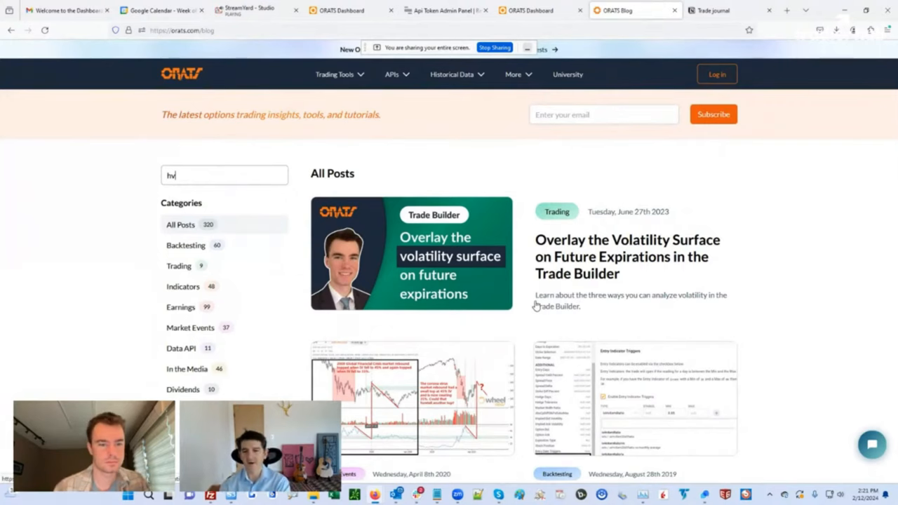
click(343, 10)
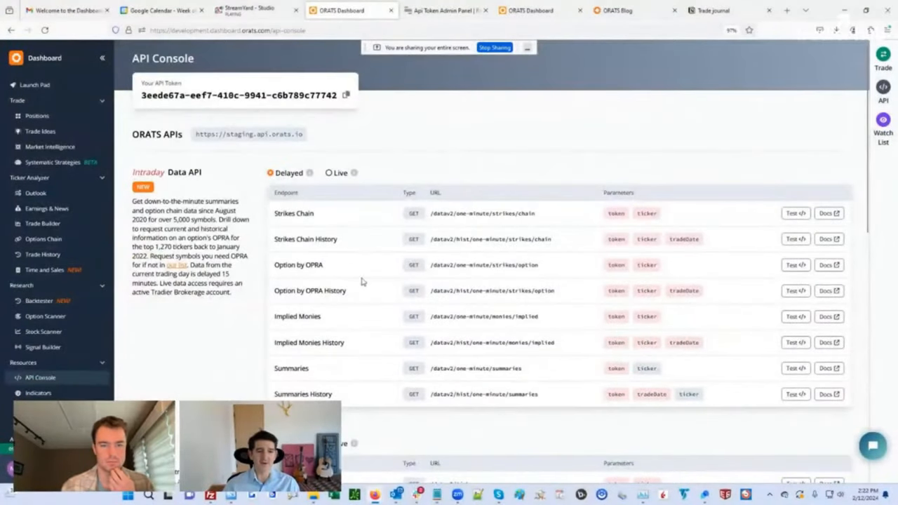
- Browse the API Console's Data API endpoint tables, then return to the blog's hv search results
scroll(down, 3)
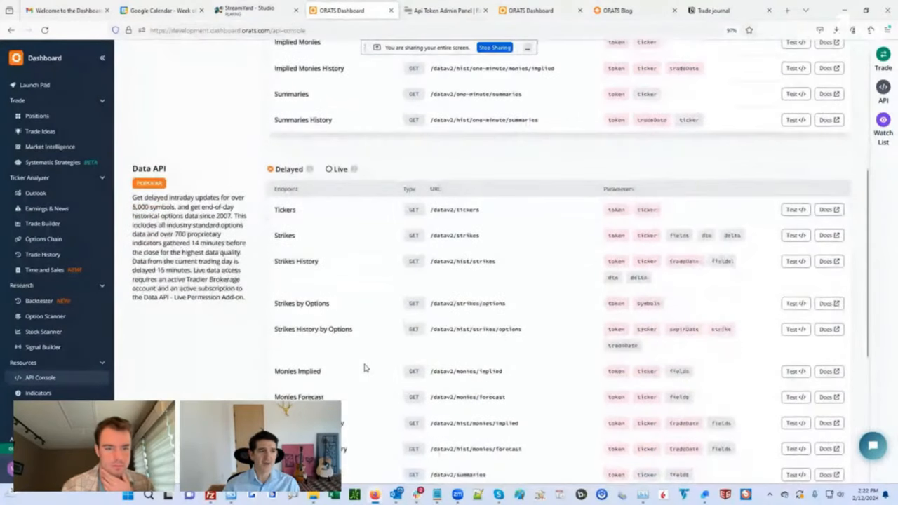
scroll(up, 3)
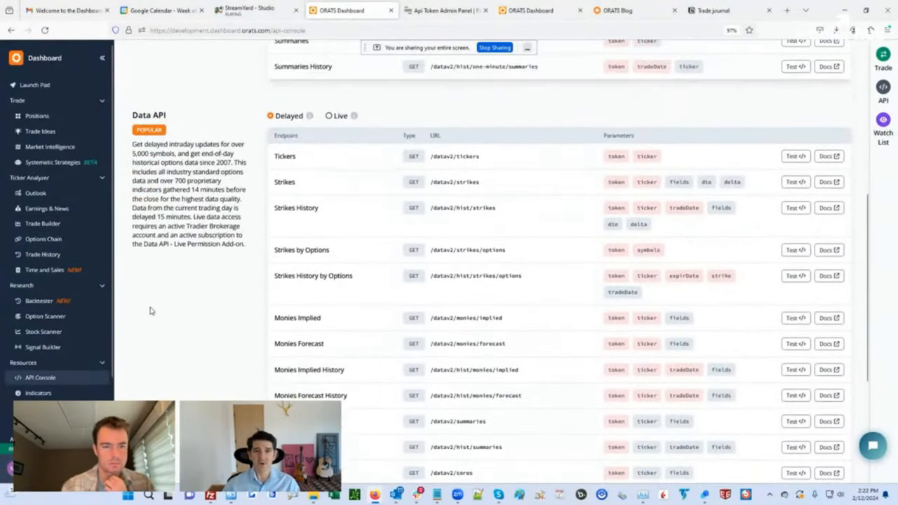
scroll(up, 3)
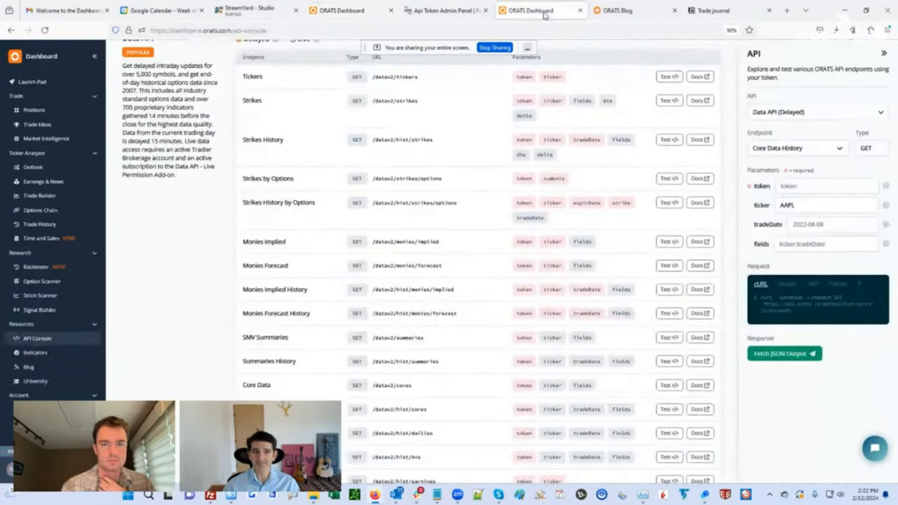
scroll(up, 3)
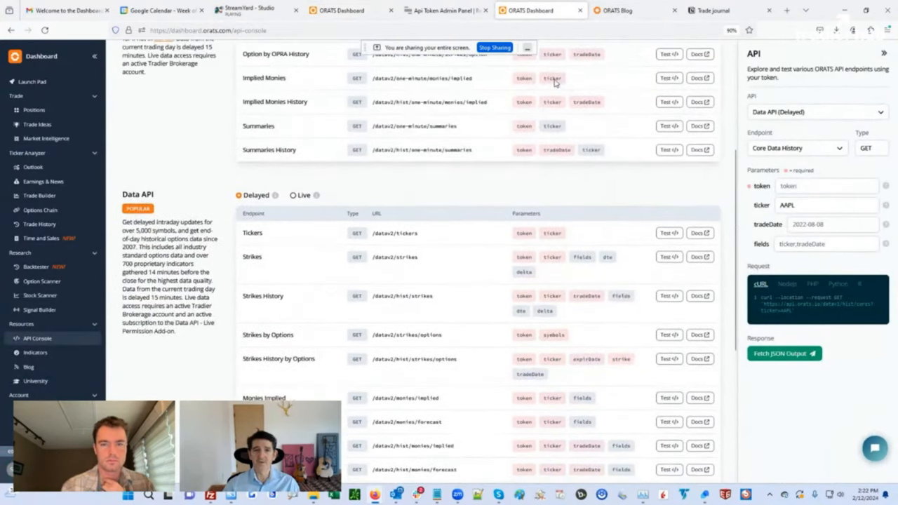
click(616, 10)
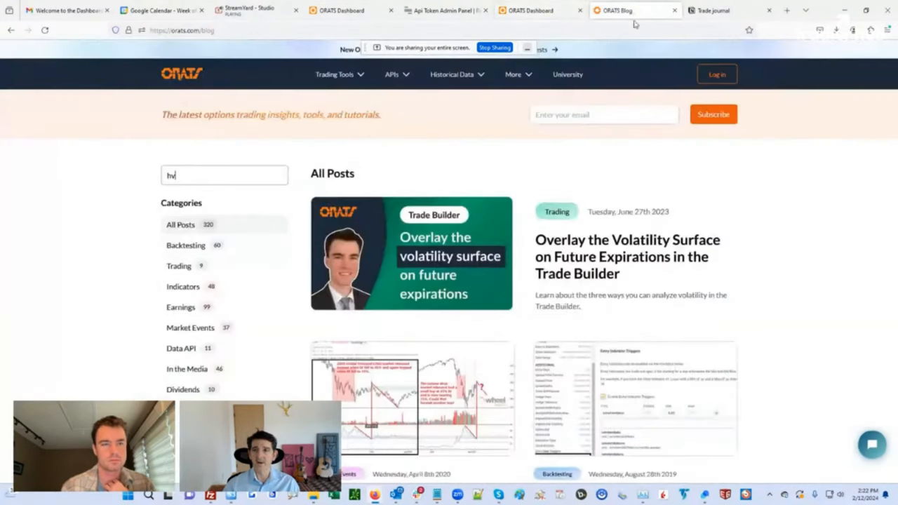
- Switch to the ORATS University landing page showing the four trading pillars
click(566, 74)
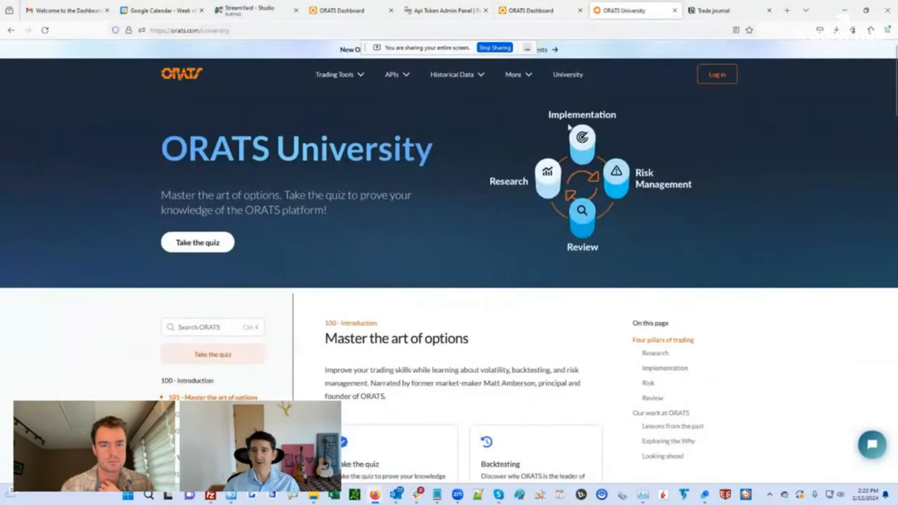
mouse_move(545, 188)
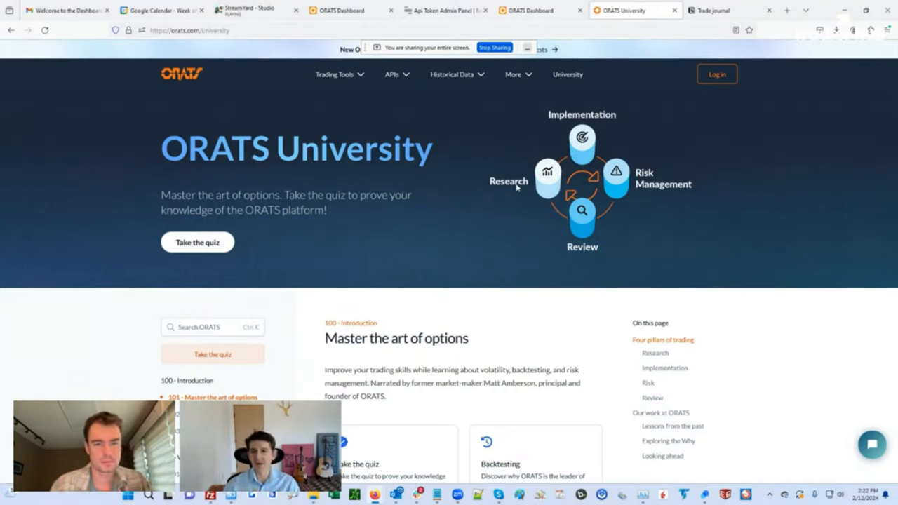
mouse_move(592, 145)
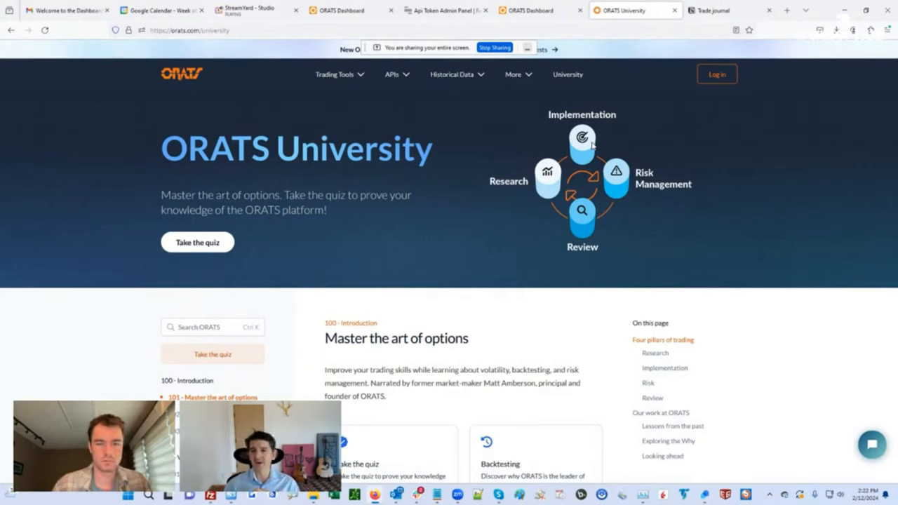
mouse_move(623, 177)
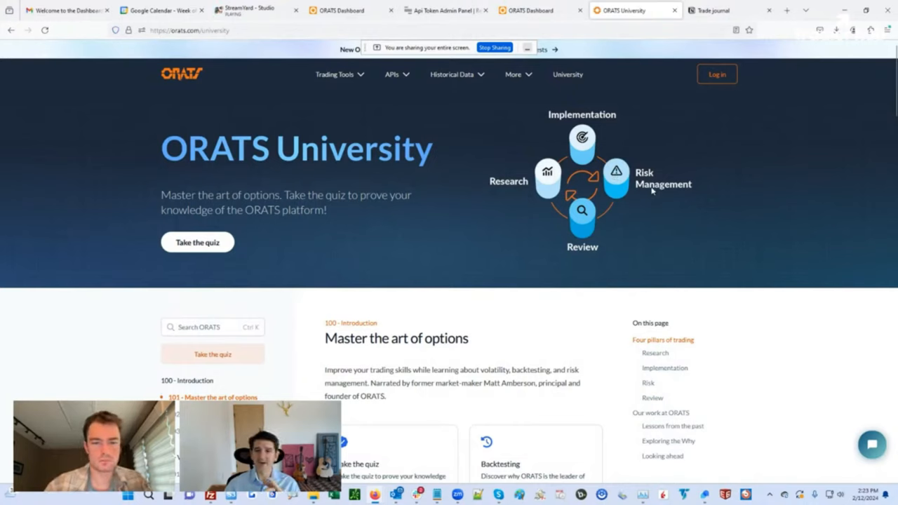
mouse_move(595, 205)
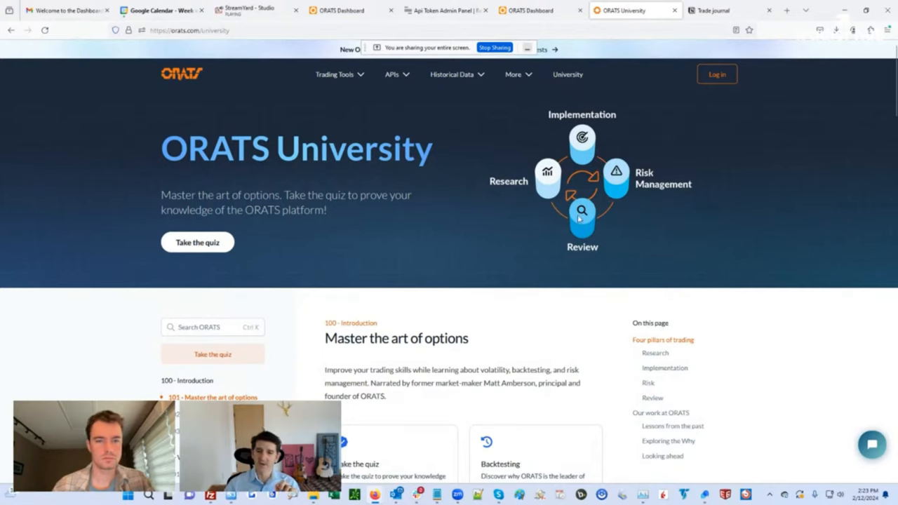
mouse_move(595, 135)
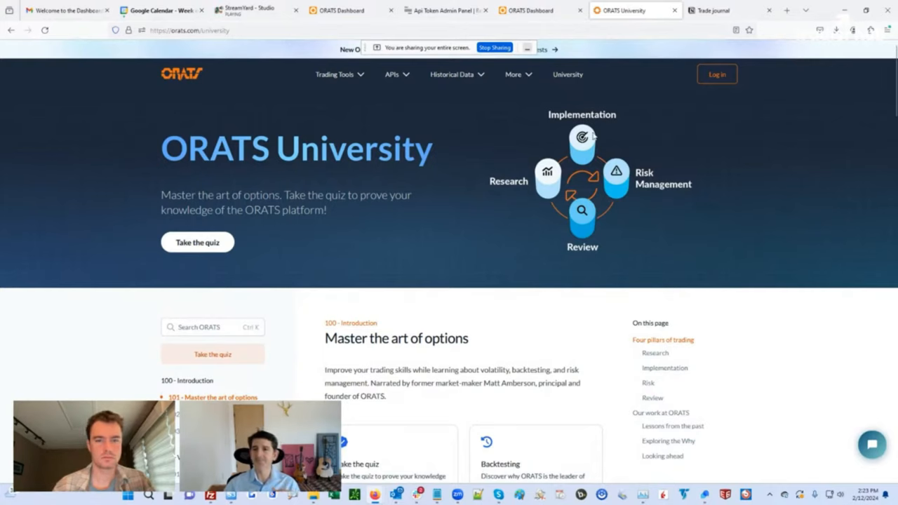